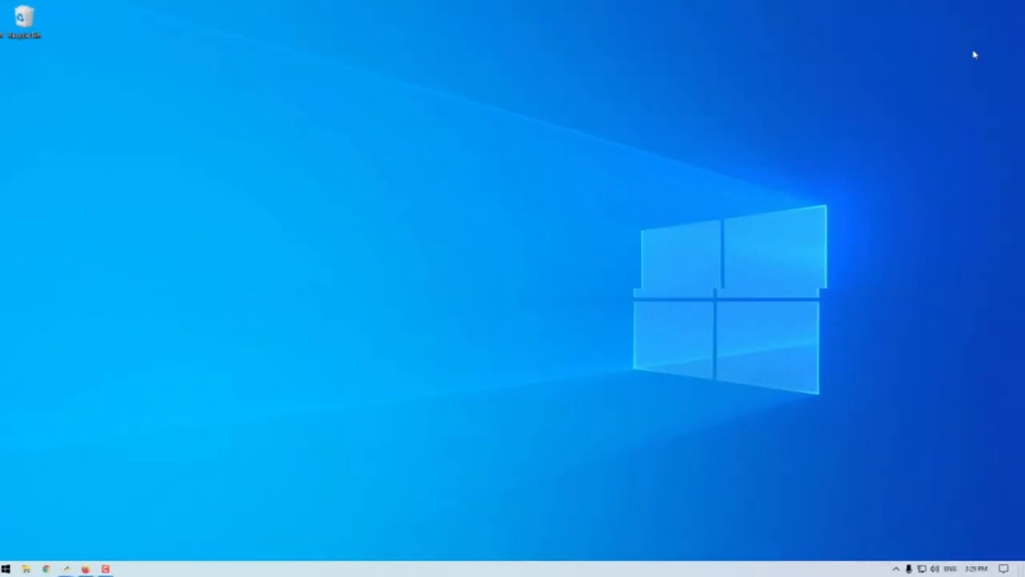
# Run python -m tkinter from Command Prompt to launch the Tk demo window
pyautogui.click(6, 569)
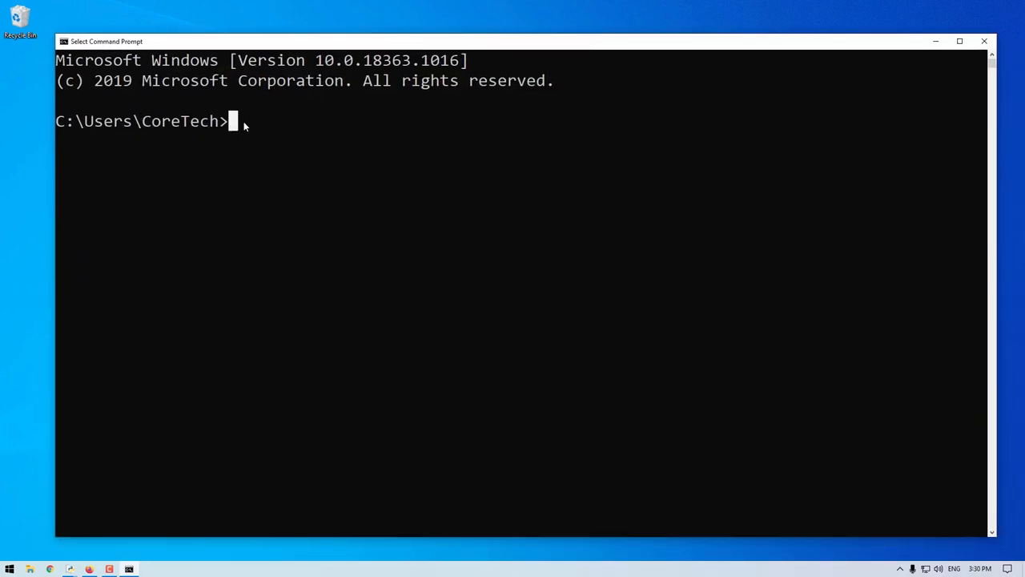
pyautogui.write('python')
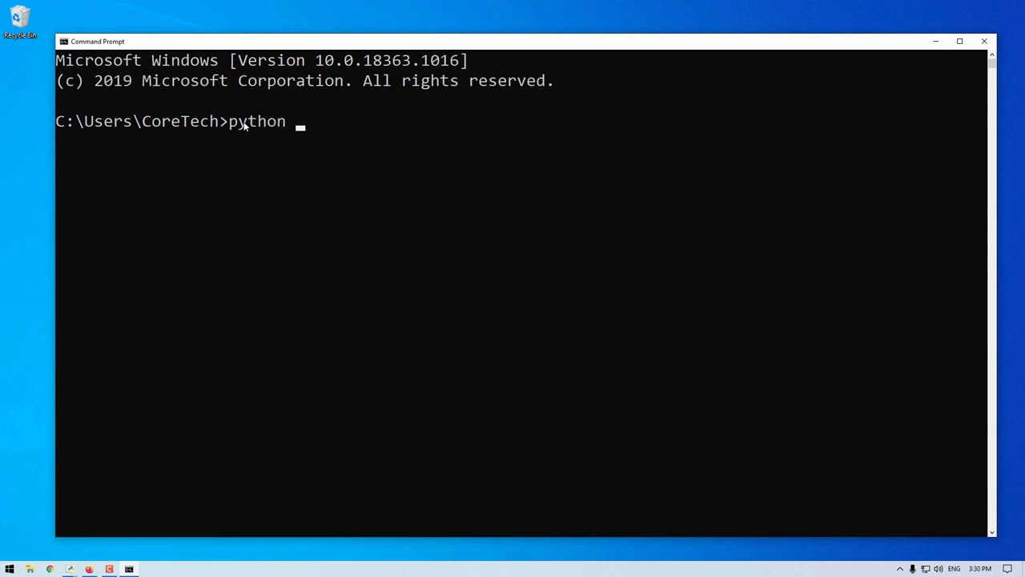
pyautogui.write('-')
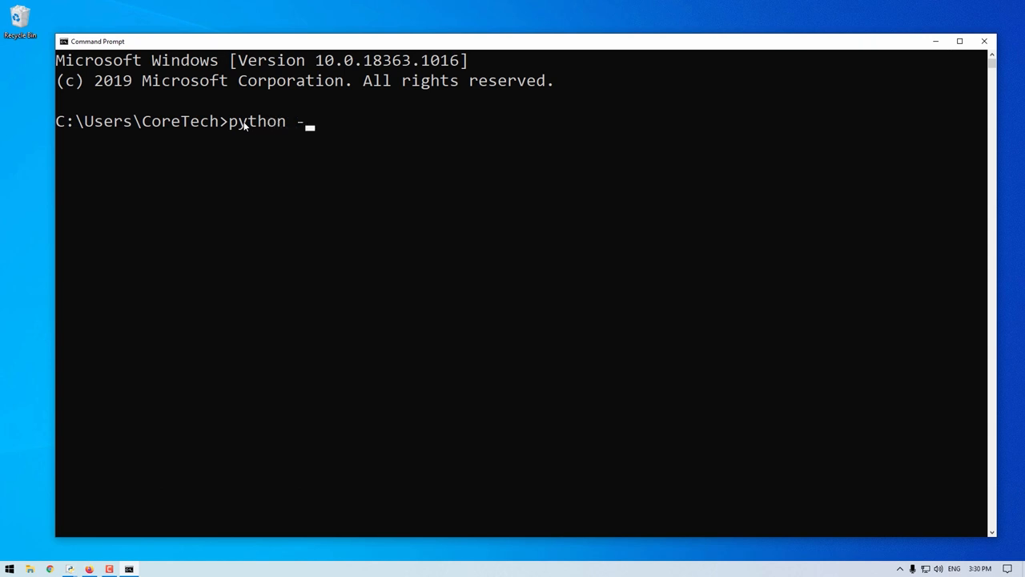
pyautogui.write('m tkinter')
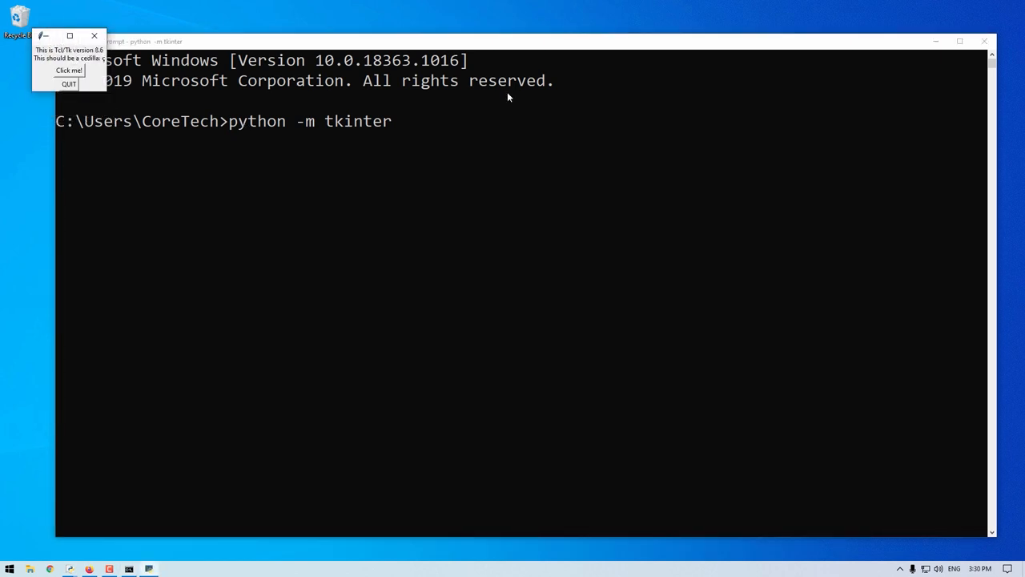
pyautogui.moveTo(103, 102)
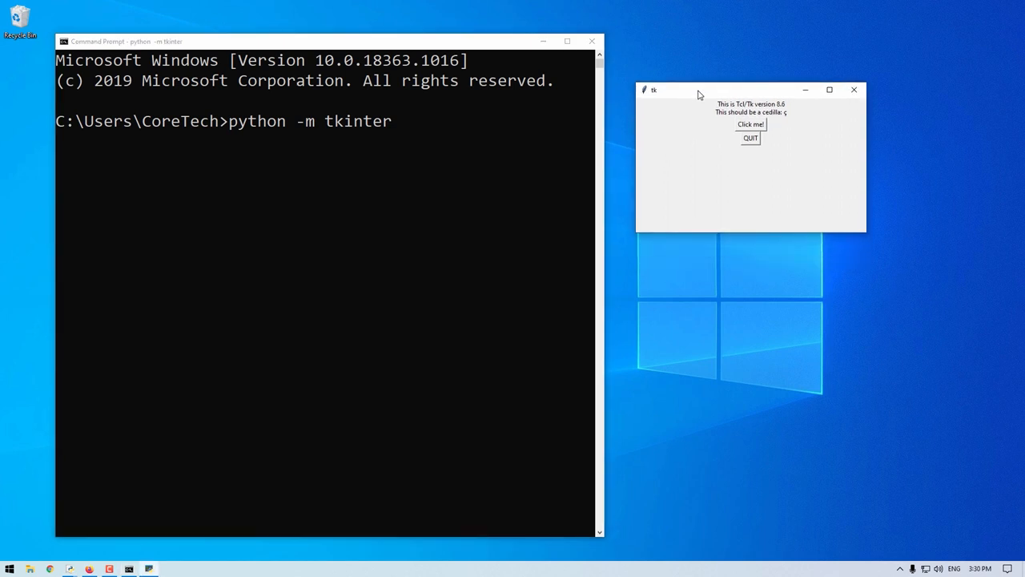
# Check the Tk demo window responds to its 'Click me!' button
pyautogui.click(750, 124)
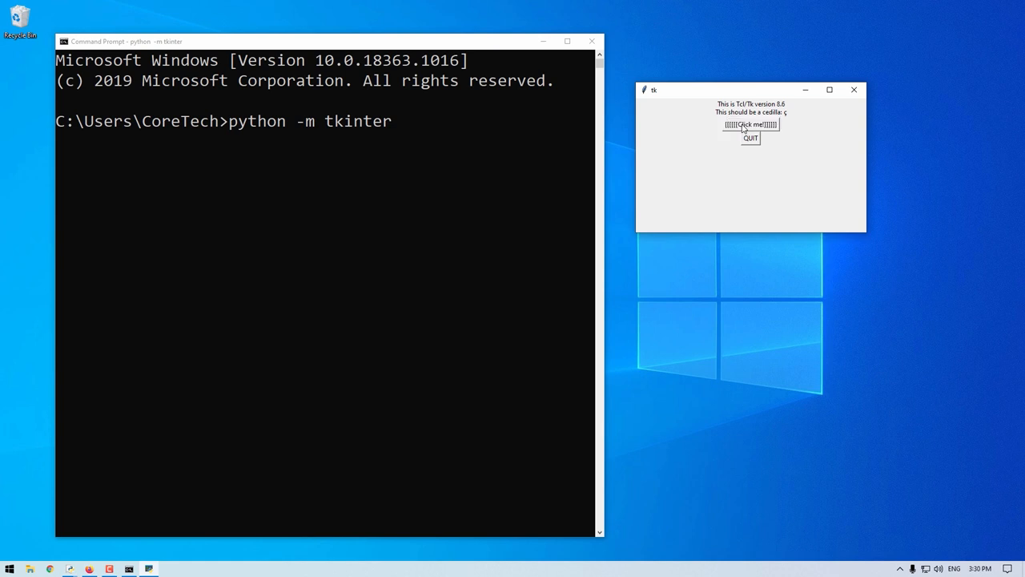
pyautogui.click(750, 138)
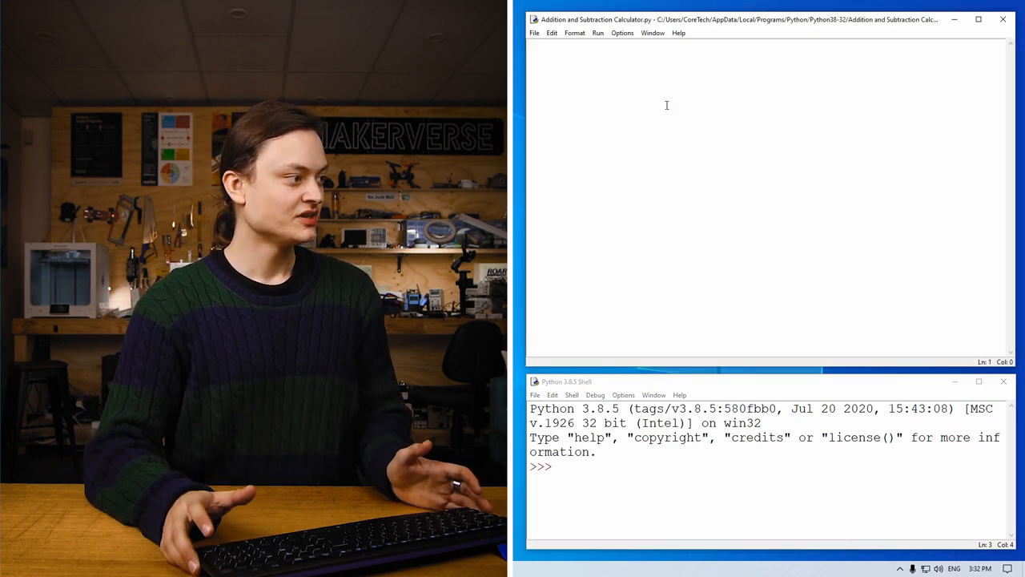
# Write from tkinter import * and create the window with calc=tk()
pyautogui.write('from tk')
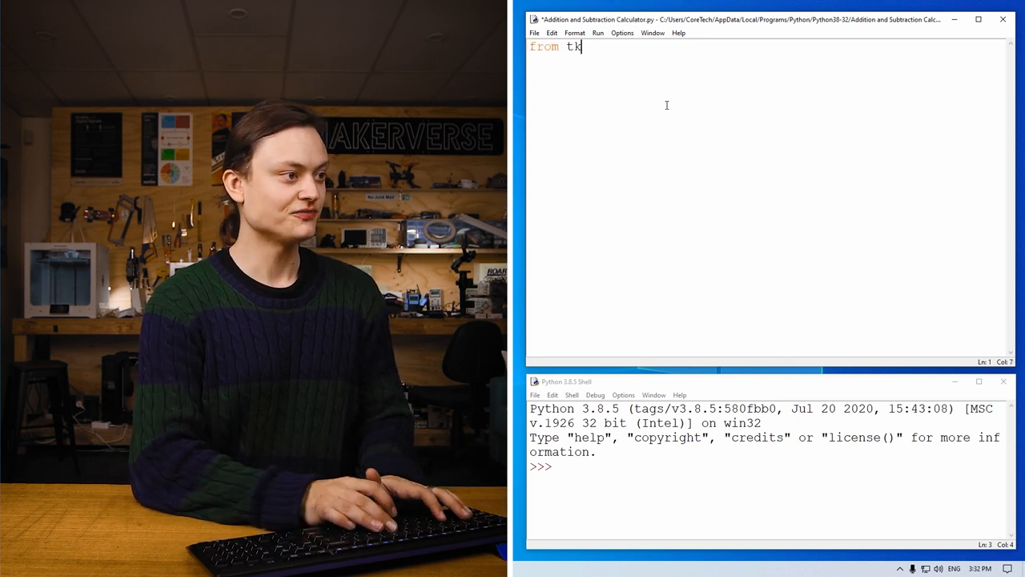
pyautogui.write('inter')
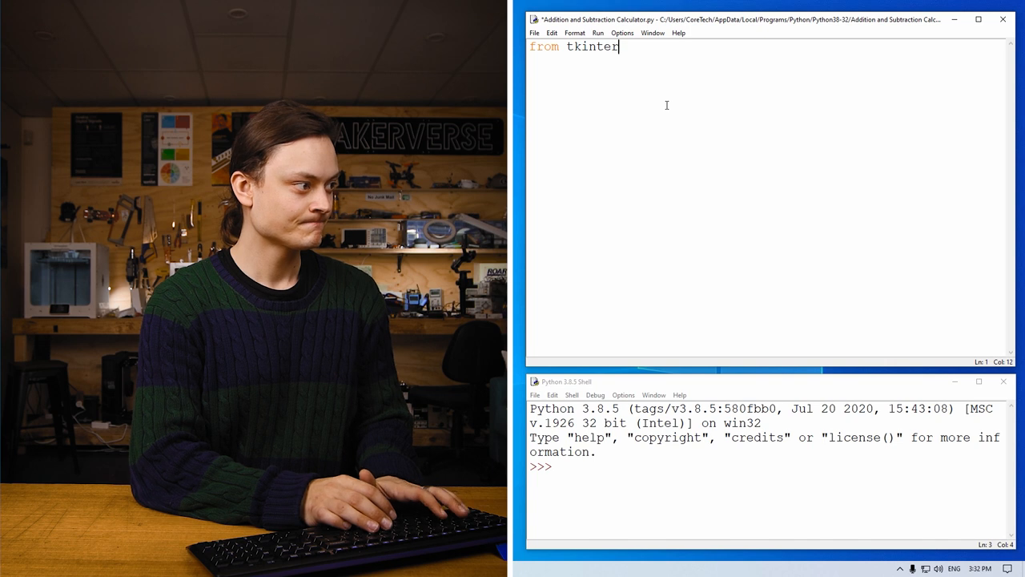
pyautogui.write('" "')
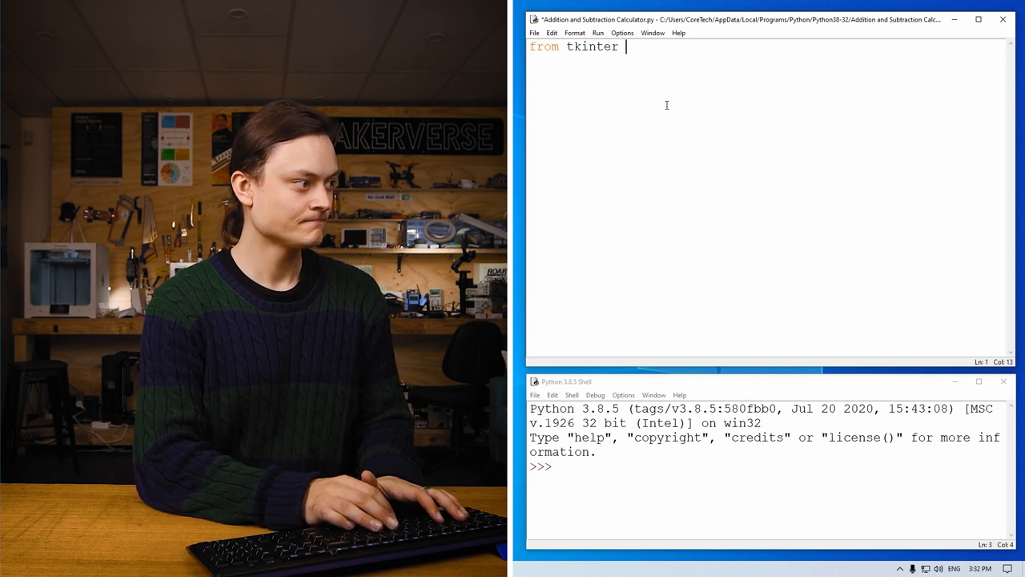
pyautogui.write('import *')
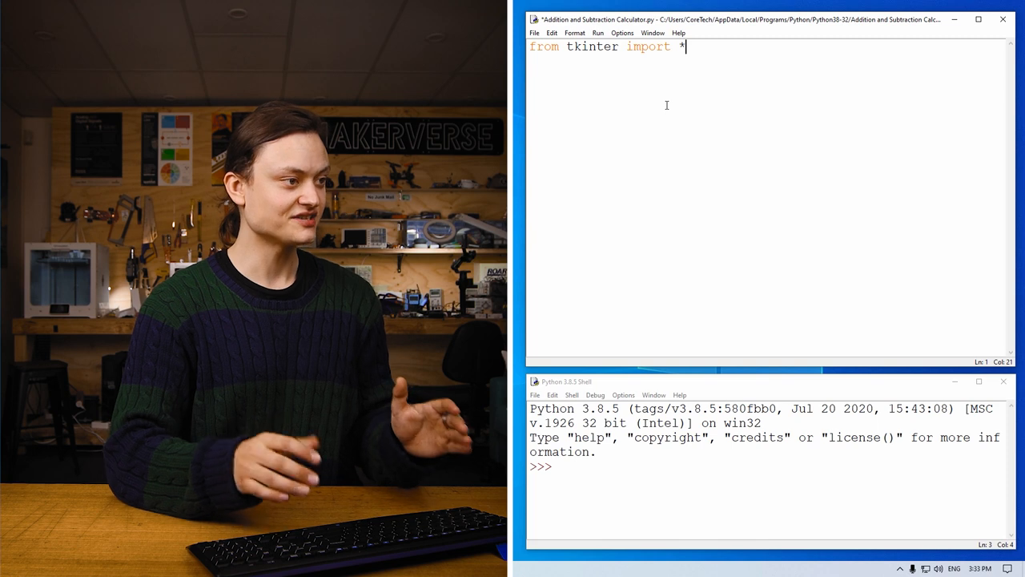
pyautogui.press('enter')
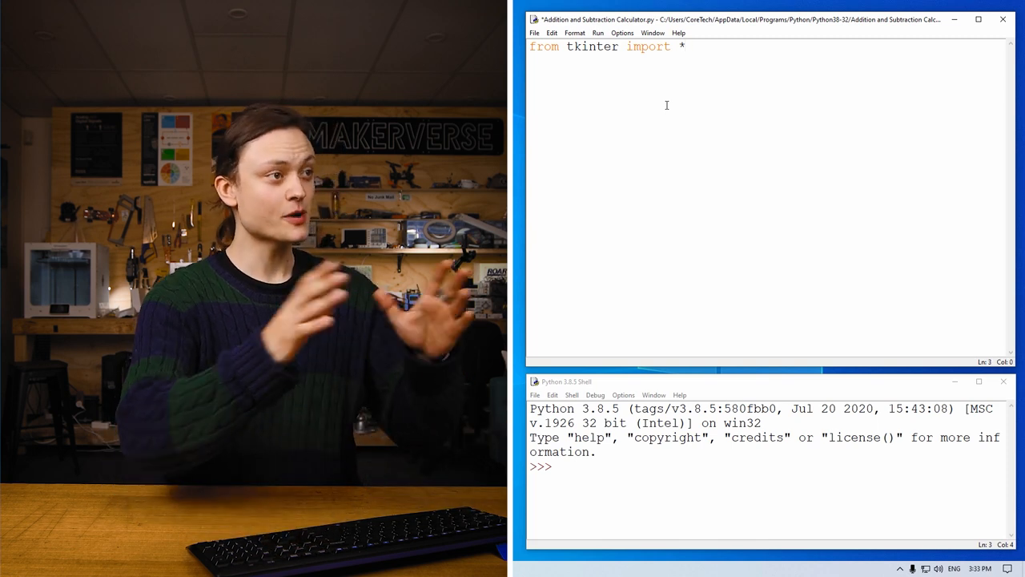
pyautogui.write('ca')
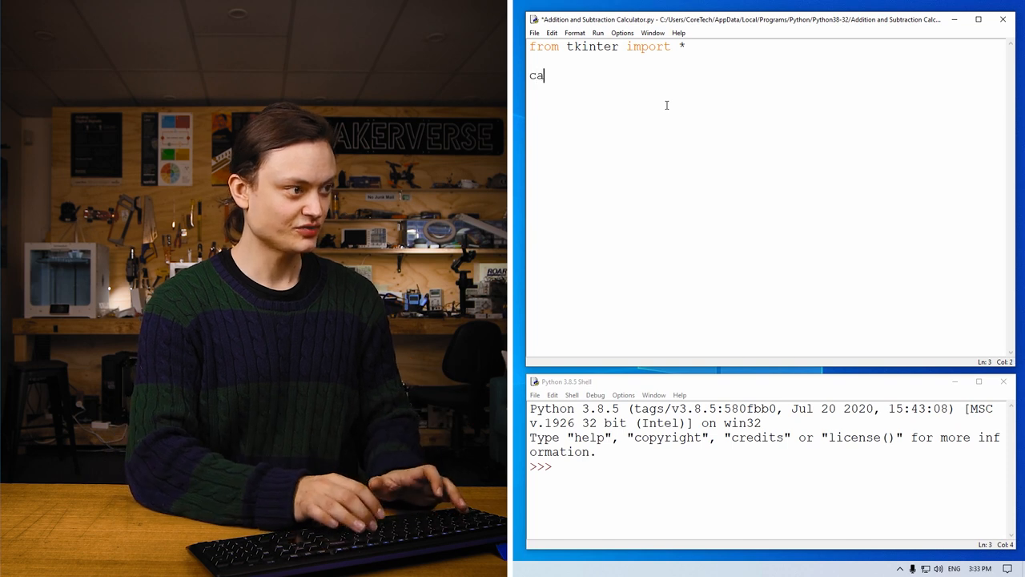
pyautogui.write('lc=')
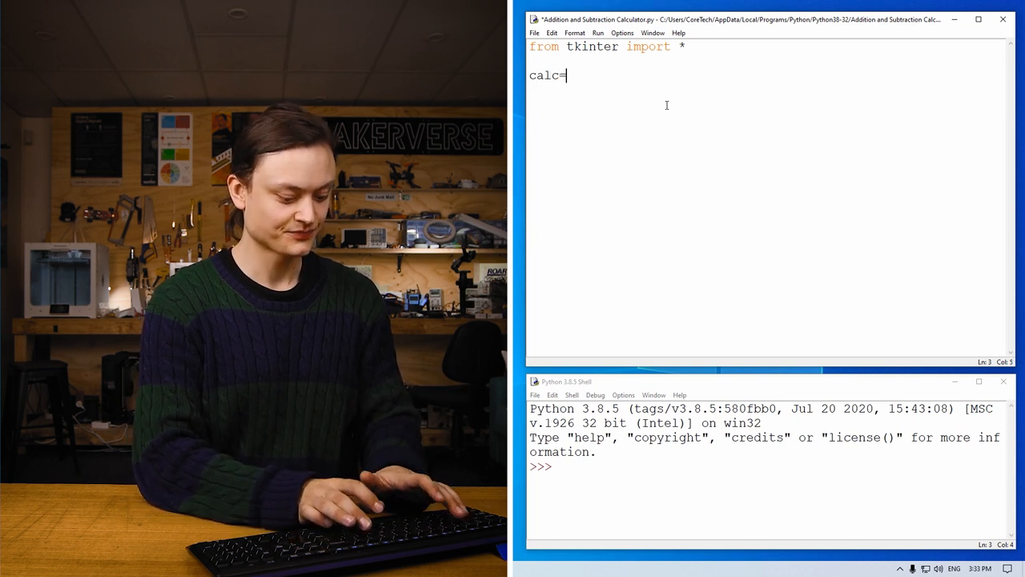
pyautogui.write('tk()')
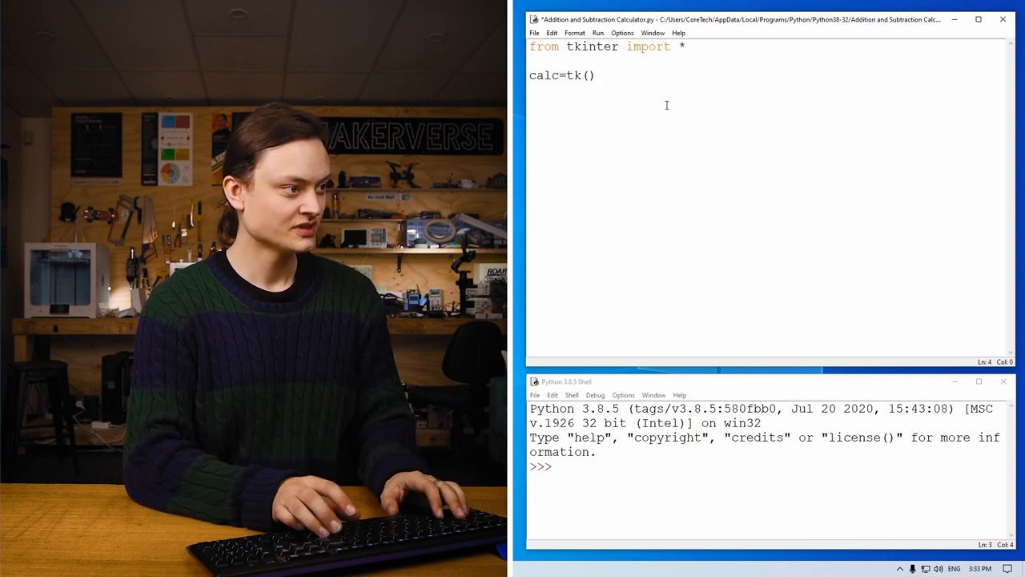
# Title the window 'Adding and Subtracting Calculator' via calc.title()
pyautogui.write('calc')
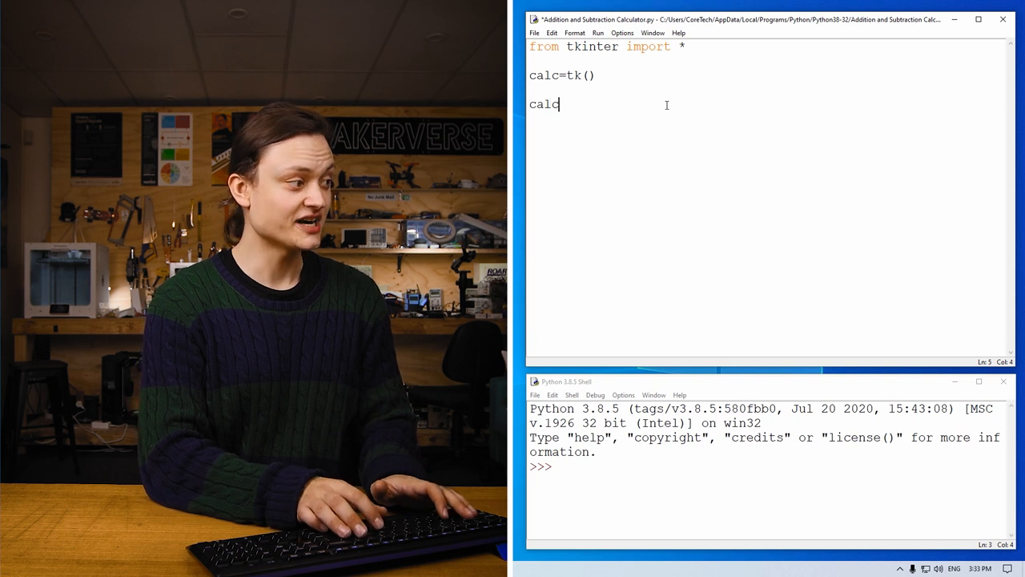
pyautogui.write('.titl')
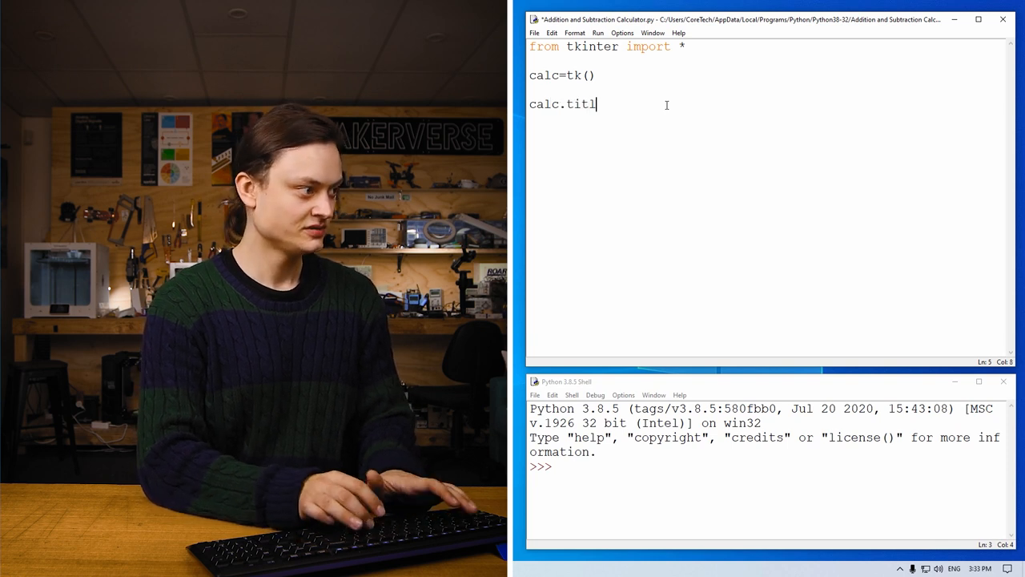
pyautogui.write("e('")
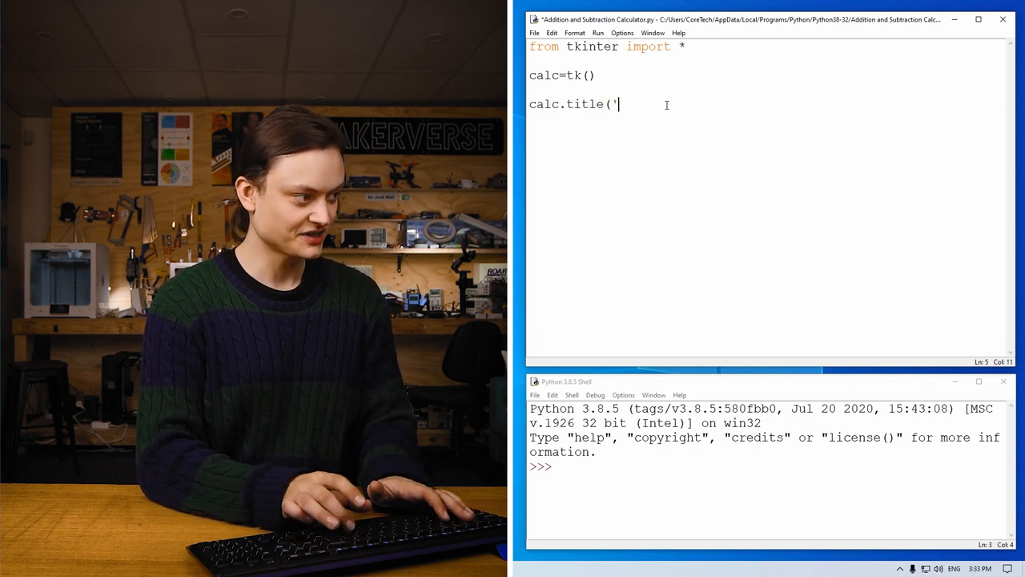
pyautogui.write('Adding and')
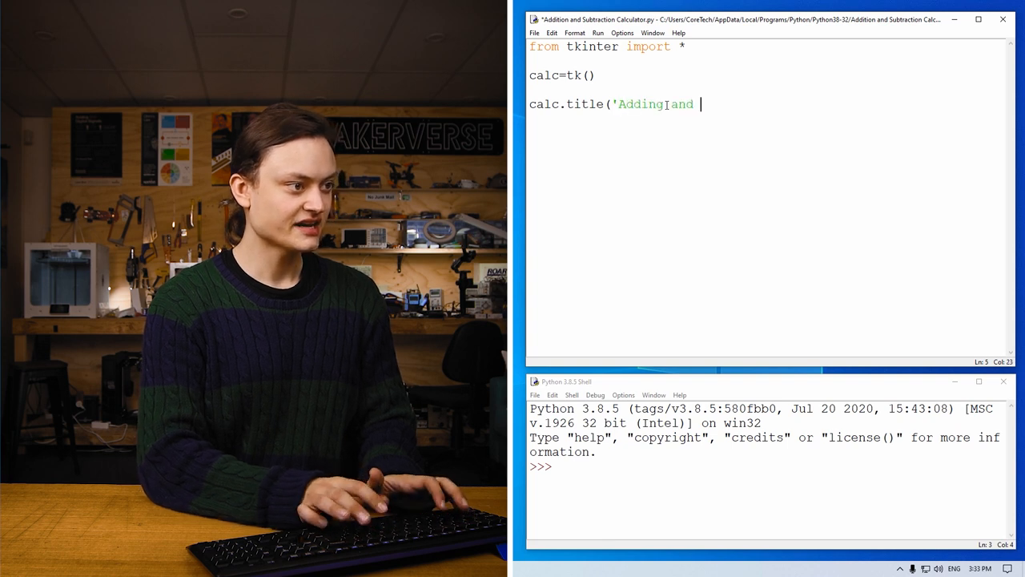
pyautogui.write('Subtracting')
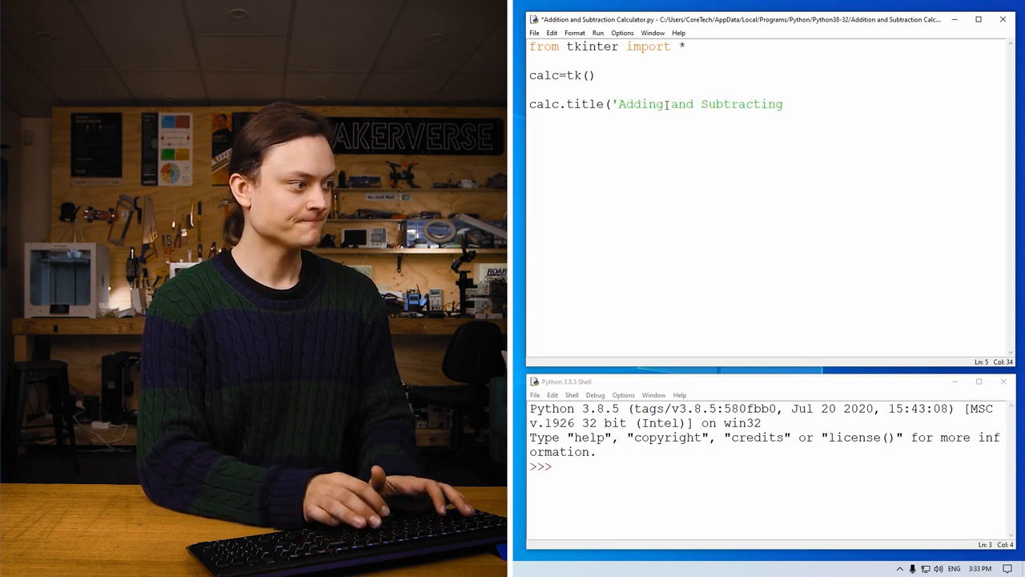
pyautogui.write('Cal')
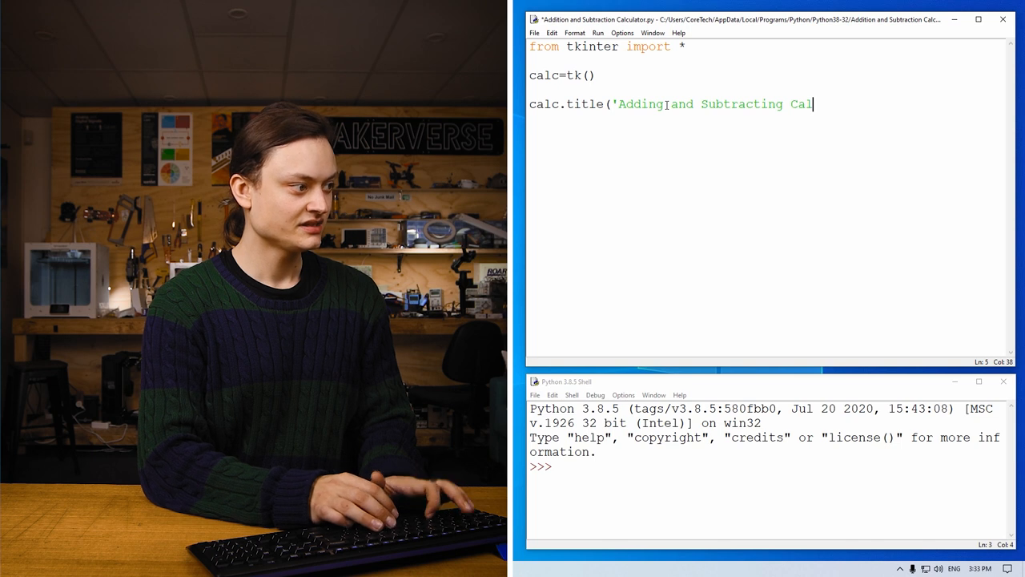
pyautogui.write('culator')
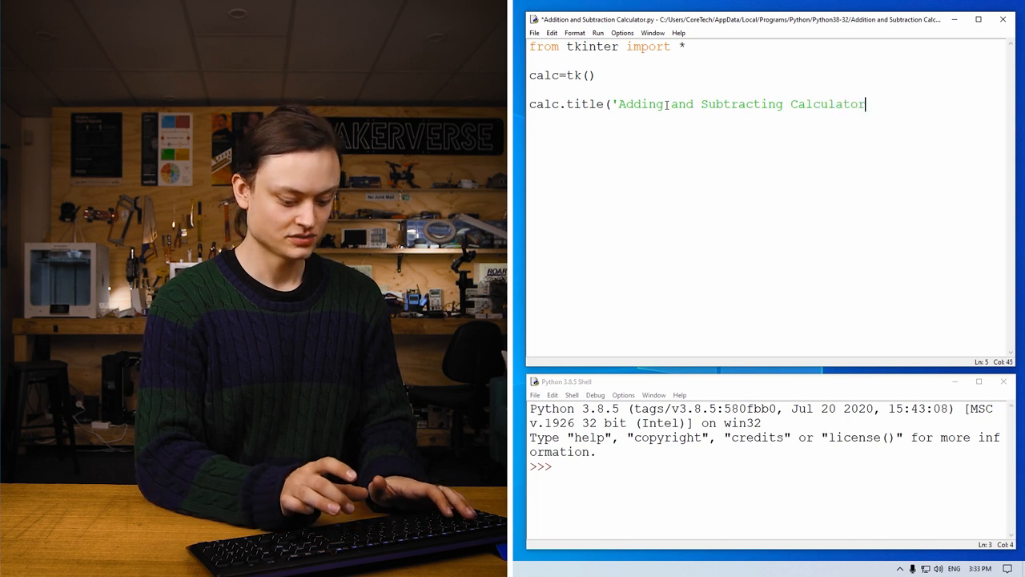
pyautogui.write("')")
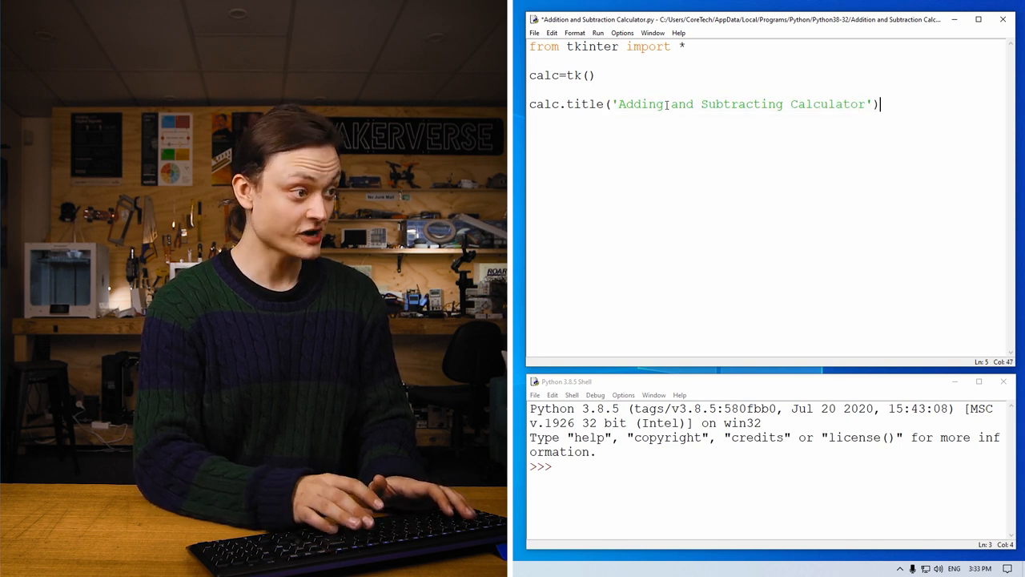
# Add calc.geometry('720x180') on a new line after the title
pyautogui.press('Enter')
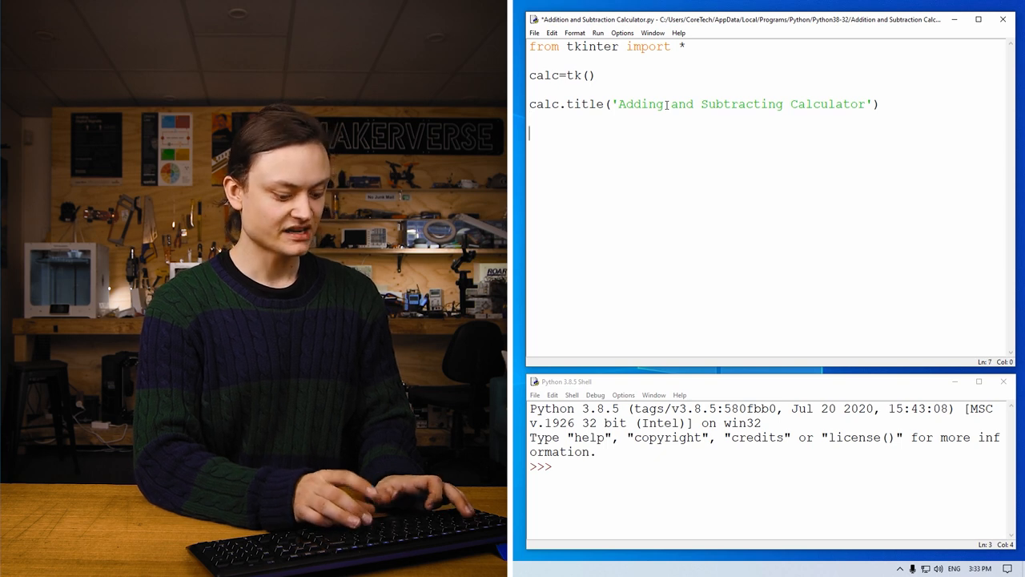
pyautogui.write('calc.geo')
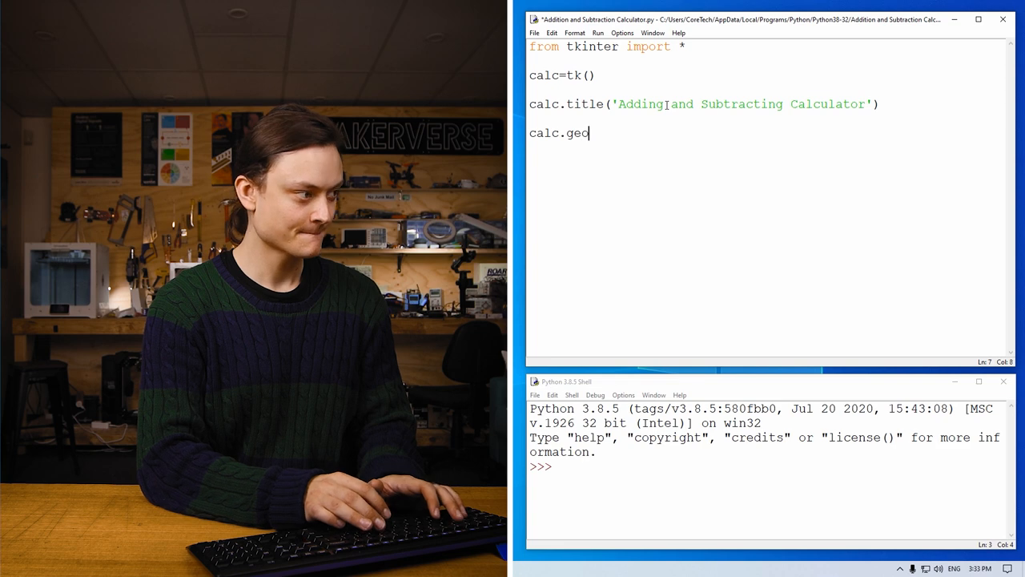
pyautogui.write('metry')
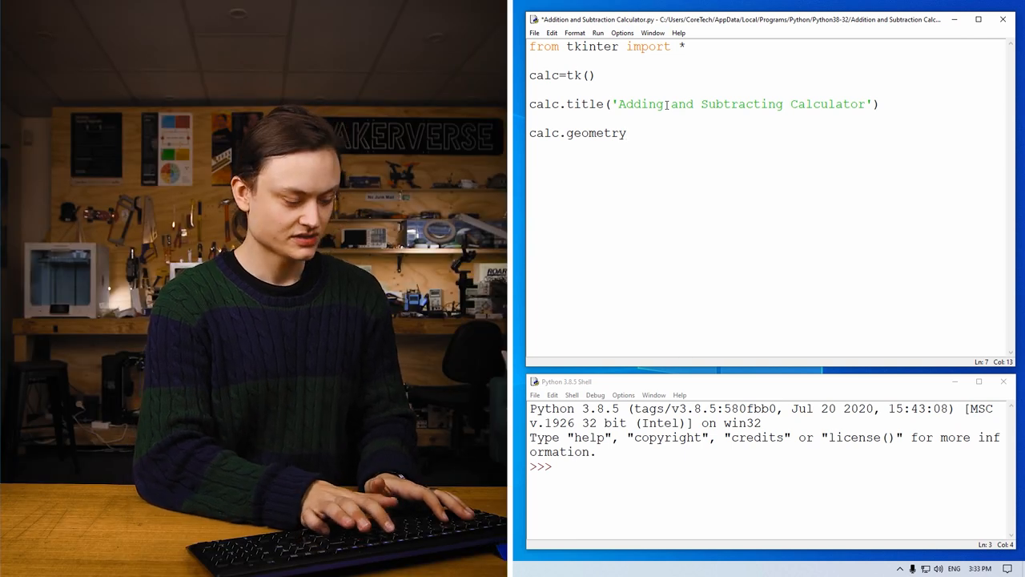
pyautogui.write("('")
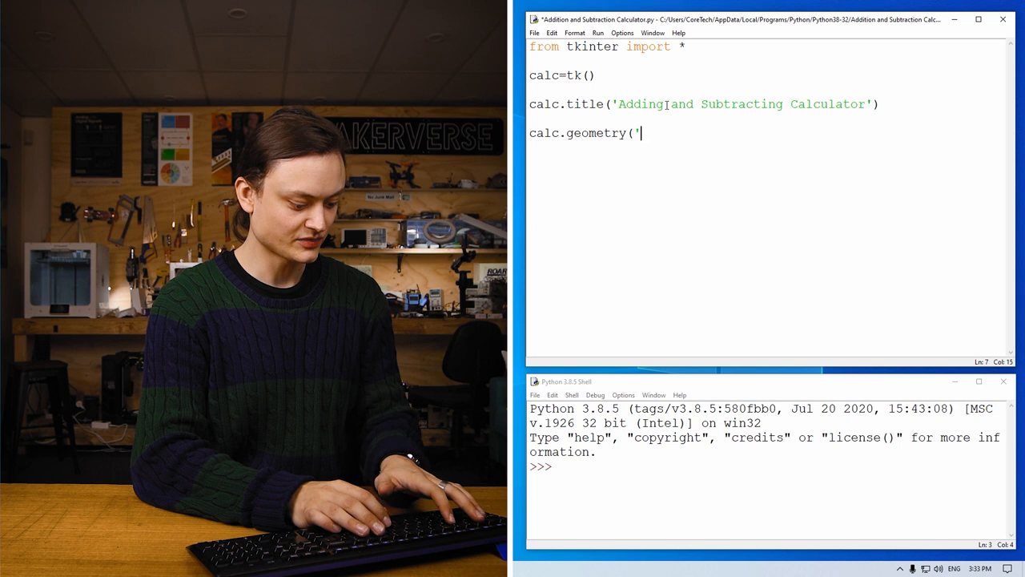
pyautogui.write('7')
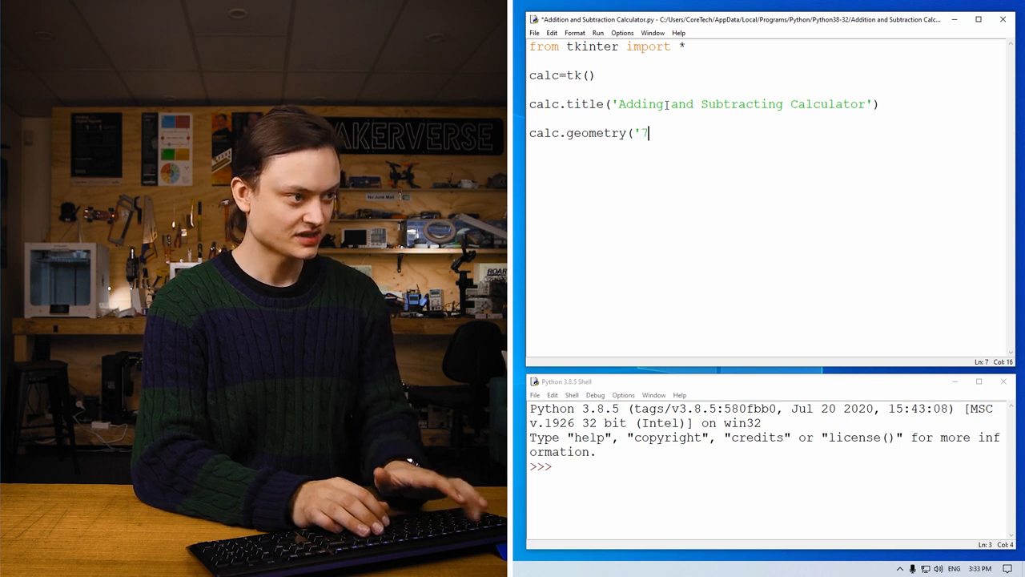
pyautogui.write('20x1')
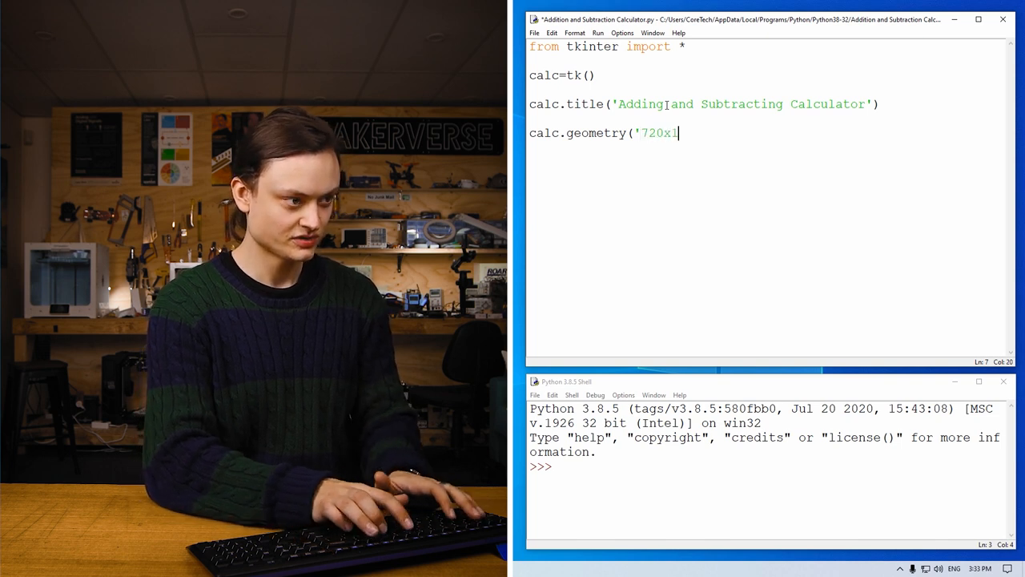
pyautogui.write('80')
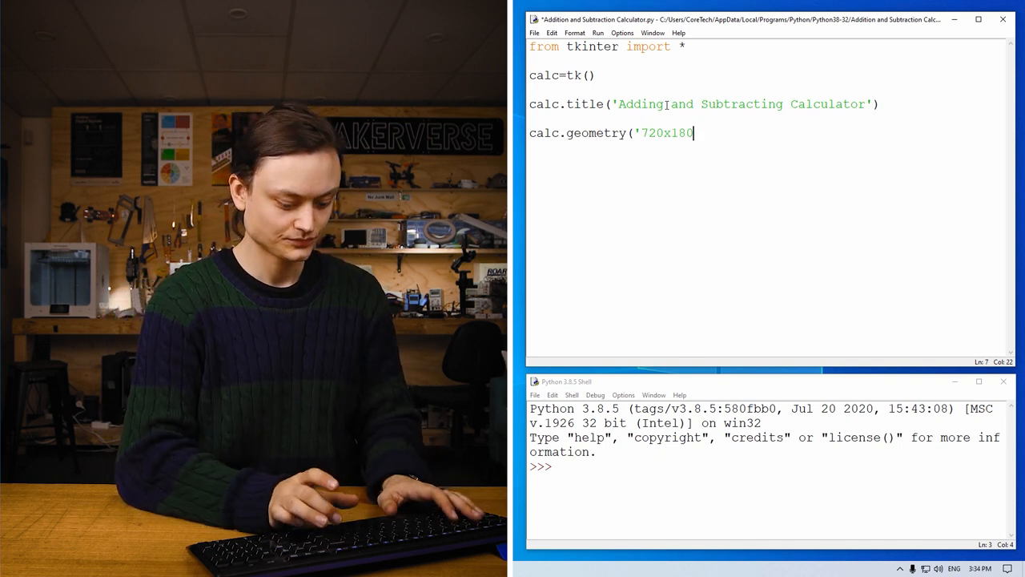
pyautogui.write("')")
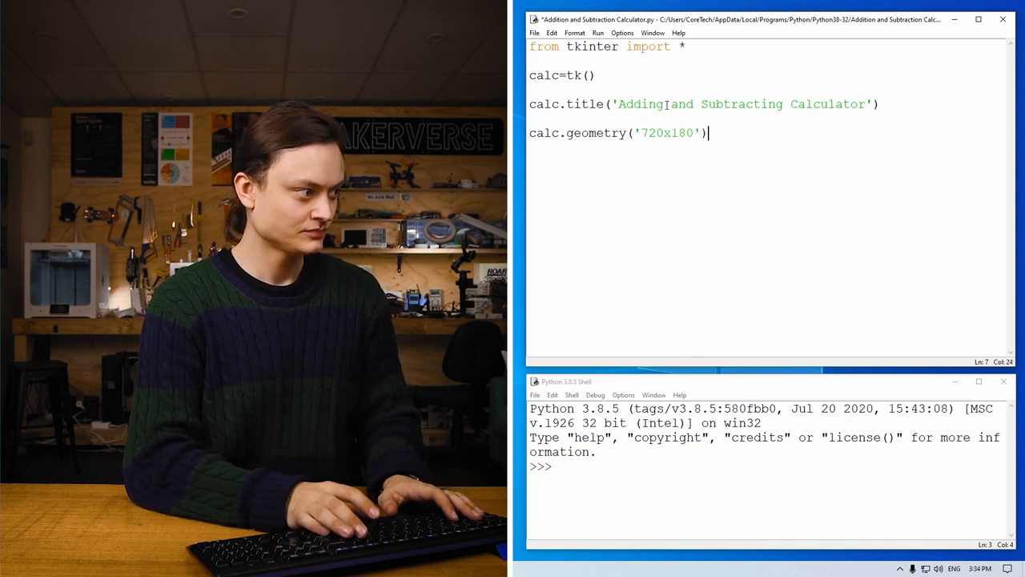
# Add calc['bg']="Powder Blue" to colour the window background
pyautogui.write('ca')
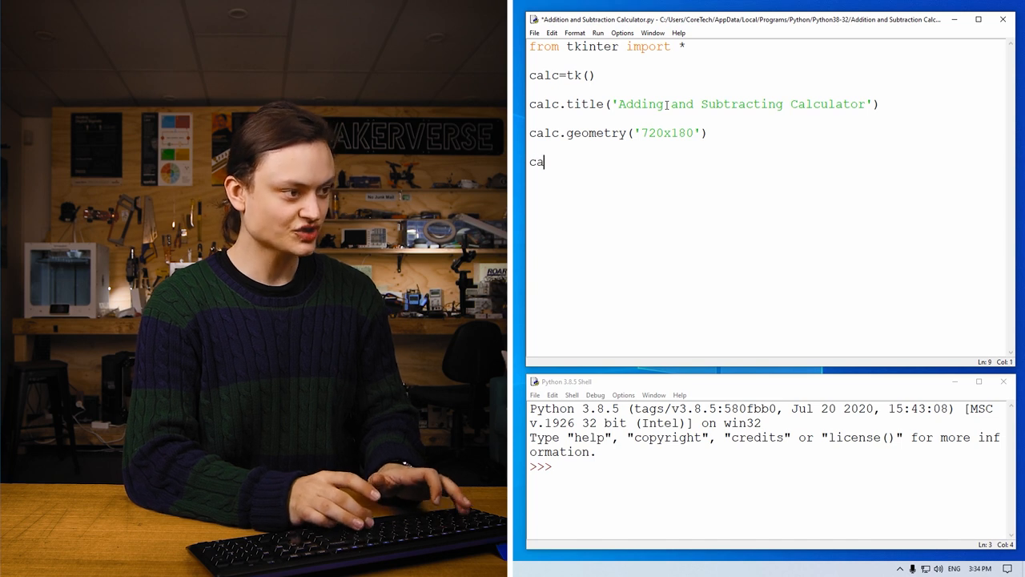
pyautogui.write('lc')
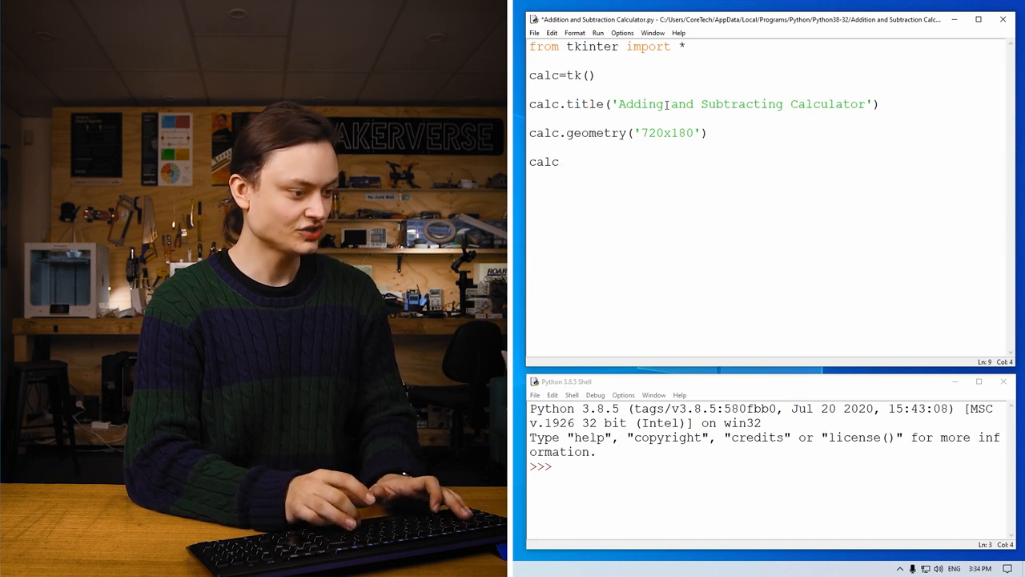
pyautogui.write('.')
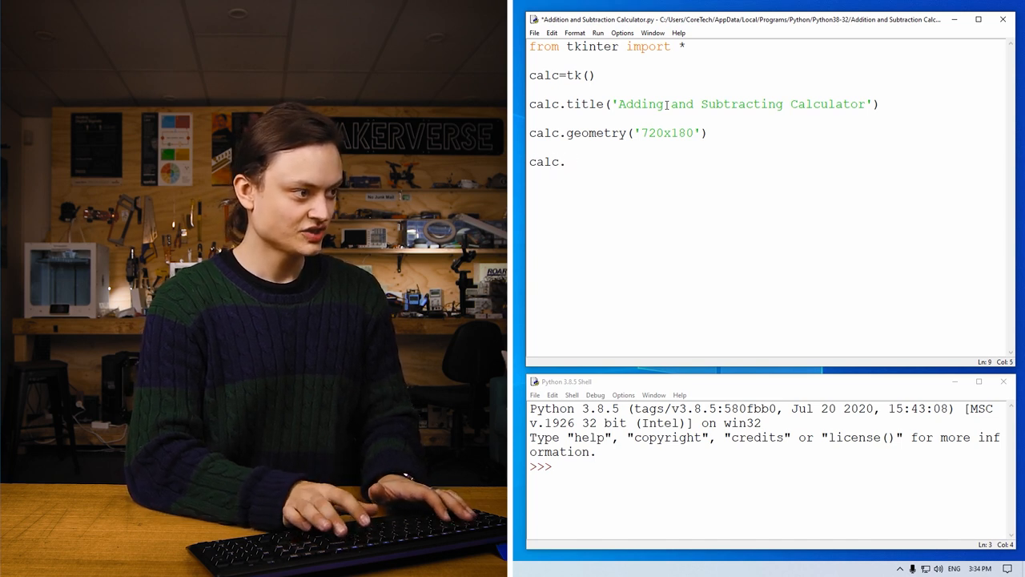
pyautogui.write('[')
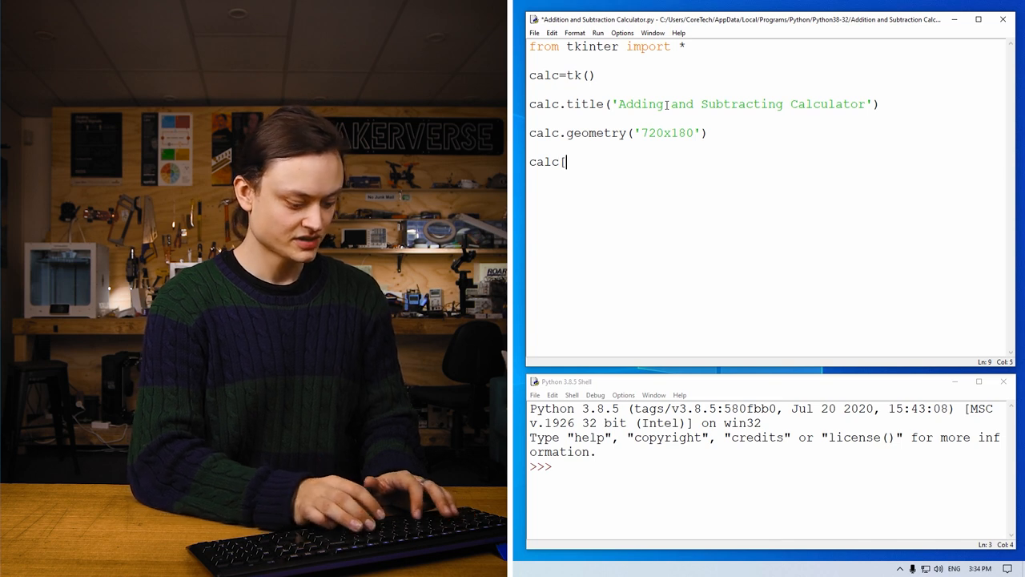
pyautogui.write('bg')
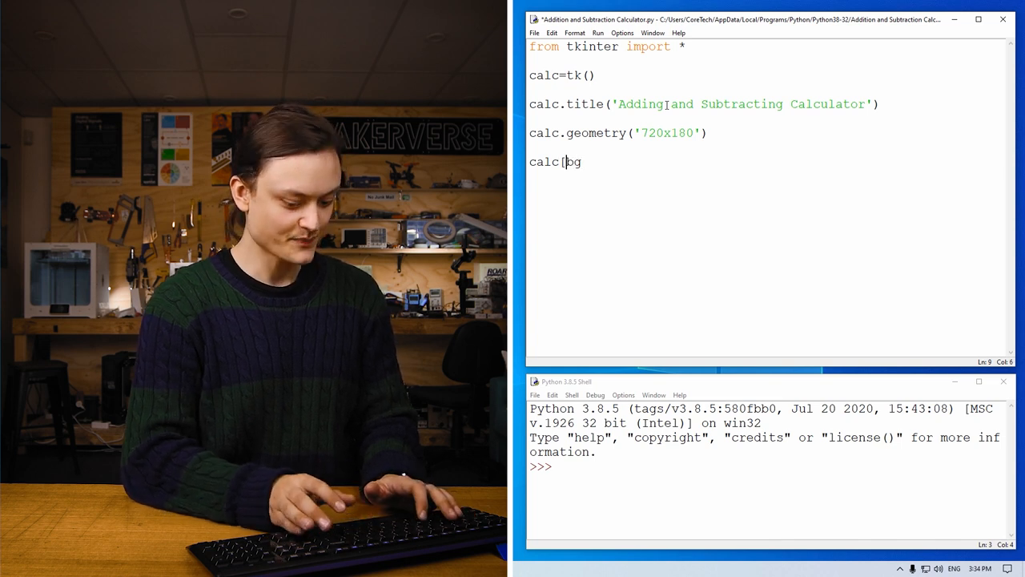
pyautogui.write("bg']=")
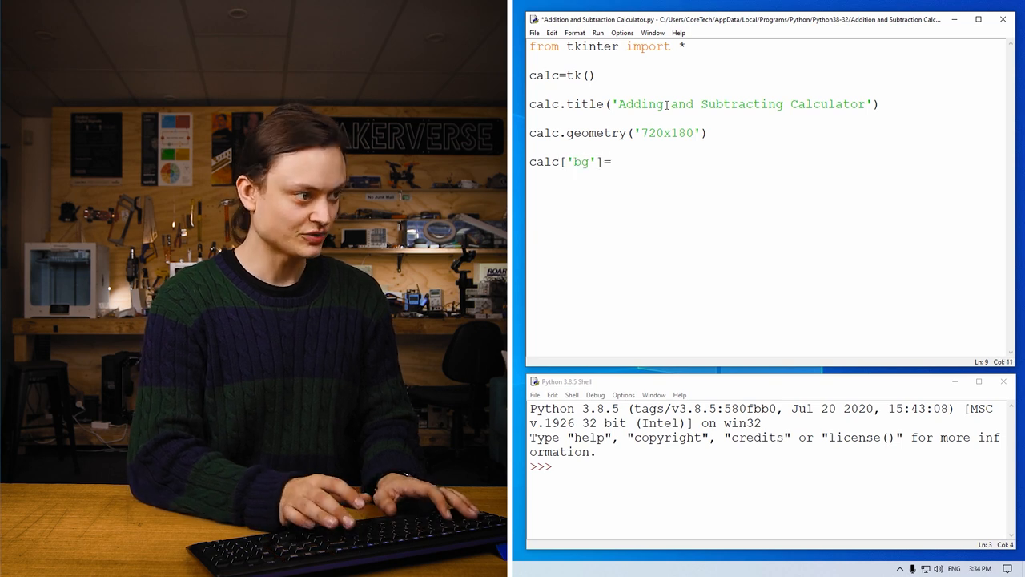
pyautogui.write('"Pow')
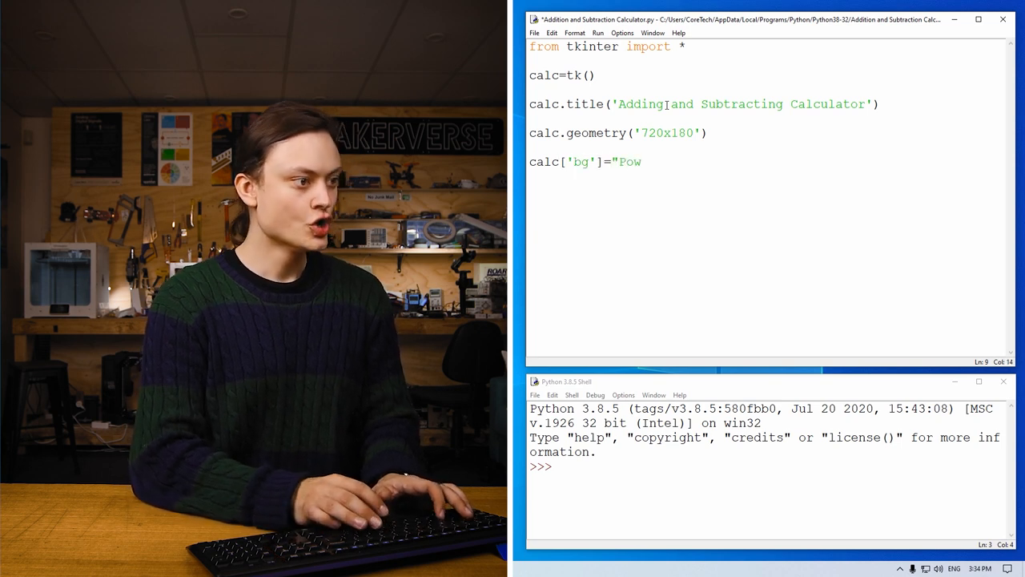
pyautogui.write('der Blue')
pyautogui.click(567, 75)
pyautogui.write('T')
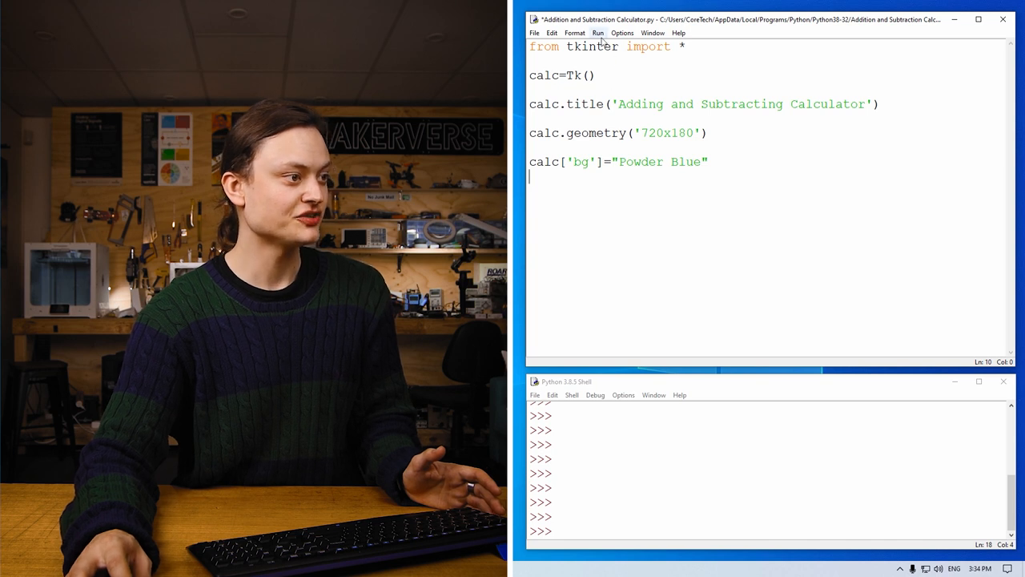
# Run Module, saving first, view the blue 720x180 window, then close it
pyautogui.click(597, 32)
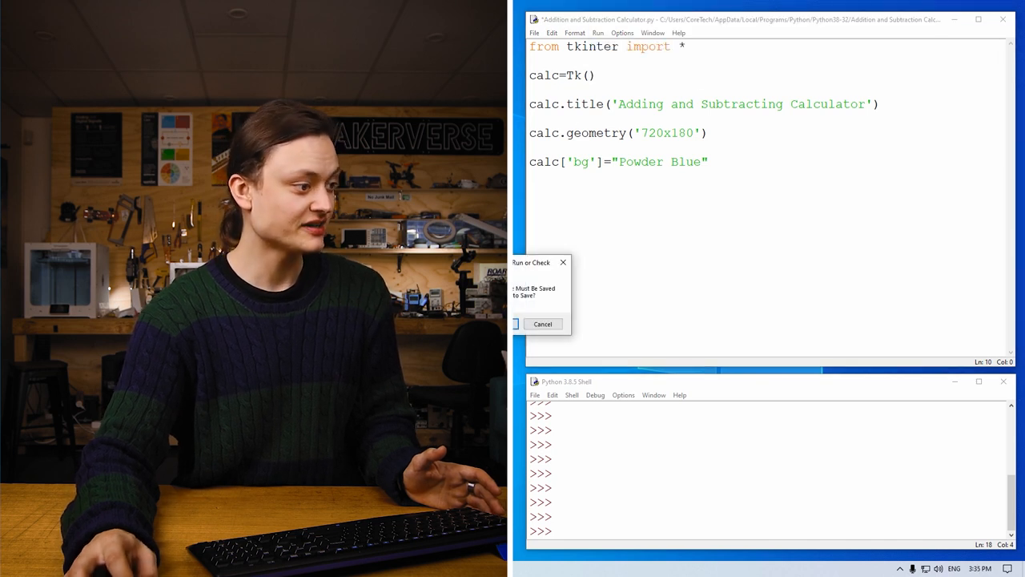
pyautogui.click(516, 324)
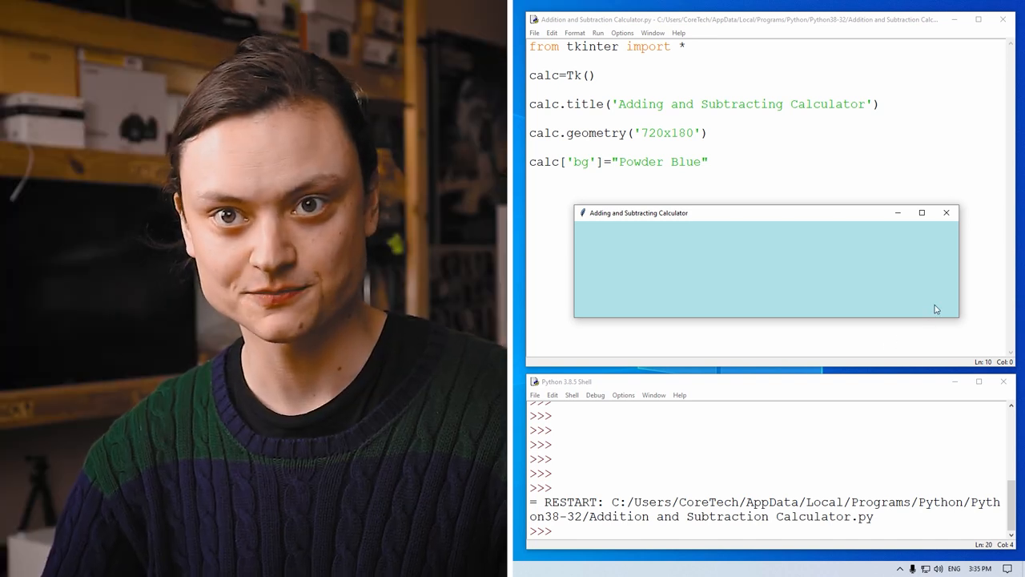
pyautogui.moveTo(930, 298)
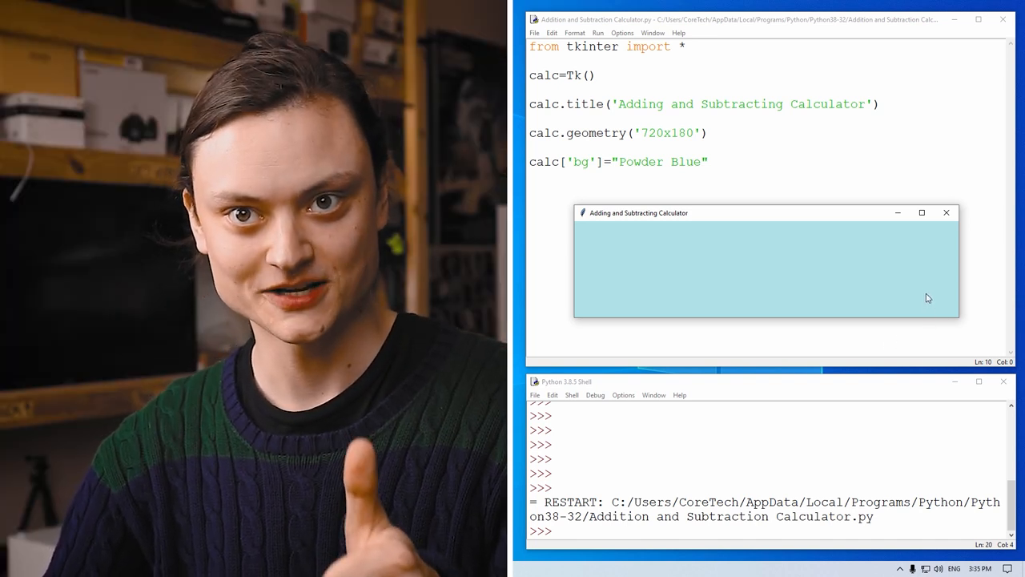
pyautogui.click(946, 212)
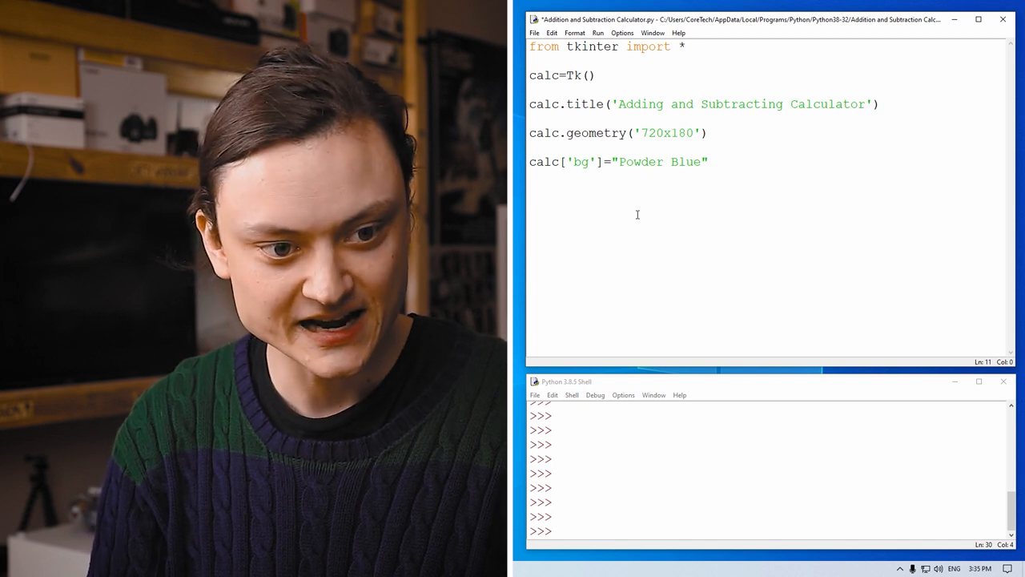
# Write FirstLabel= Label(calc, Text='First Number', font bold)
pyautogui.write('Fi')
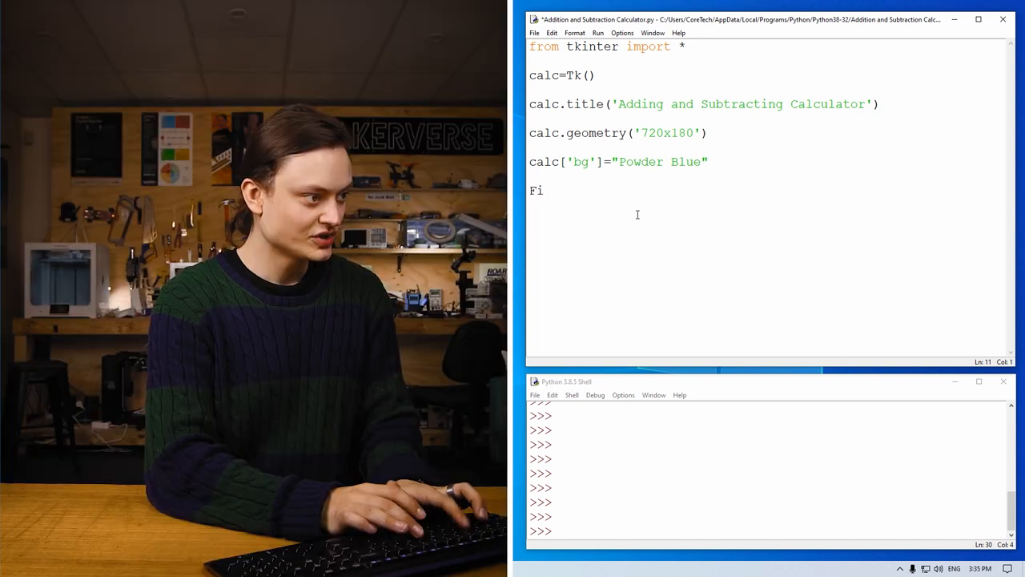
pyautogui.write('rstla')
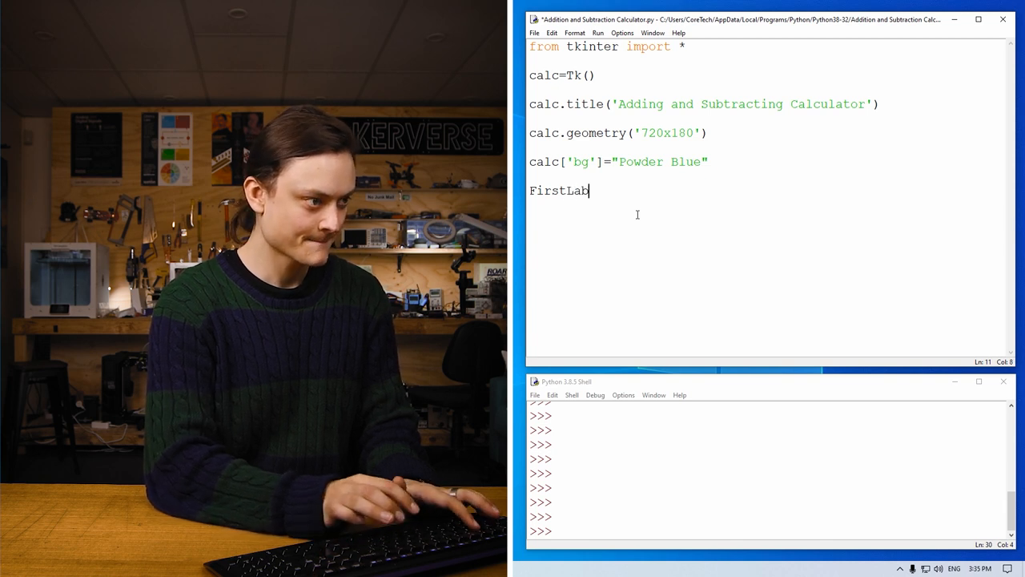
pyautogui.write('el')
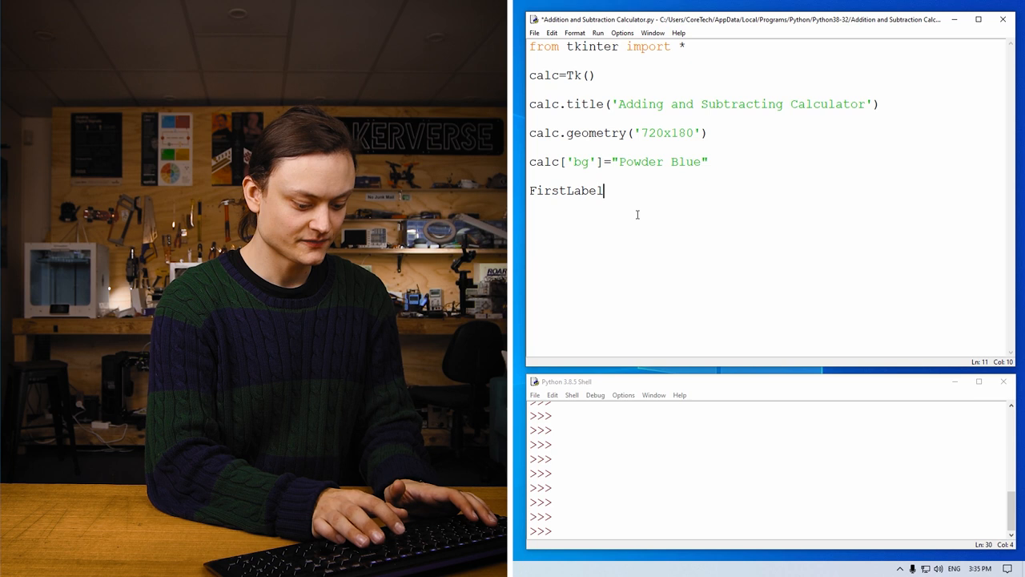
pyautogui.write('= Label(c')
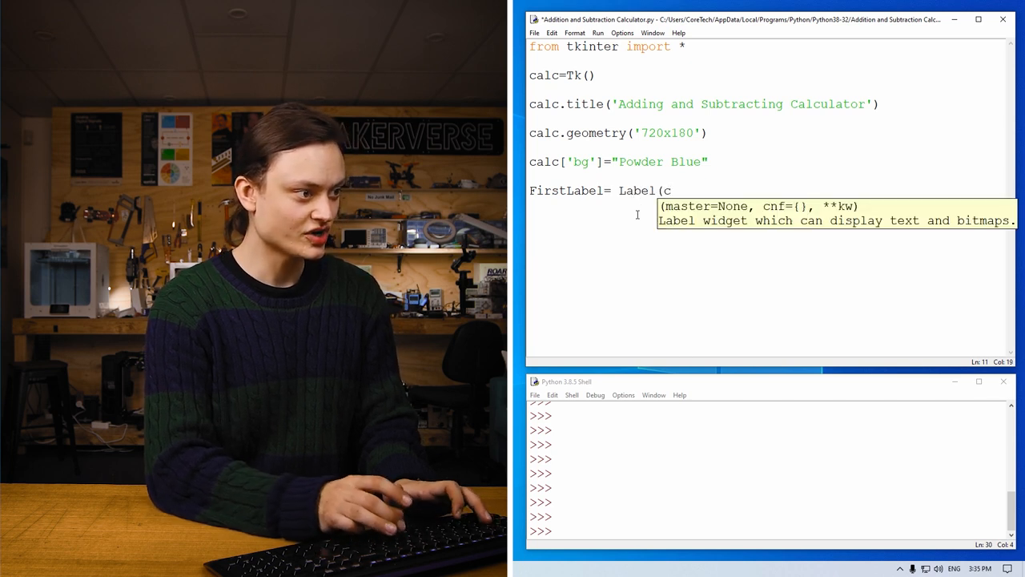
pyautogui.write('alc')
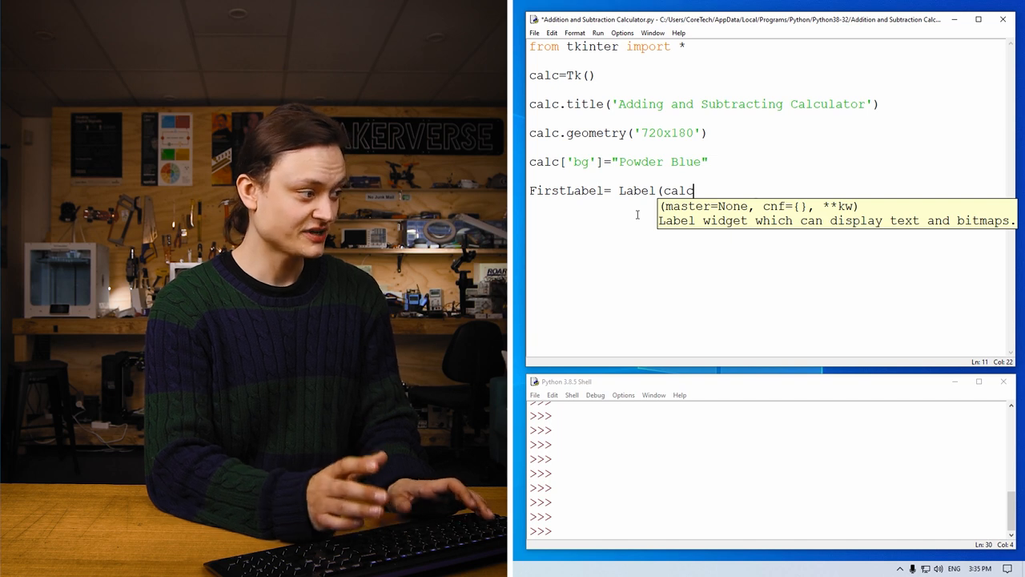
pyautogui.write(', T')
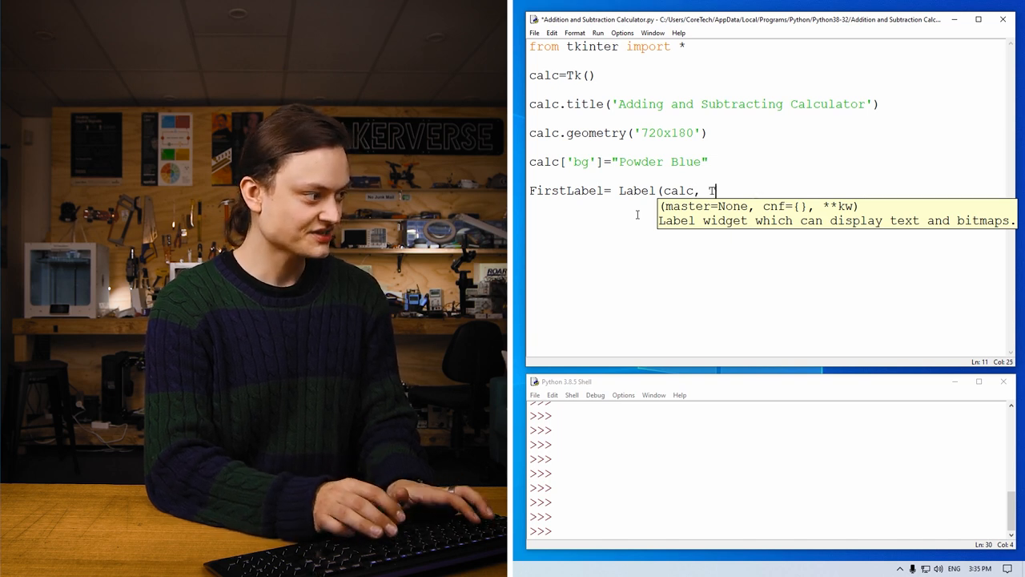
pyautogui.write('ext=')
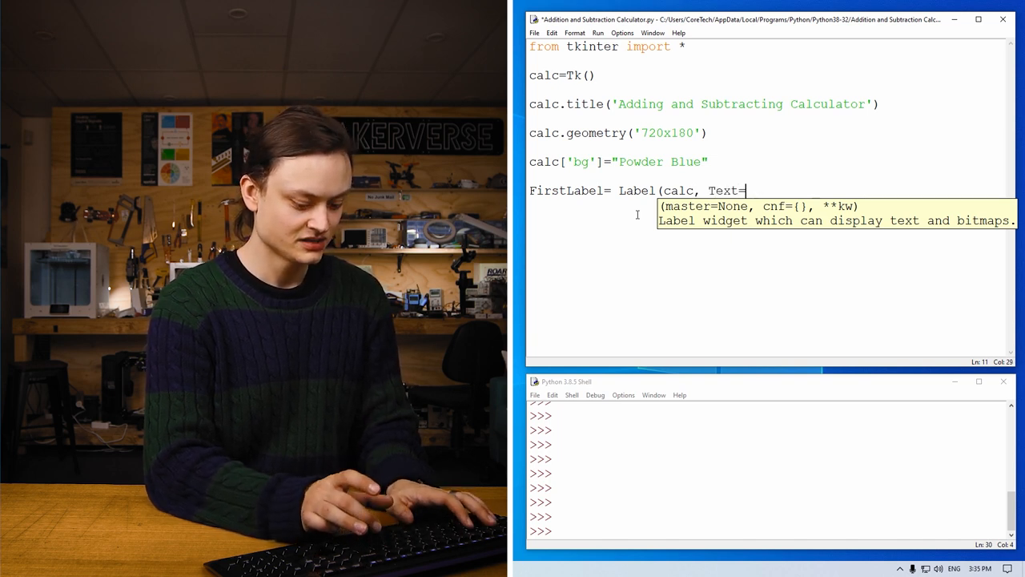
pyautogui.write("'")
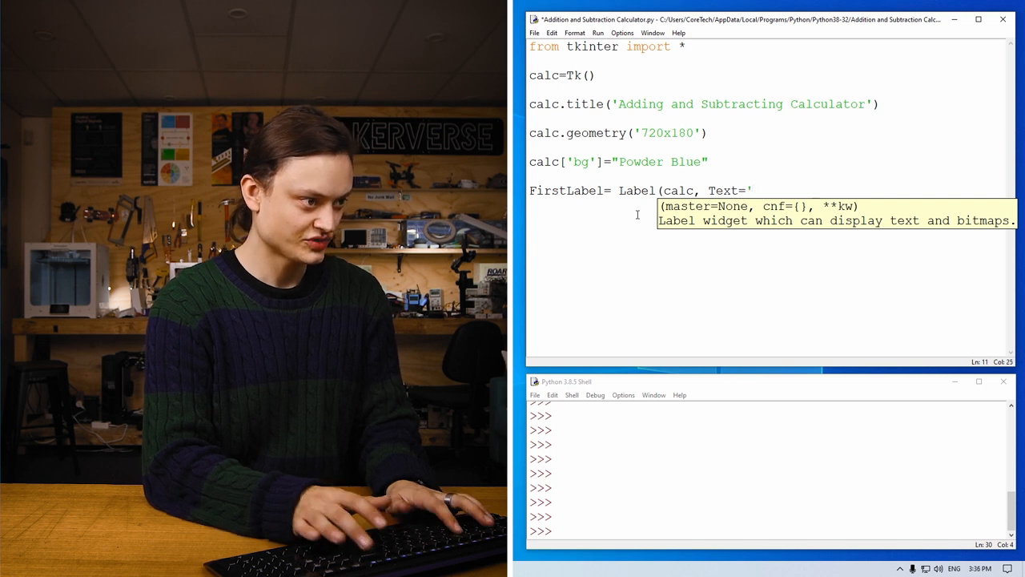
pyautogui.write('first number')
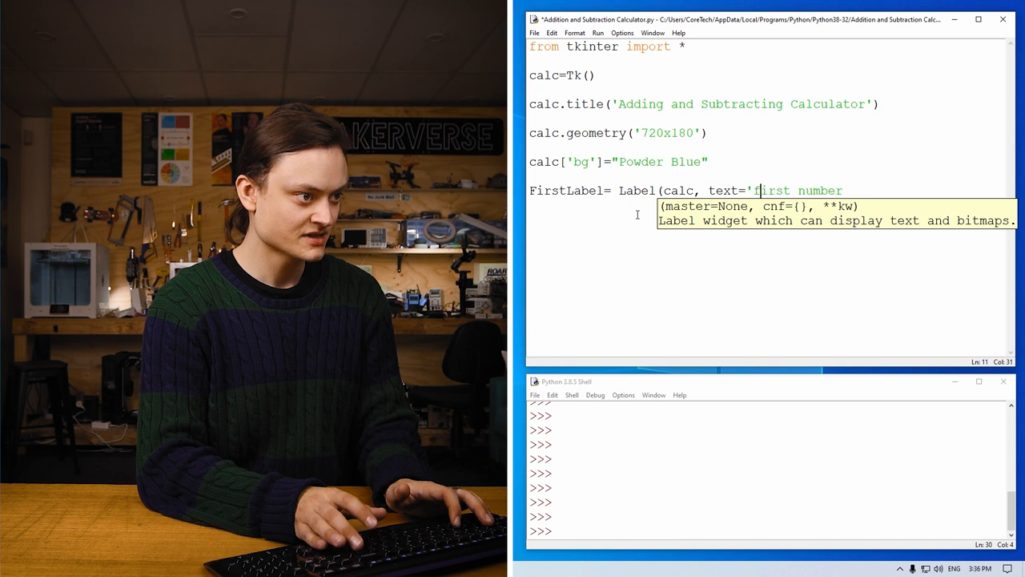
pyautogui.write('First')
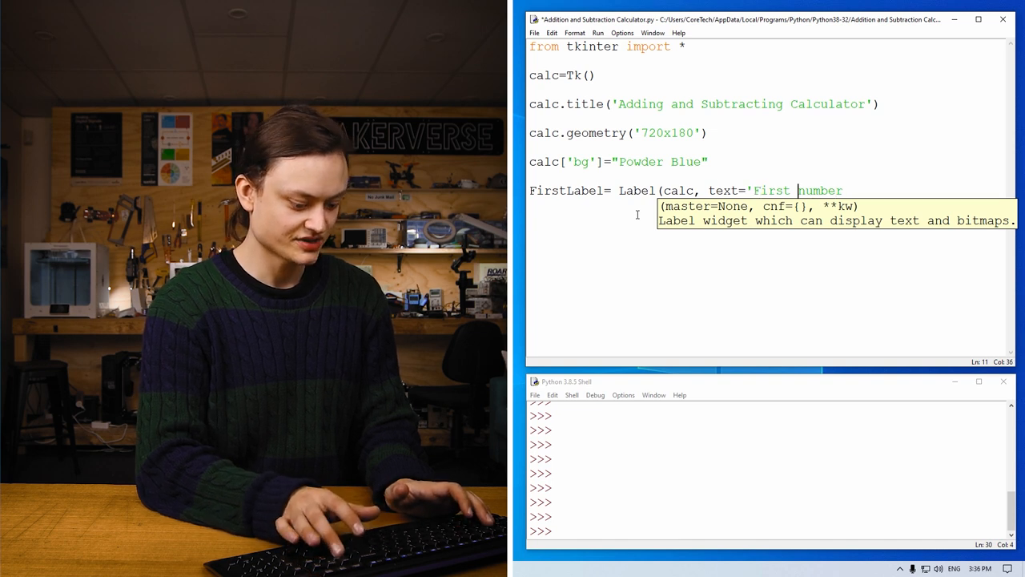
pyautogui.write('Number')
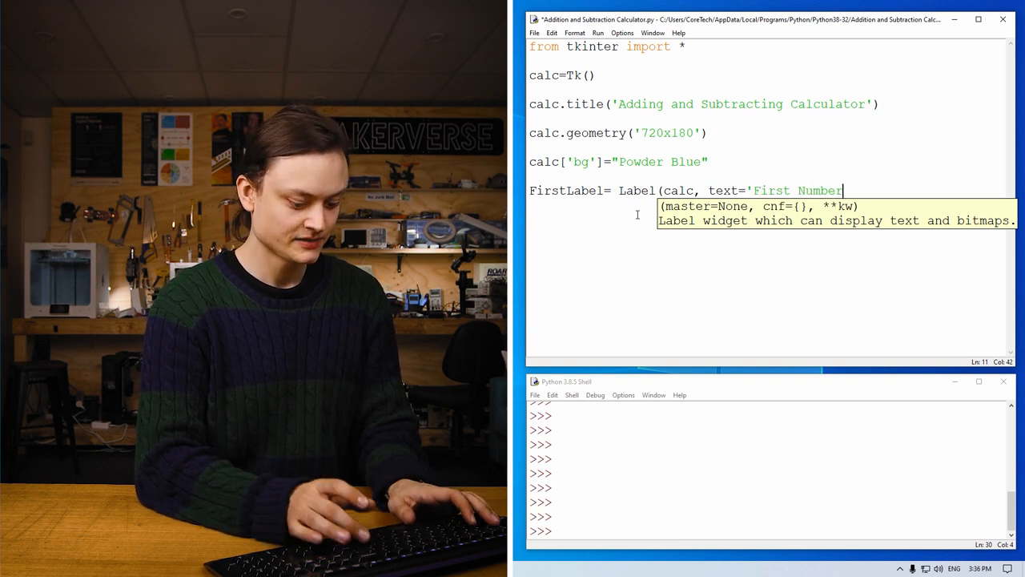
pyautogui.write("',")
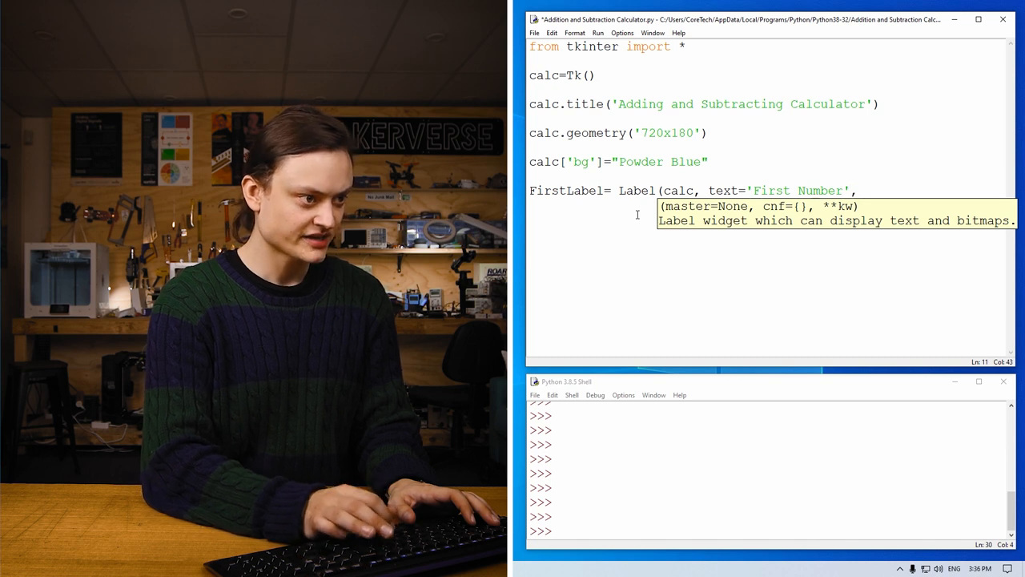
pyautogui.write("font('B")
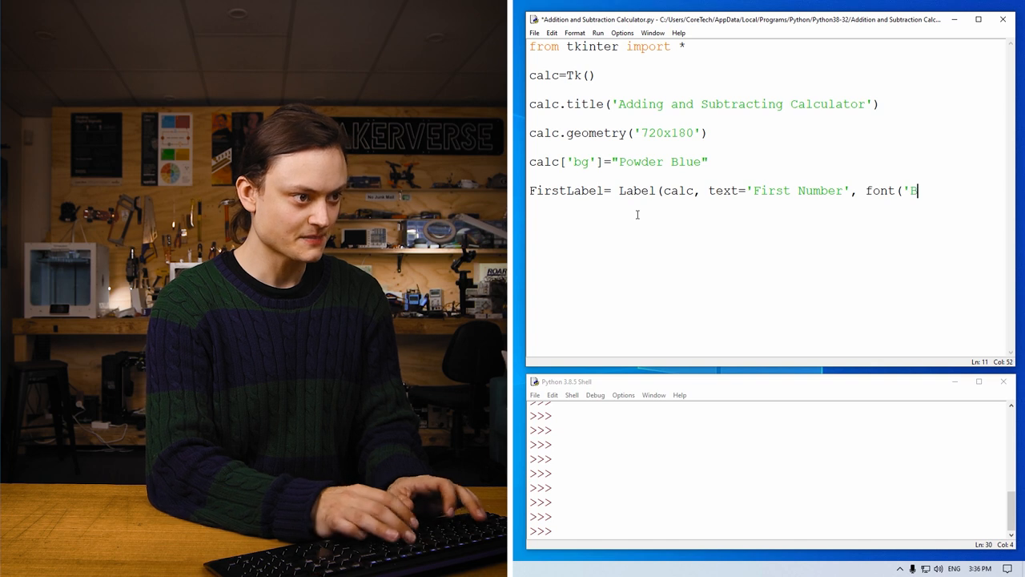
pyautogui.write('old')
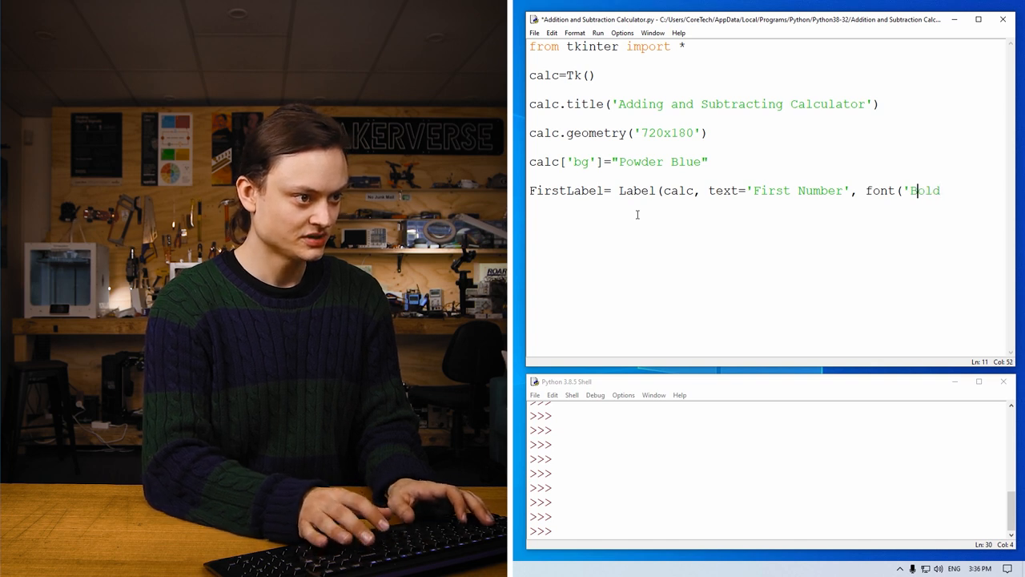
pyautogui.write("bold'")
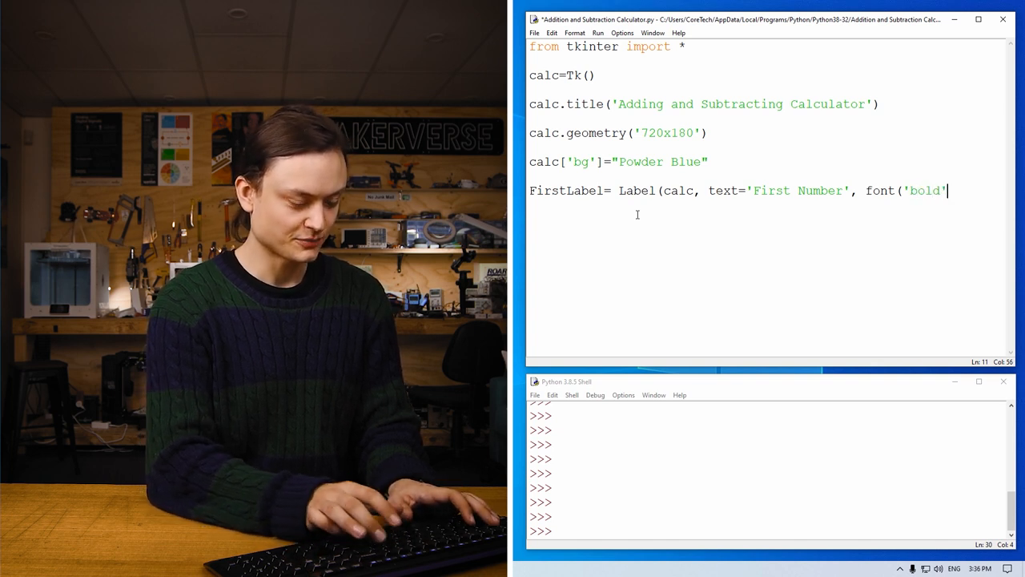
pyautogui.write('))')
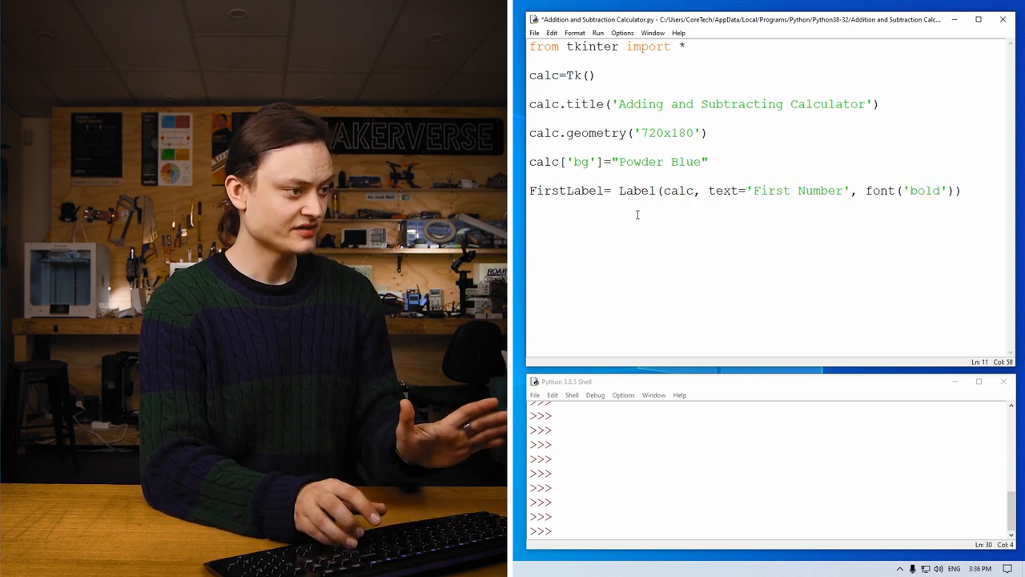
# Place FirstLabel at x=40, y=20 and add the #Label Section comment
pyautogui.press('enter')
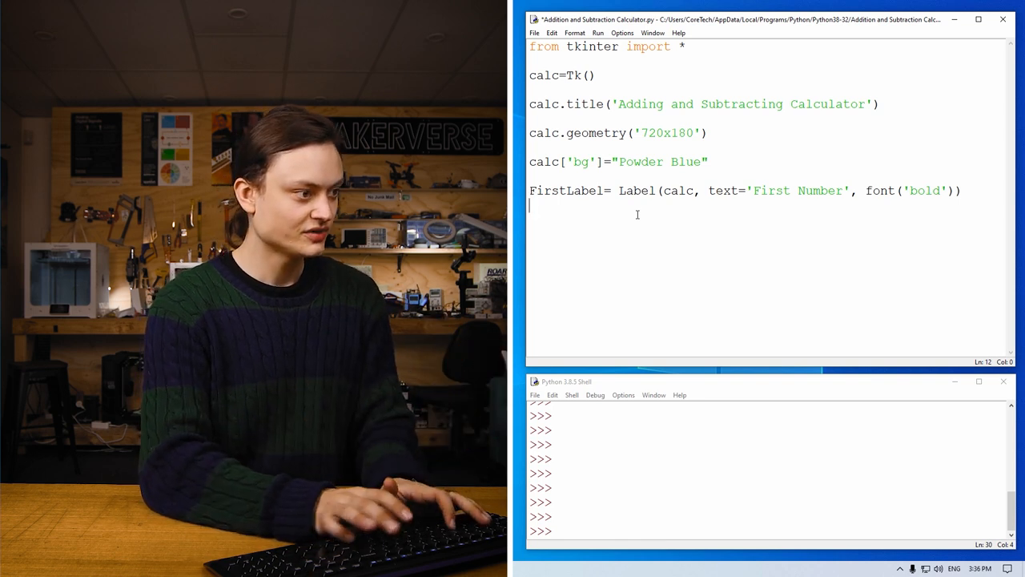
pyautogui.write('FirstLabe')
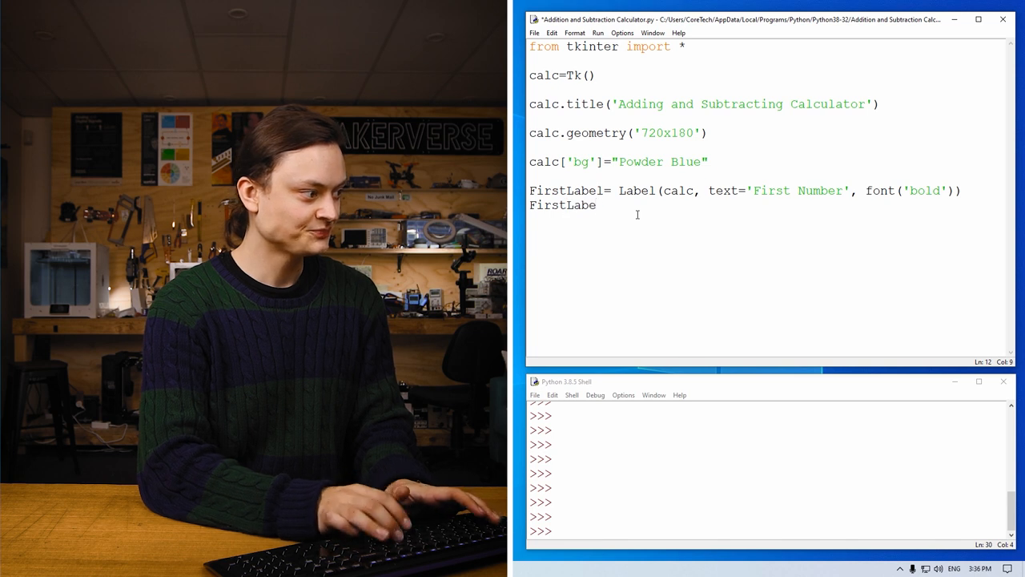
pyautogui.write('.place')
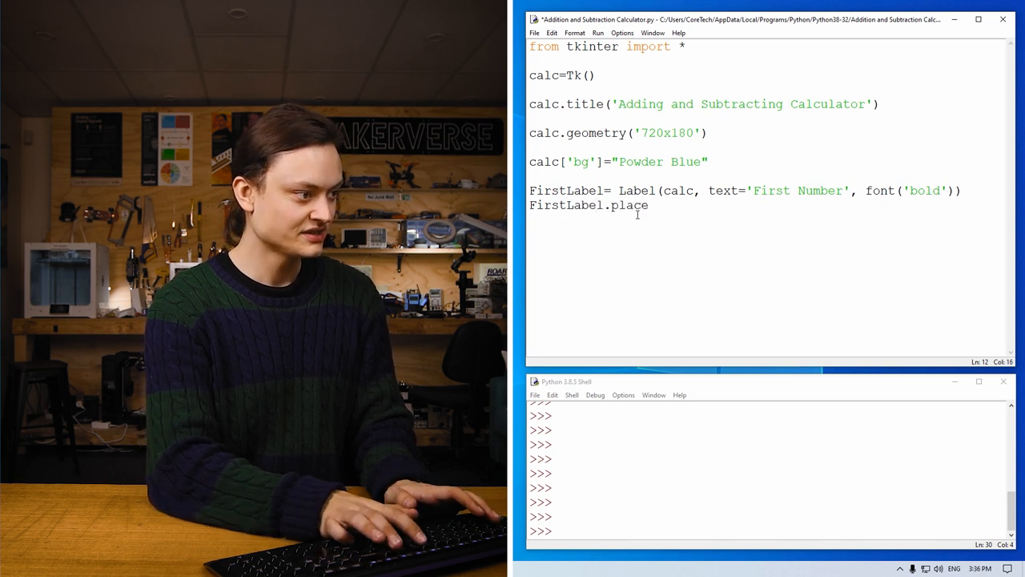
pyautogui.write('(x')
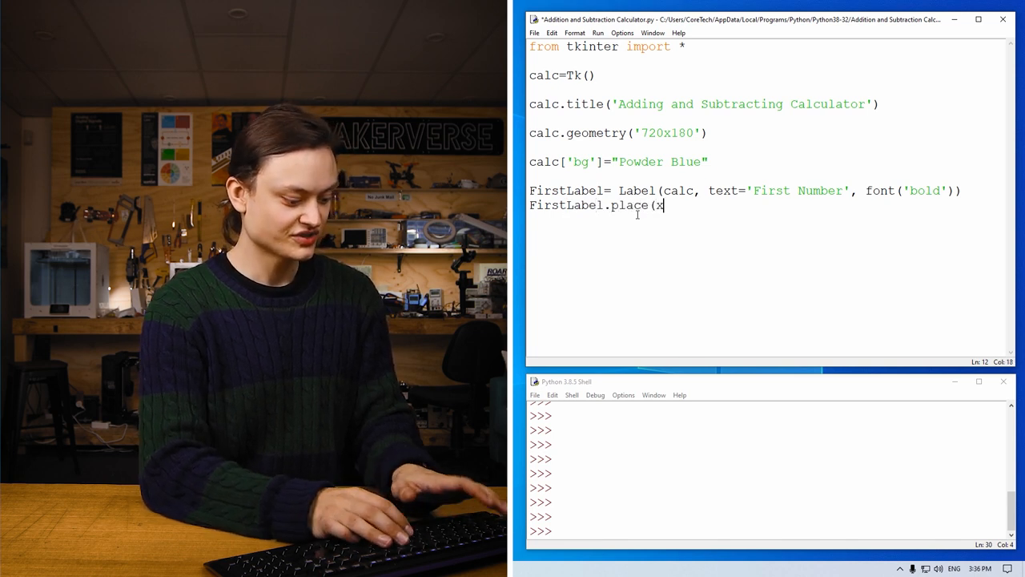
pyautogui.write('=')
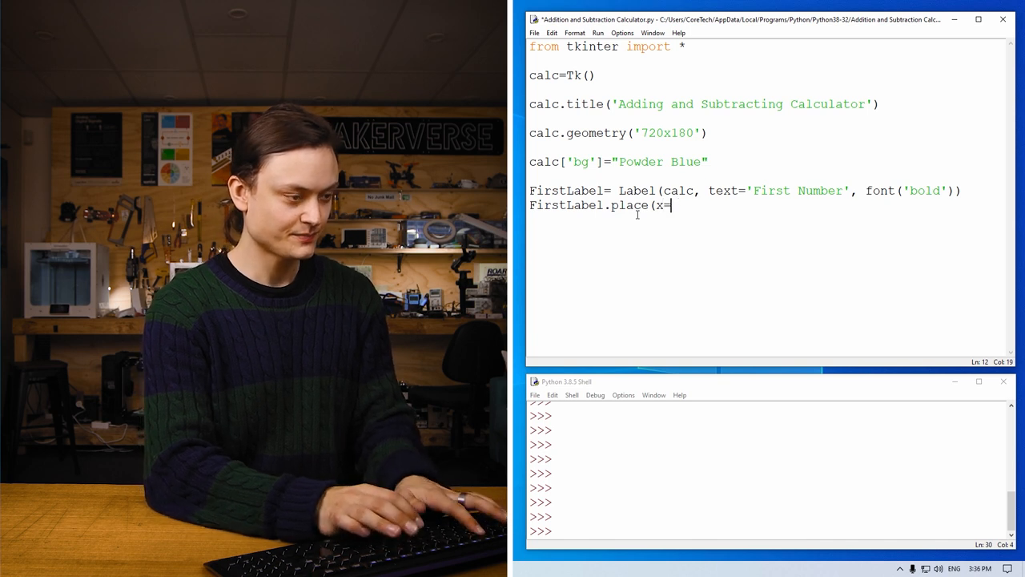
pyautogui.write('40,')
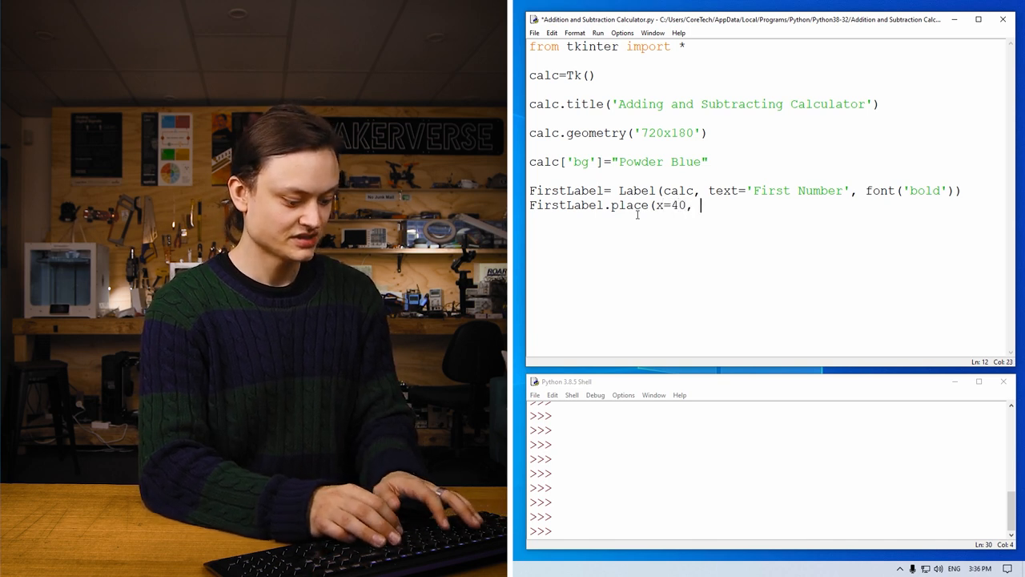
pyautogui.write('y')
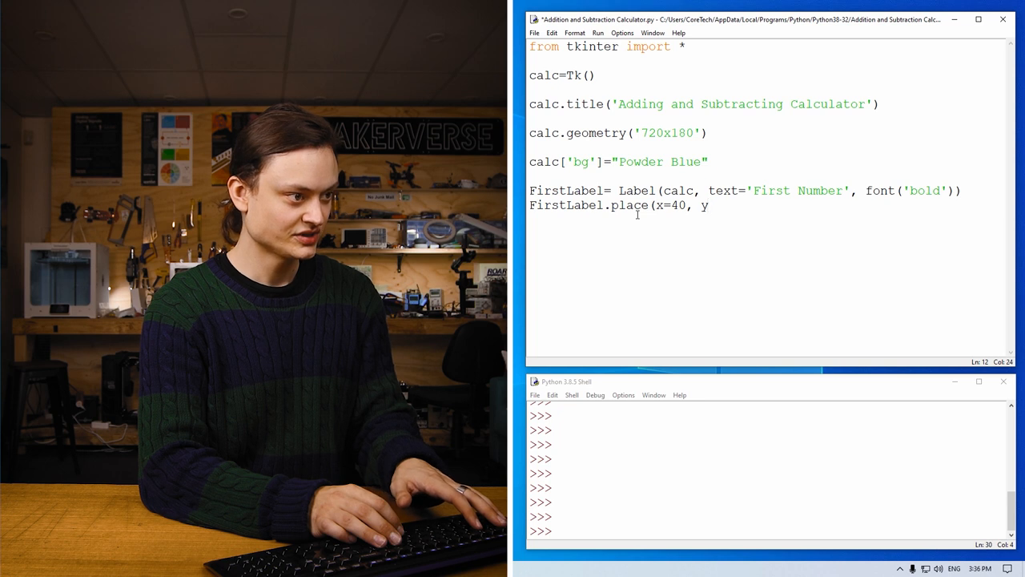
pyautogui.write('=20')
pyautogui.write('#Label Sec')
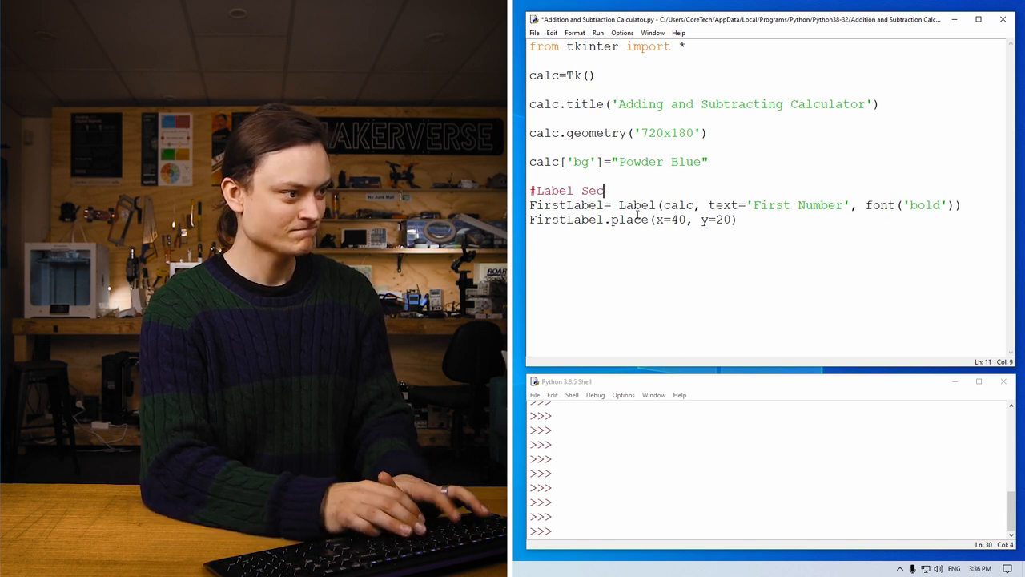
pyautogui.write('tion')
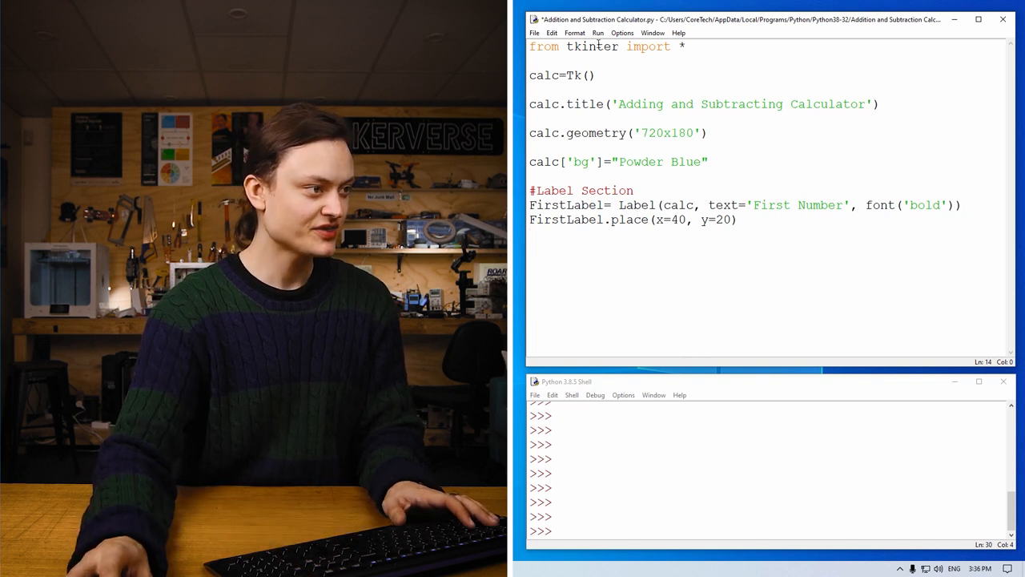
# Run the script to see the First Number label, then close the window
pyautogui.click(598, 32)
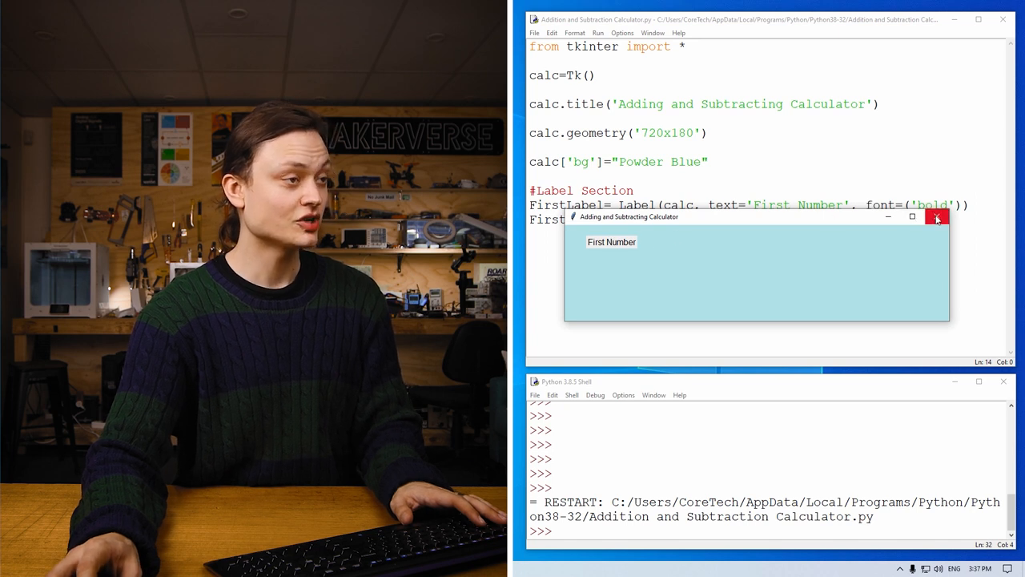
pyautogui.moveTo(938, 218)
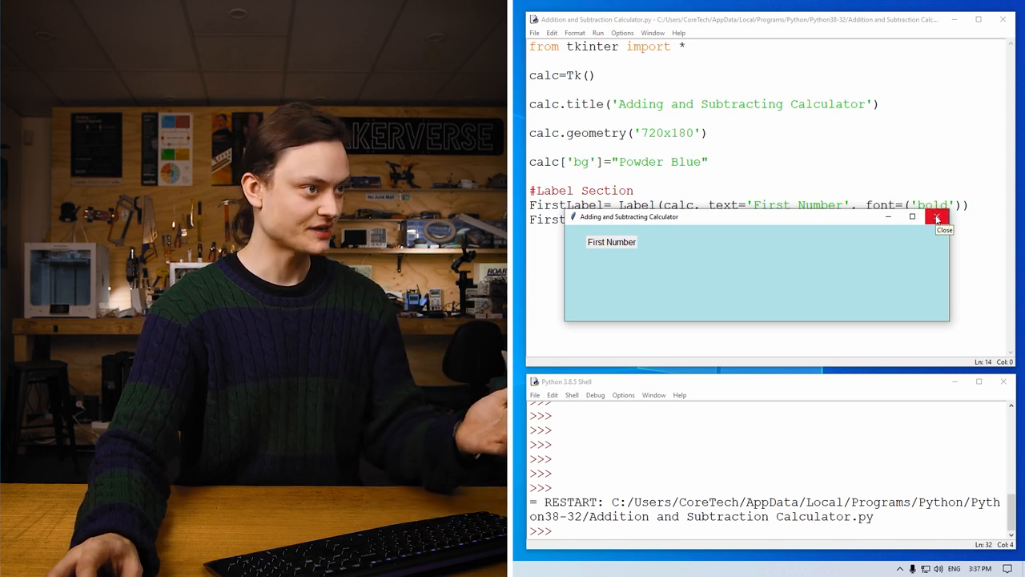
pyautogui.click(937, 218)
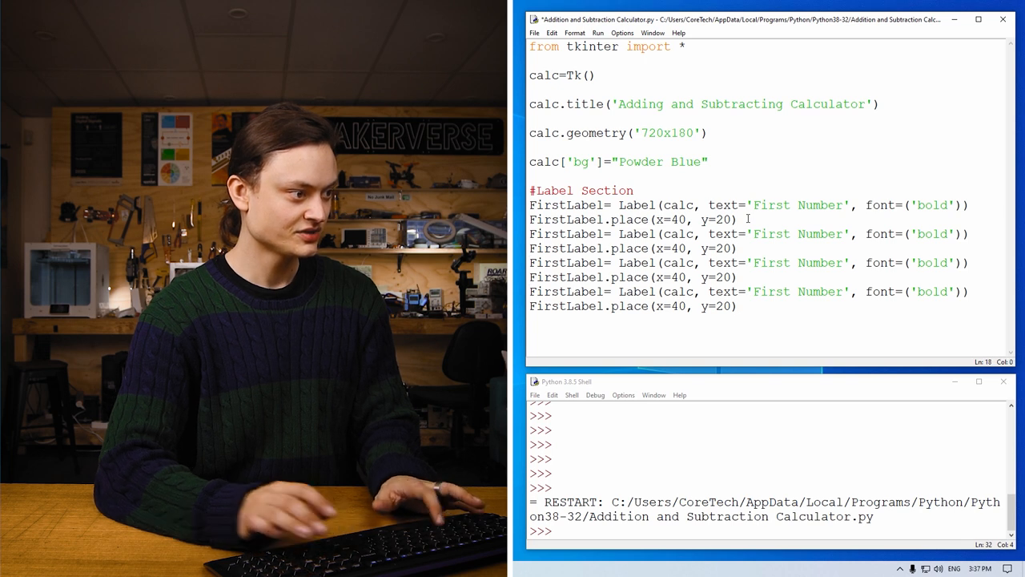
# Rename the copied label lines to SecondLabel, ThirdLabel and FourthLabel
pyautogui.doubleClick(567, 234)
pyautogui.write('Second')
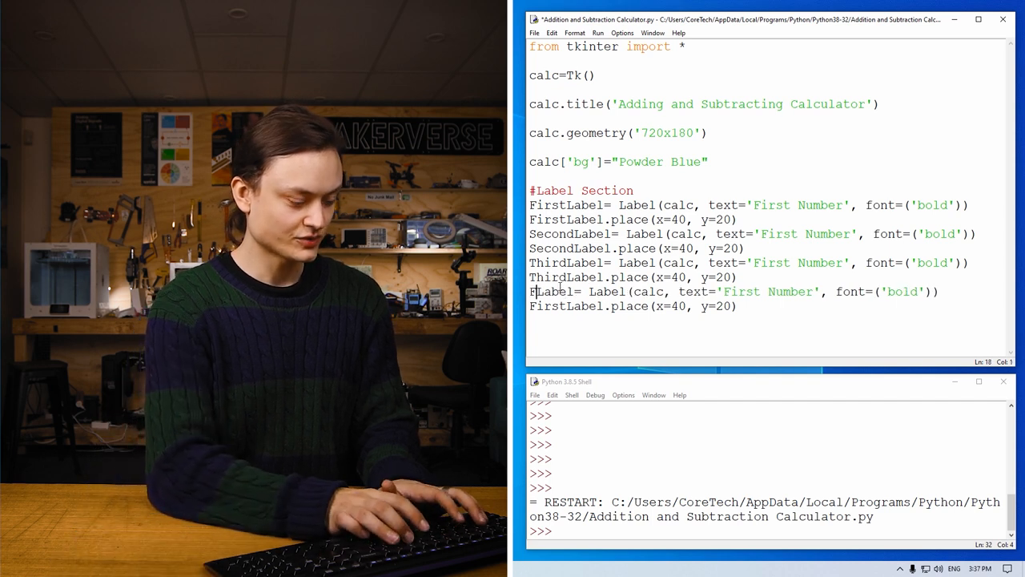
pyautogui.write('Fourth')
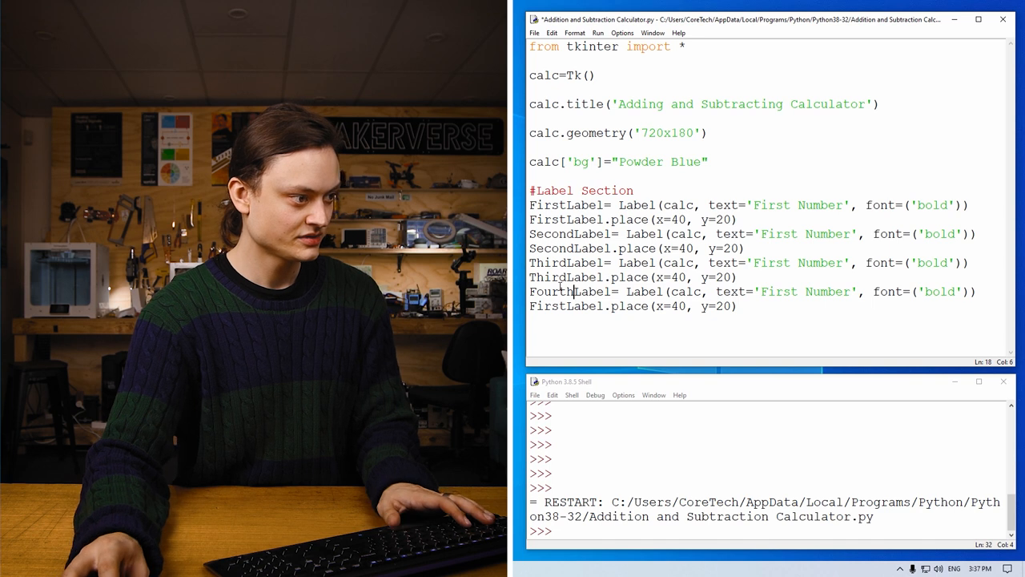
pyautogui.doubleClick(551, 292)
pyautogui.write('ourth')
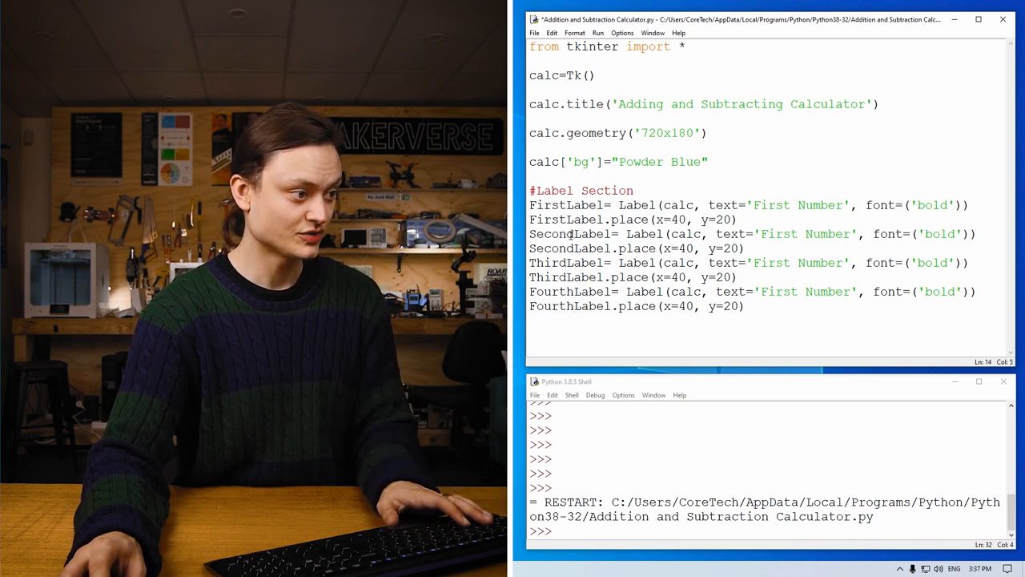
pyautogui.doubleClick(551, 233)
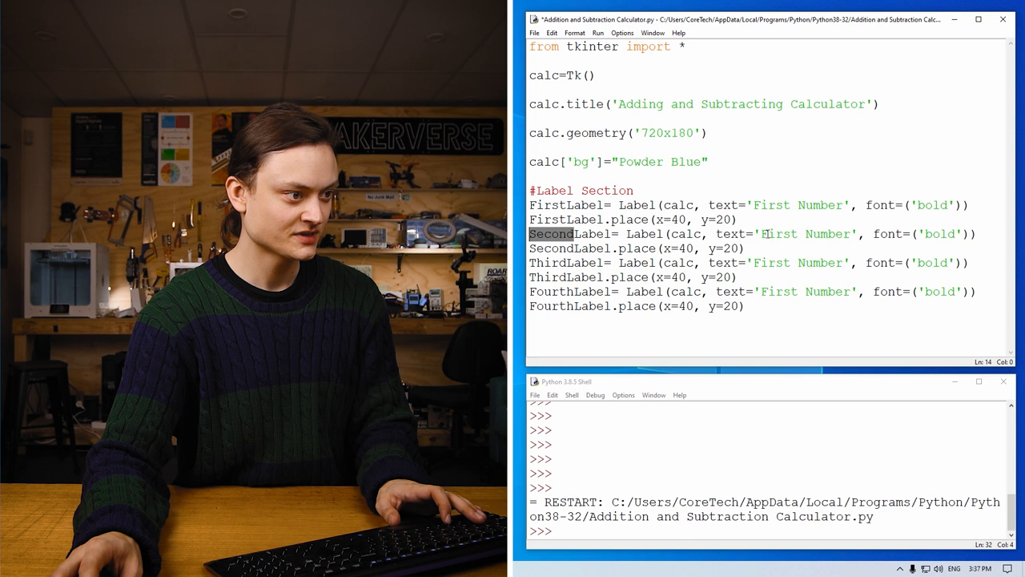
# Set the copied labels' texts to 'Second Number', 'Or' and 'Result'
pyautogui.doubleClick(771, 234)
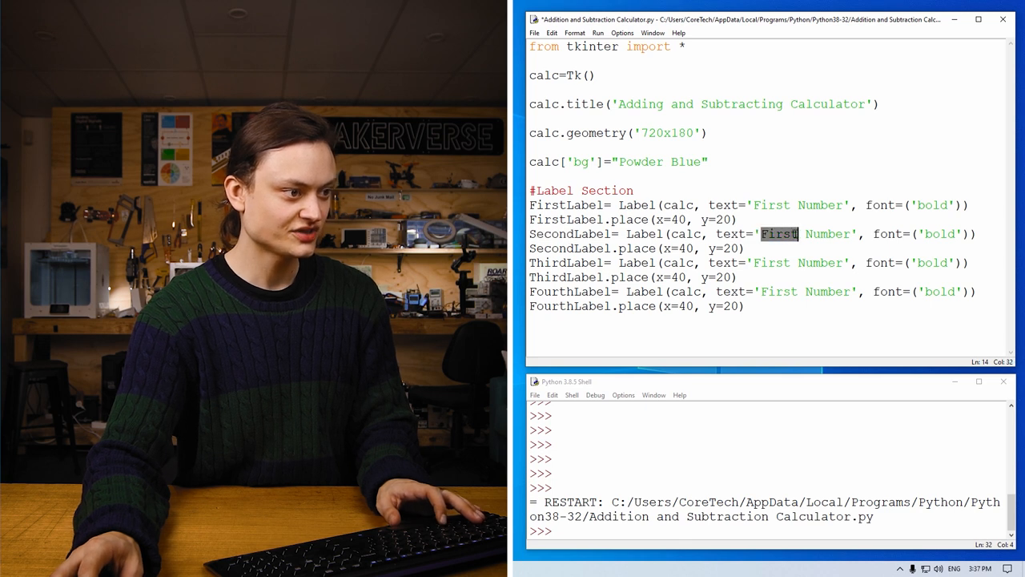
pyautogui.write('Second')
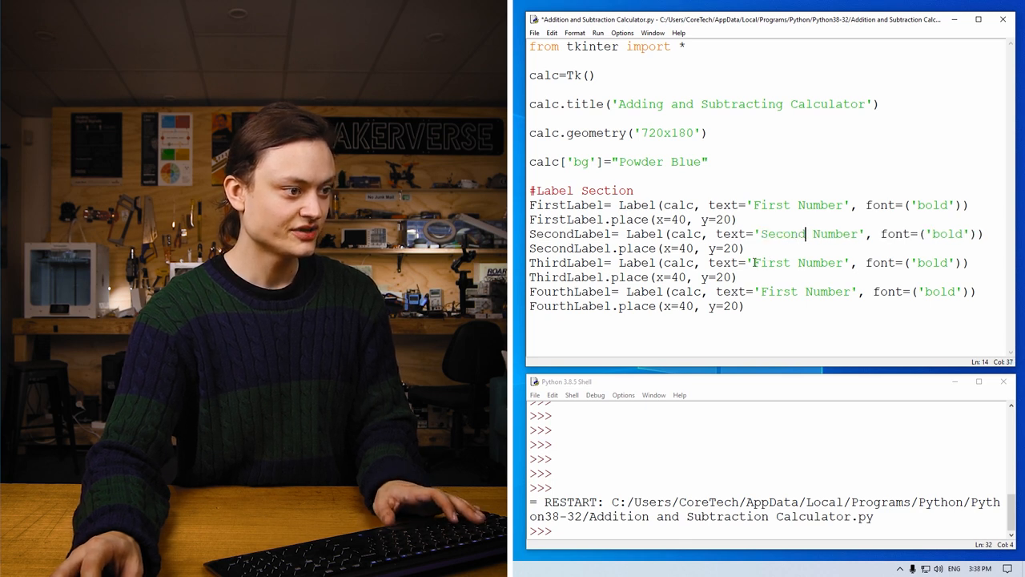
pyautogui.doubleClick(770, 262)
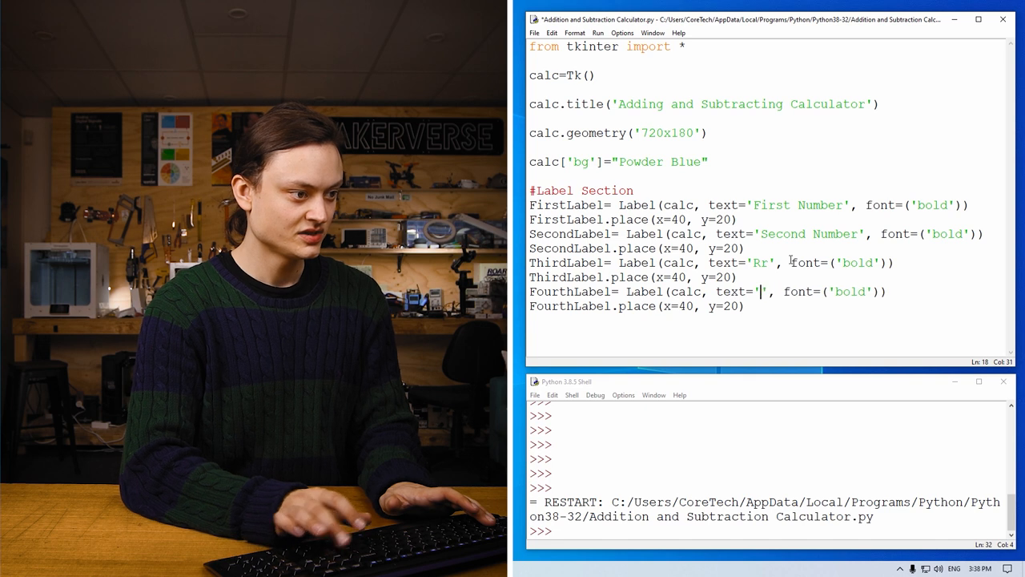
pyautogui.write('Result')
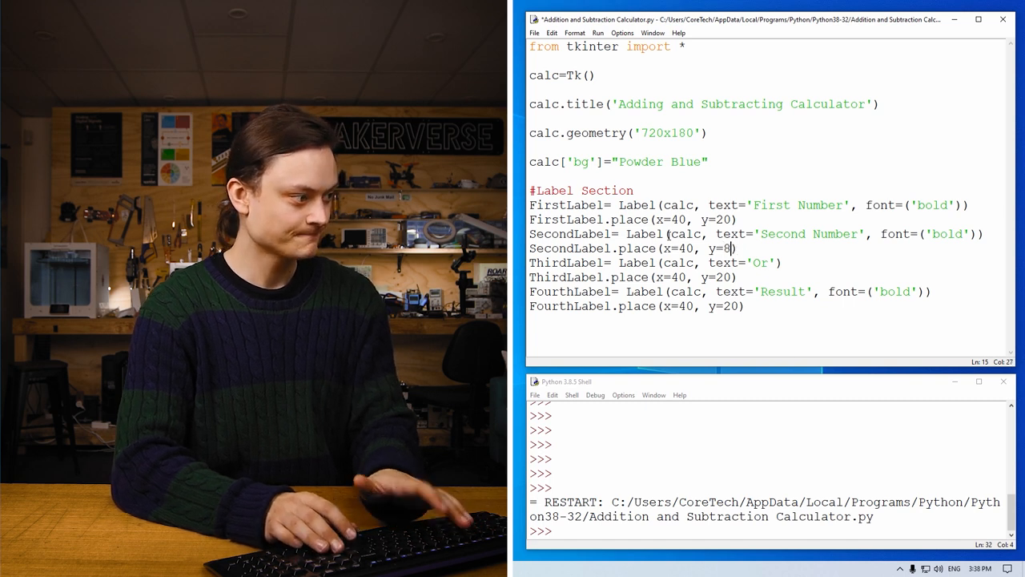
# Edit the .place() calls to (40,88), (358,83) and (556,52) for the three labels
pyautogui.write('8')
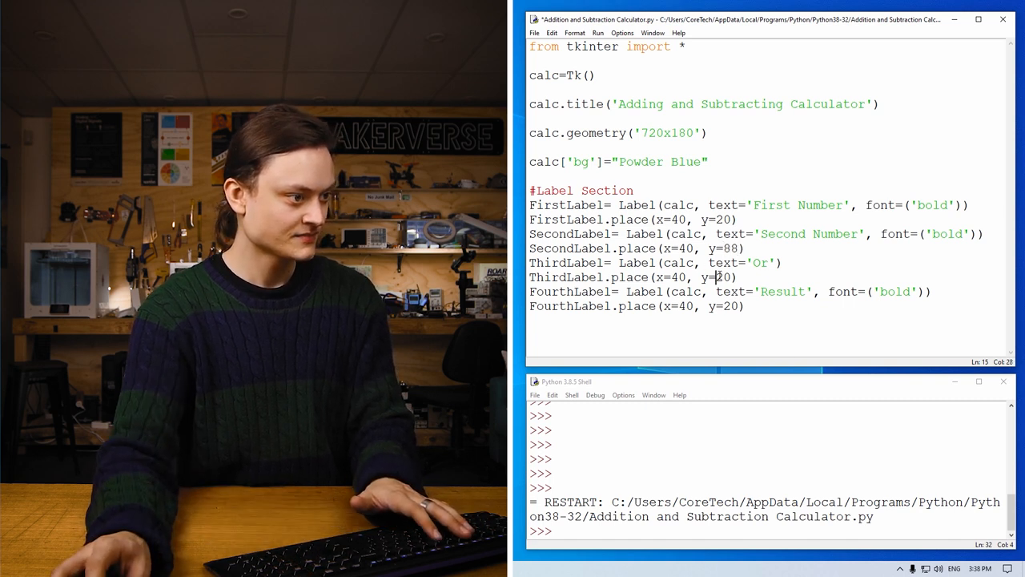
pyautogui.write('83')
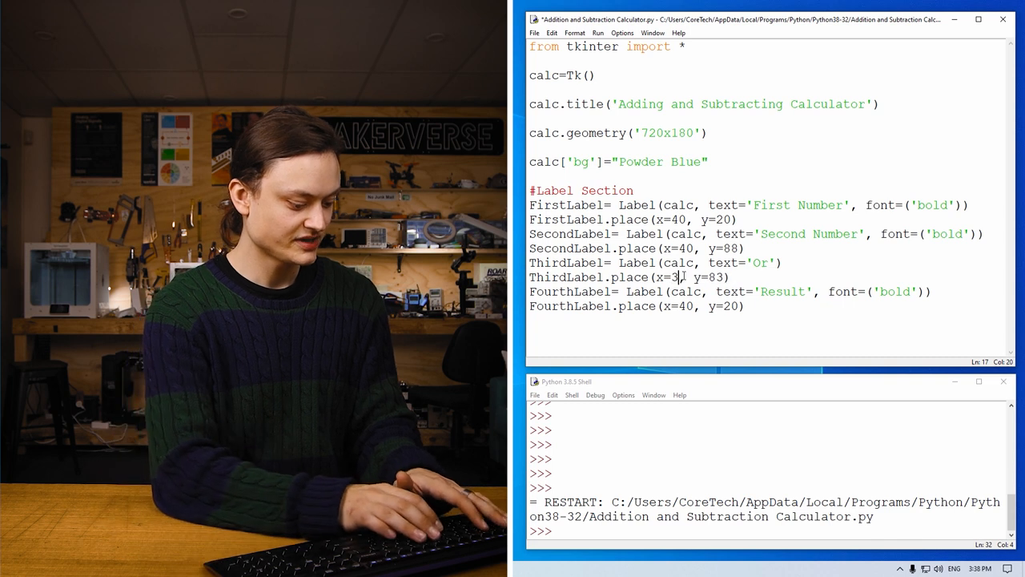
pyautogui.write('556')
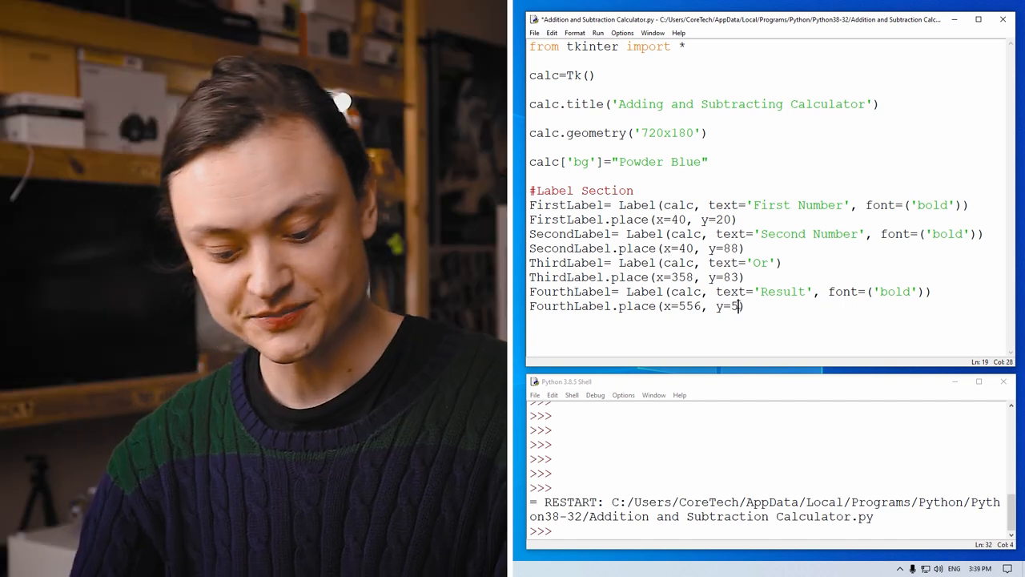
pyautogui.write('2')
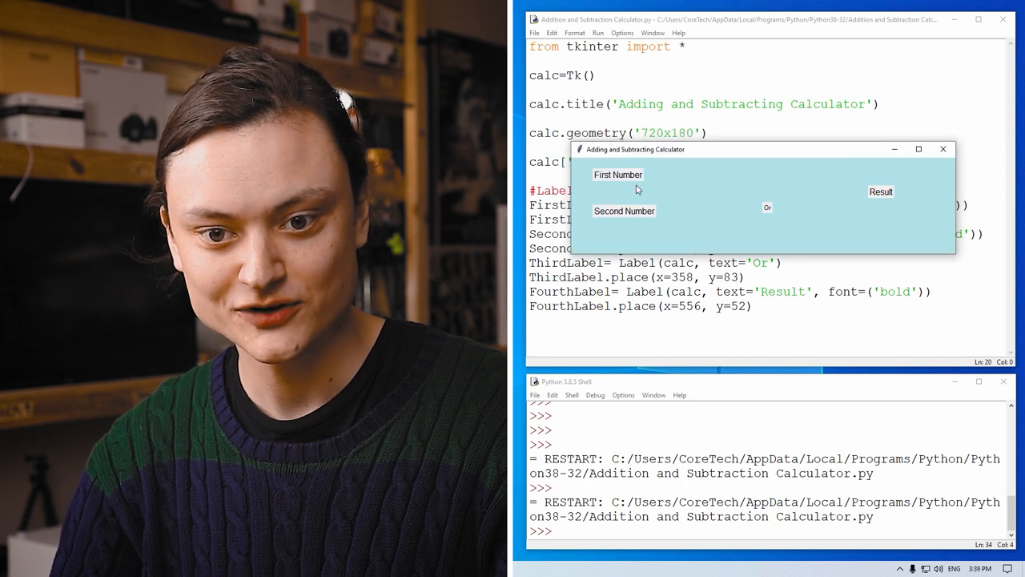
pyautogui.moveTo(884, 191)
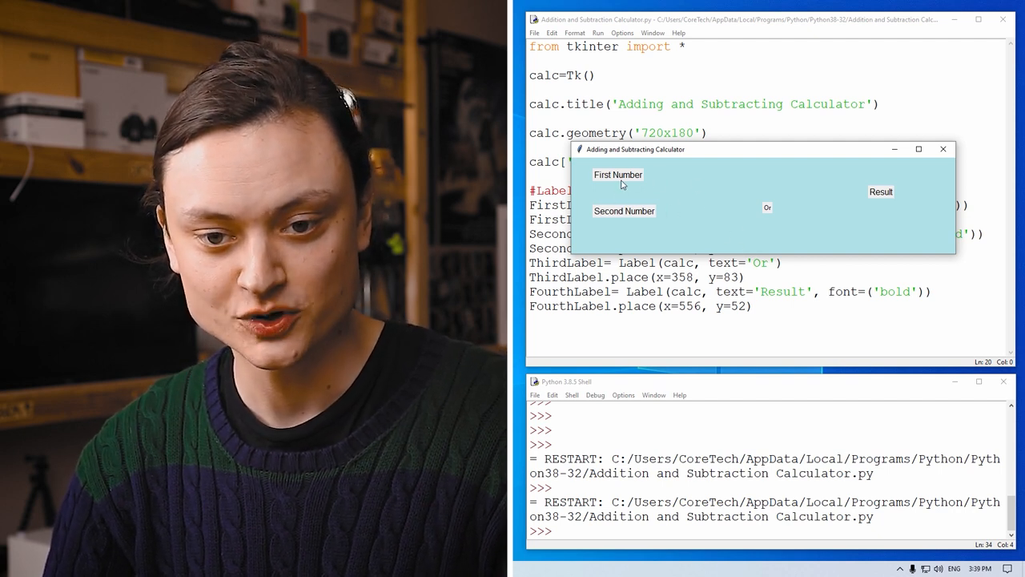
pyautogui.moveTo(691, 221)
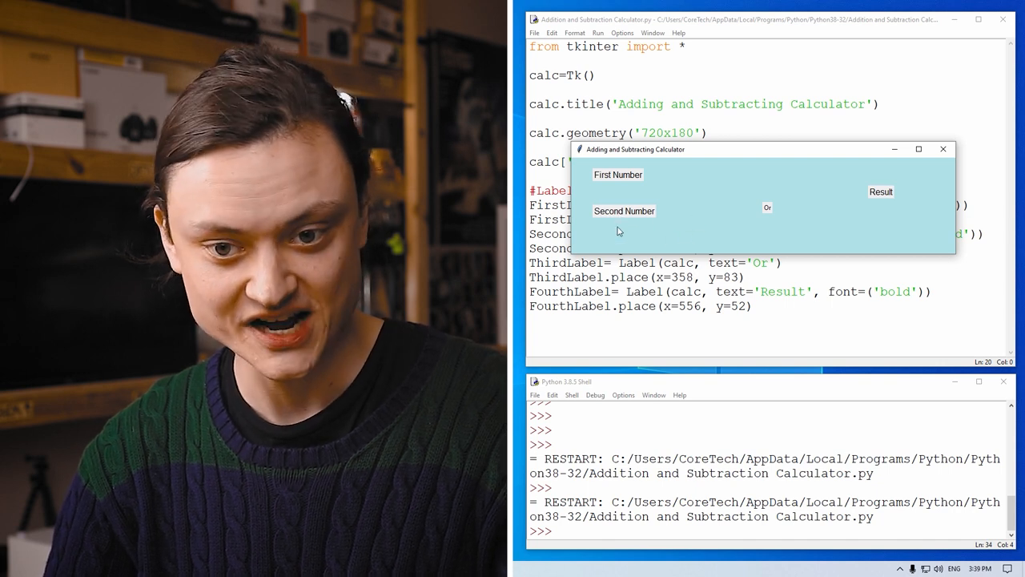
pyautogui.moveTo(736, 215)
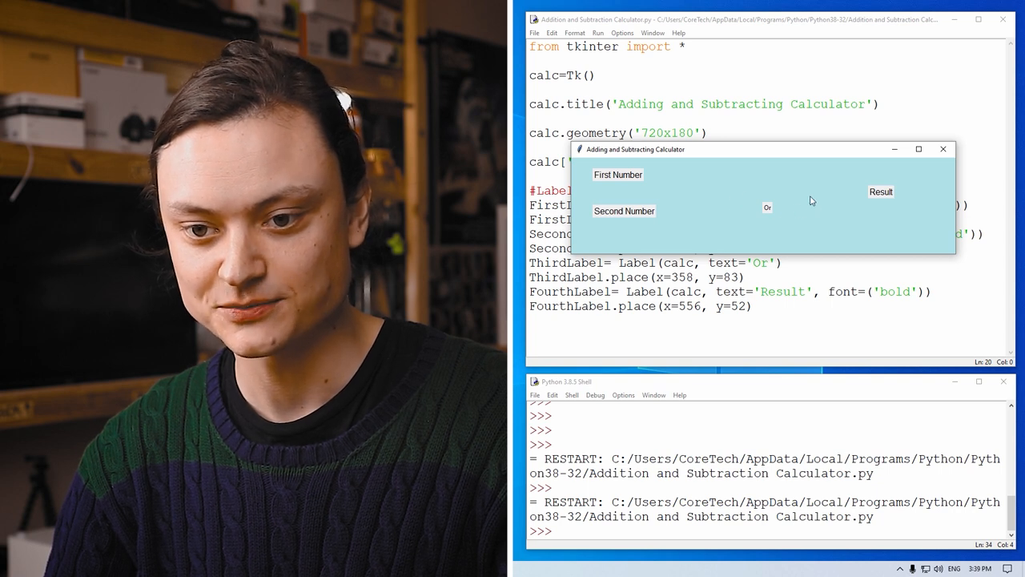
pyautogui.moveTo(937, 224)
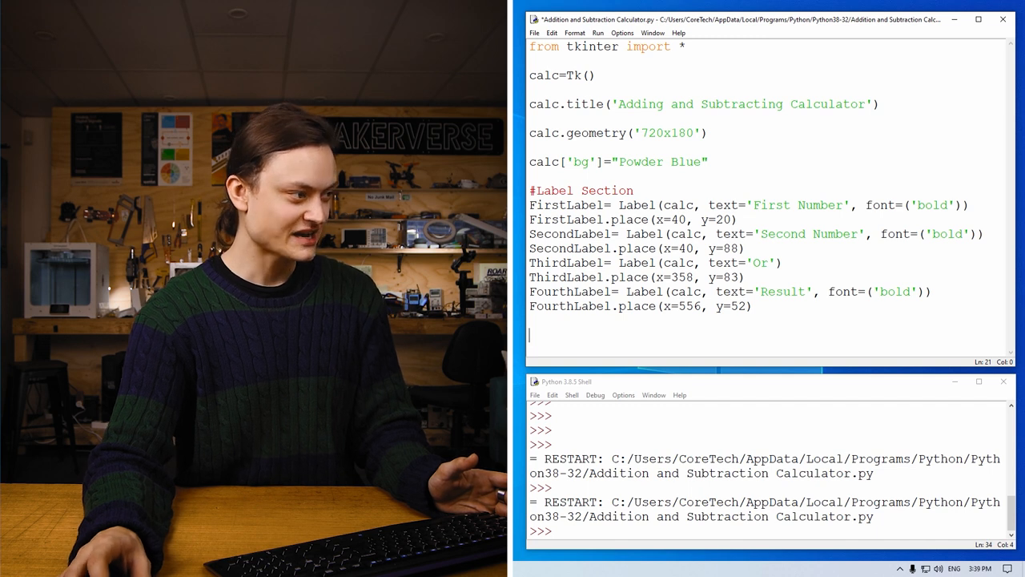
# Add a #Entry windows comment and FirstNumber=Entry()
pyautogui.write('#Entry')
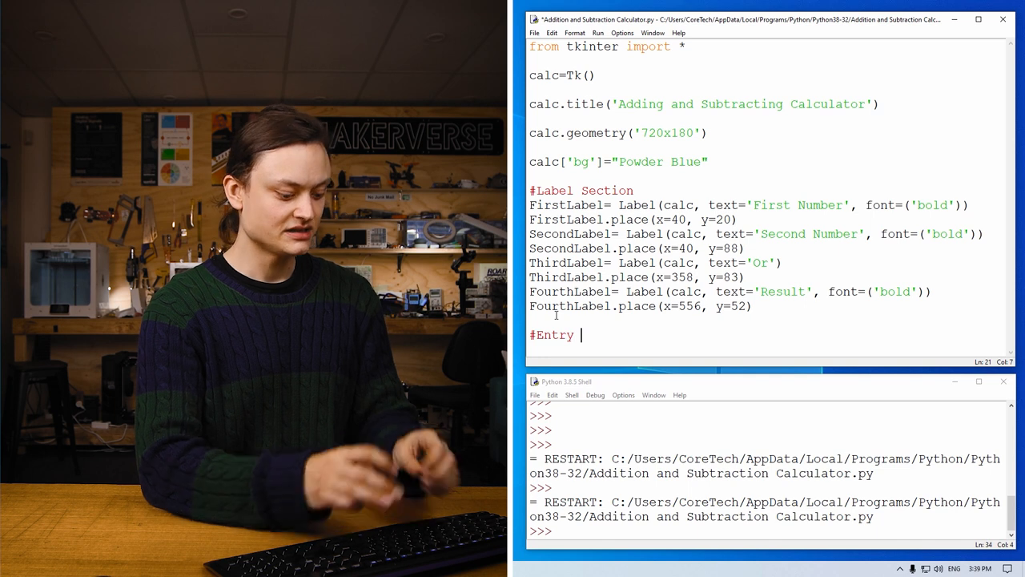
pyautogui.write('windows')
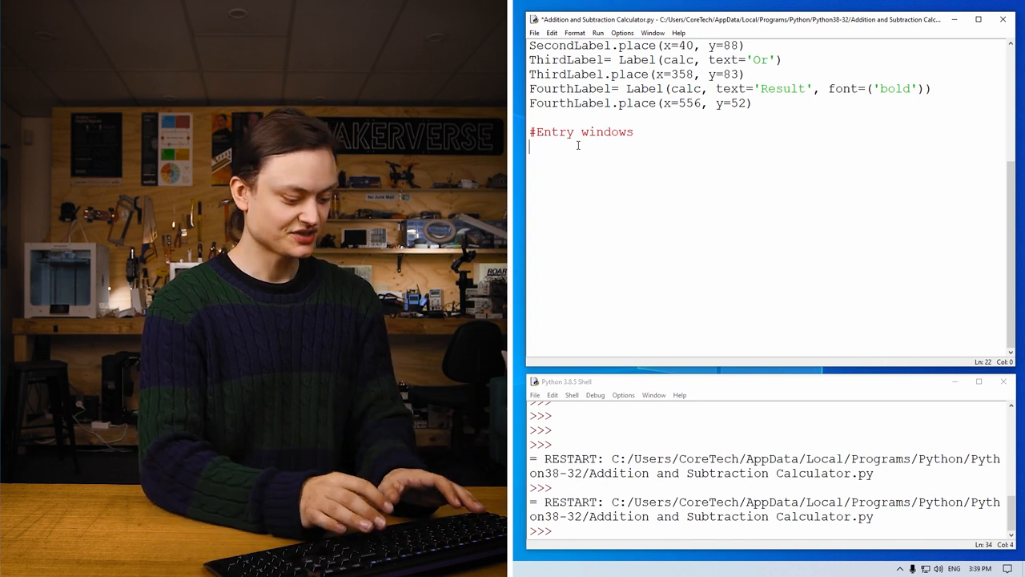
pyautogui.write('E')
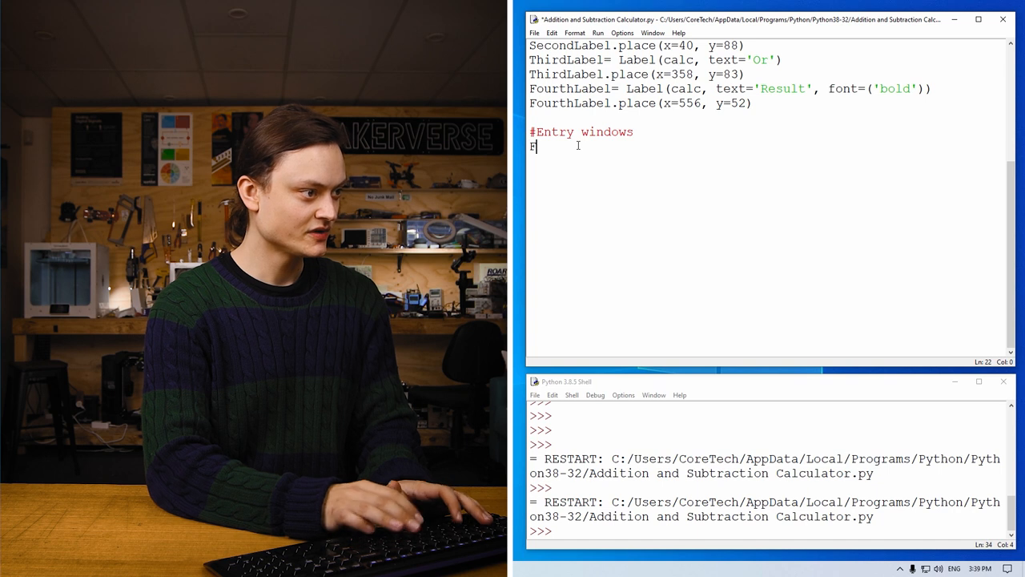
pyautogui.write('irst')
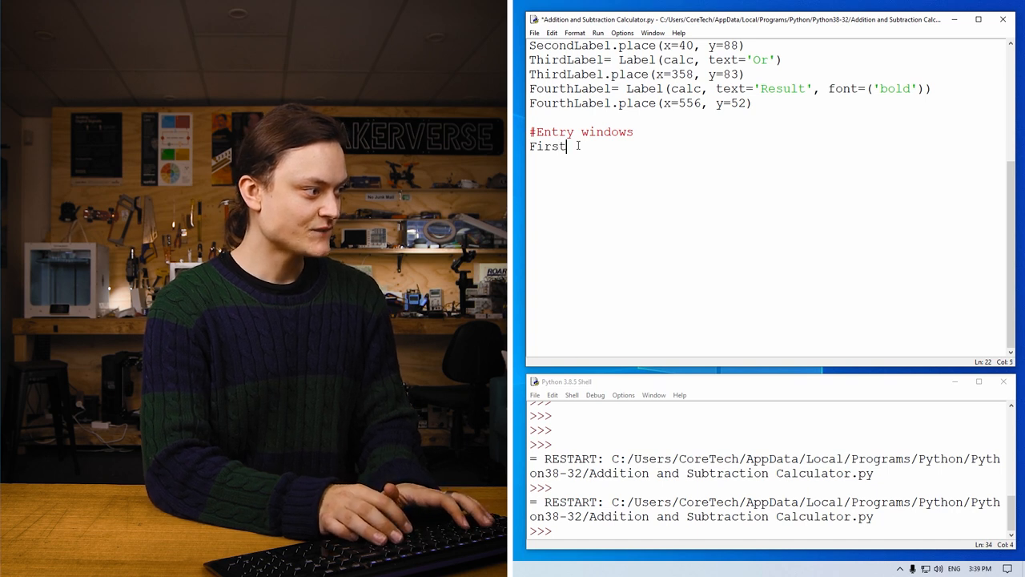
pyautogui.press('Backspace')
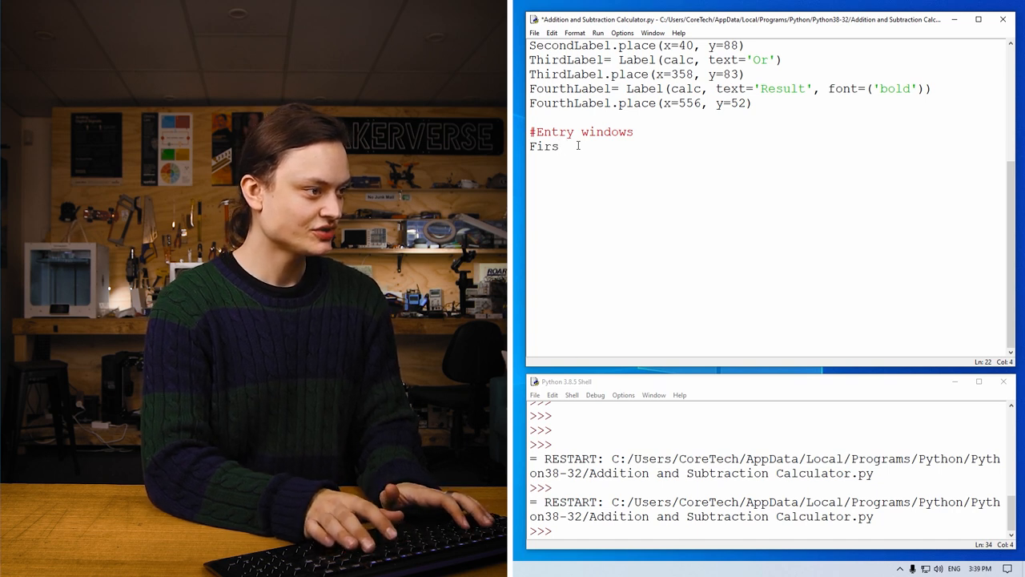
pyautogui.write('t')
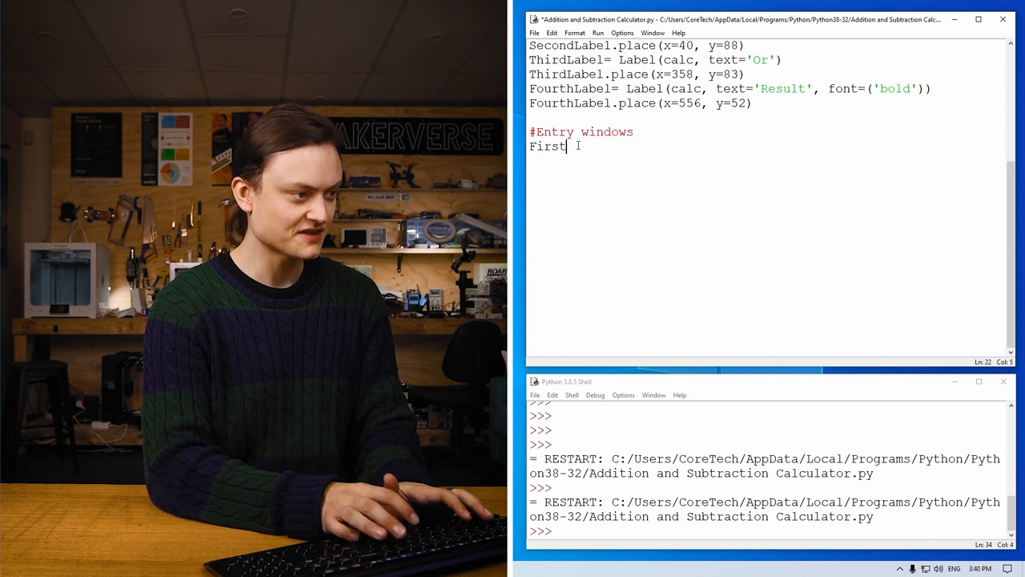
pyautogui.write('Number=')
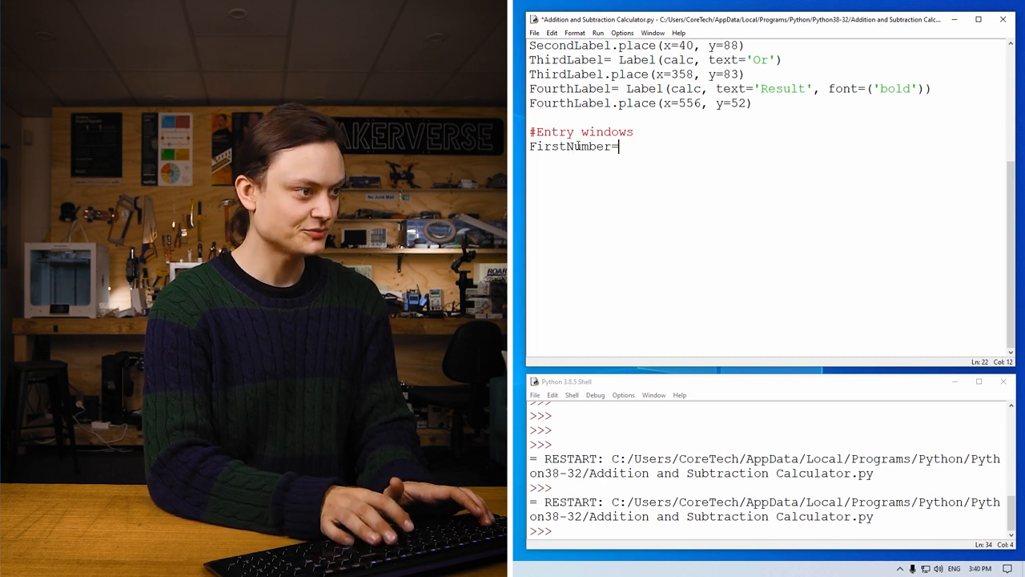
pyautogui.write('Entry()')
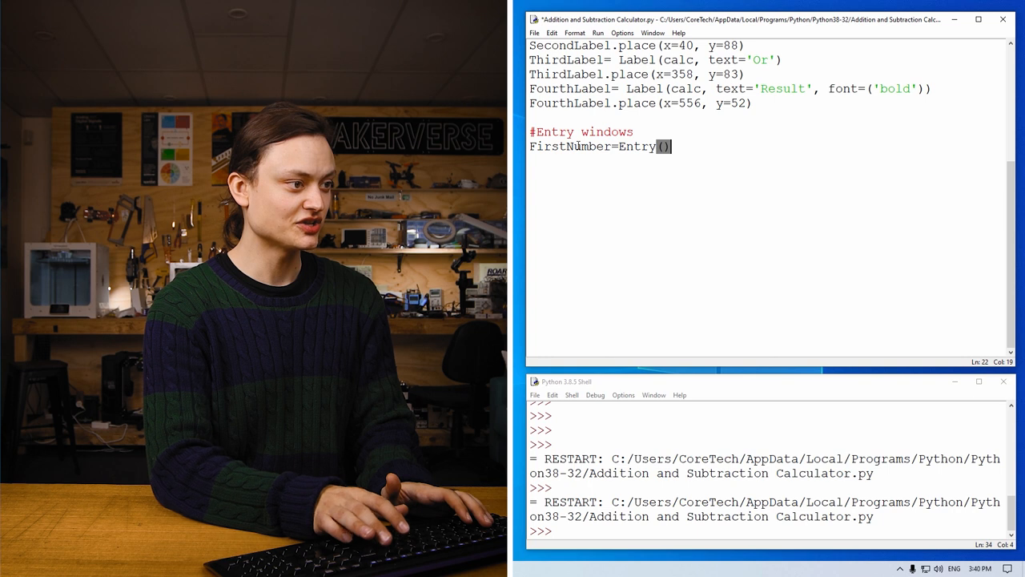
# Place the FirstNumber entry at x=120, y=52
pyautogui.press('enter')
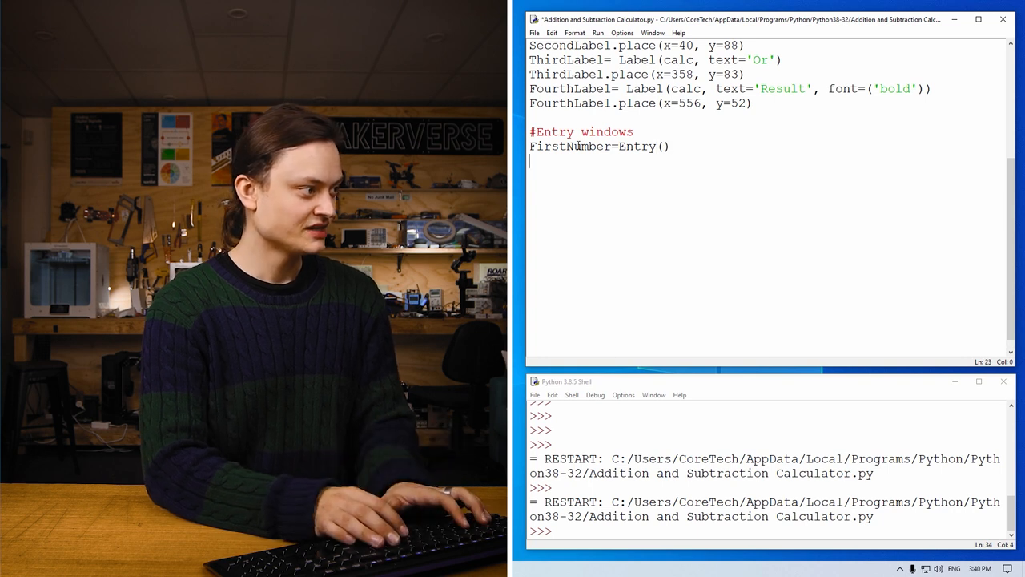
pyautogui.write('FirstNumber.place(')
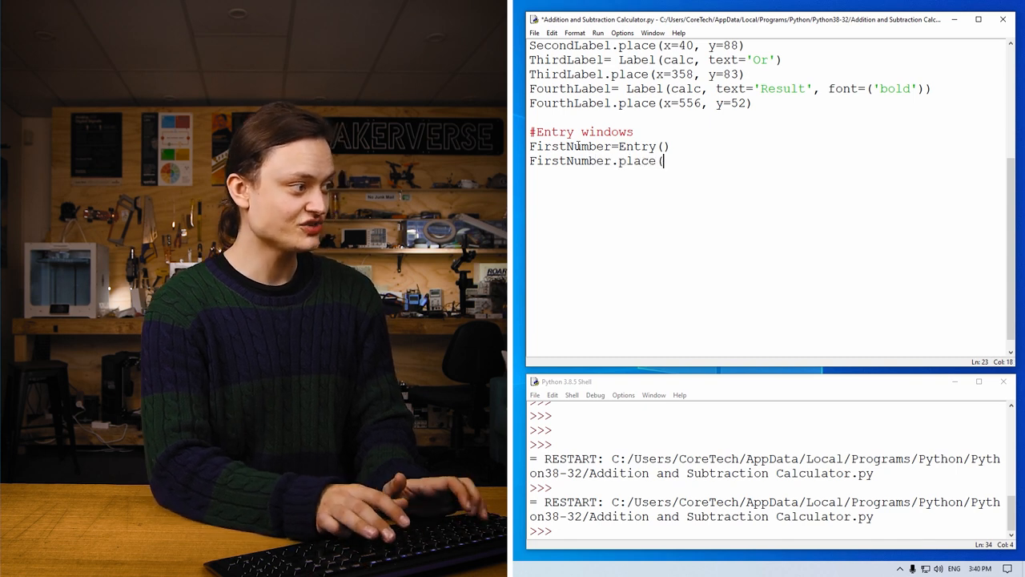
pyautogui.write('x')
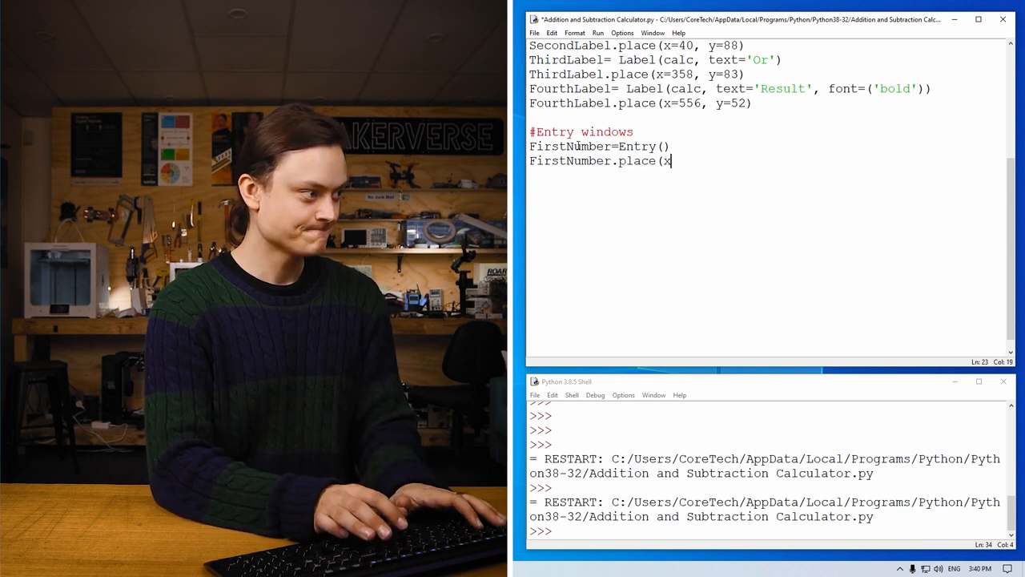
pyautogui.write('=120')
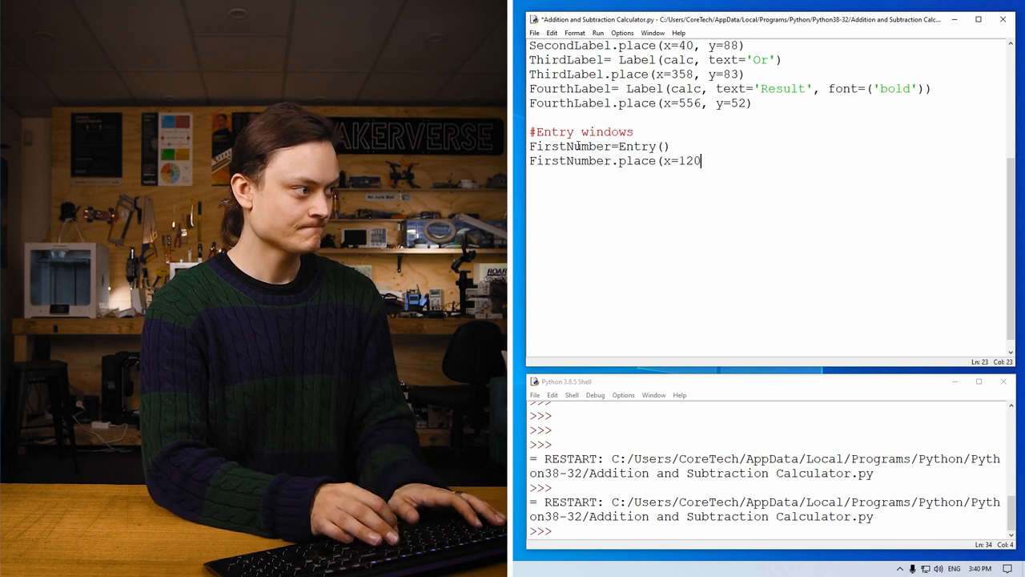
pyautogui.write(', y52)')
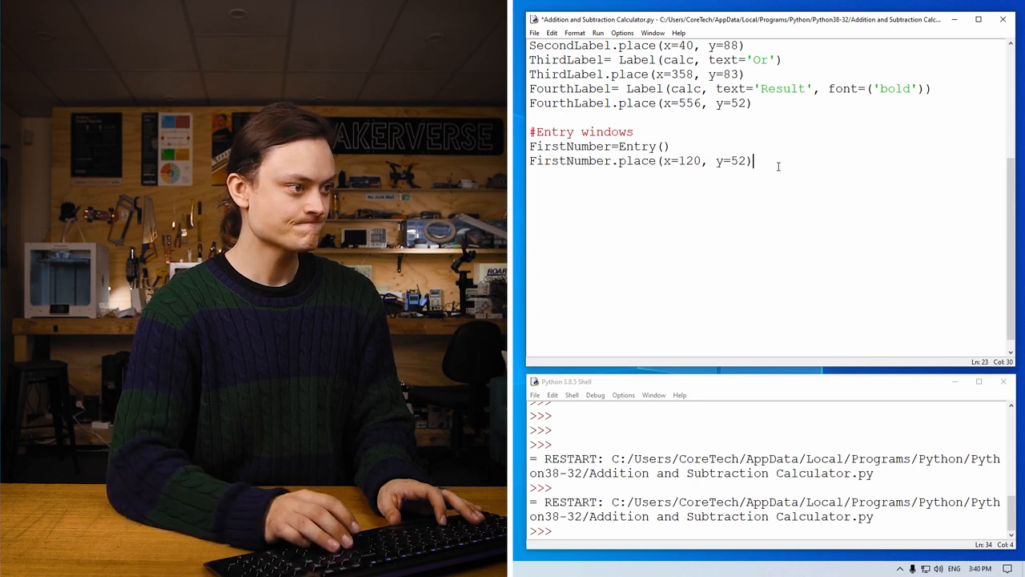
# Run the module, check the entry box accepts typing, and close the calculator window
pyautogui.click(598, 32)
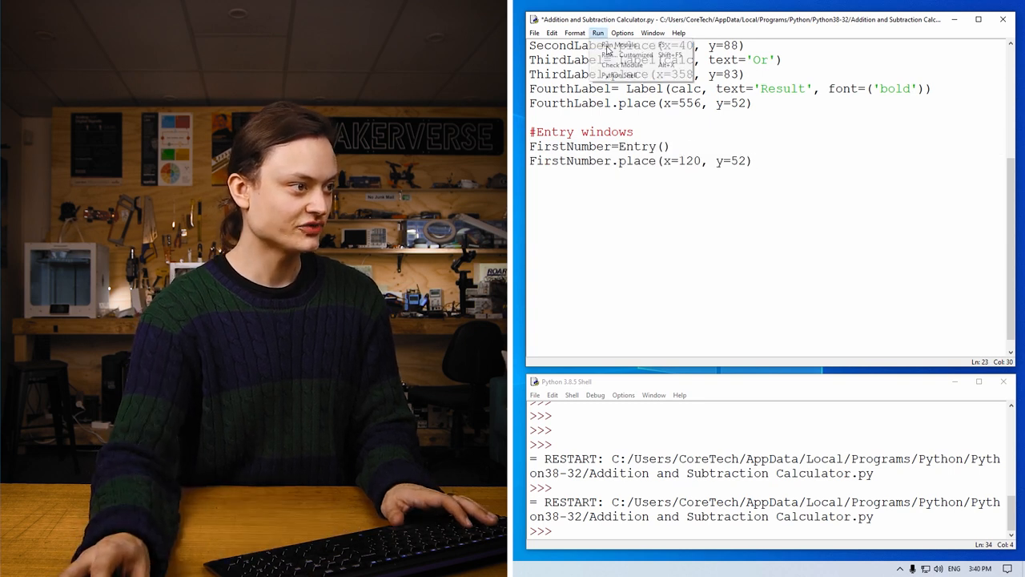
pyautogui.click(623, 45)
pyautogui.write('dawdwadaw21414124')
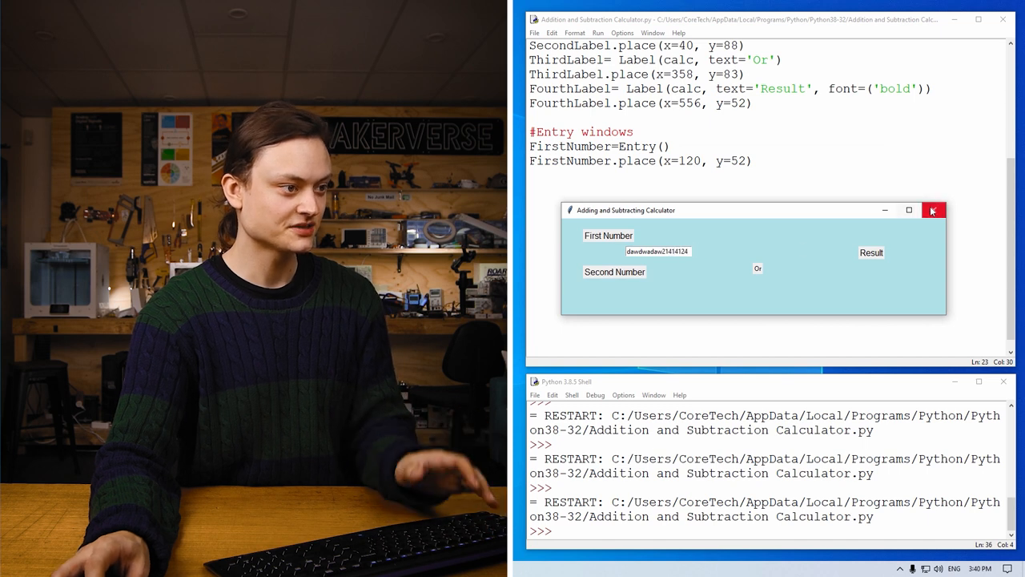
pyautogui.click(932, 210)
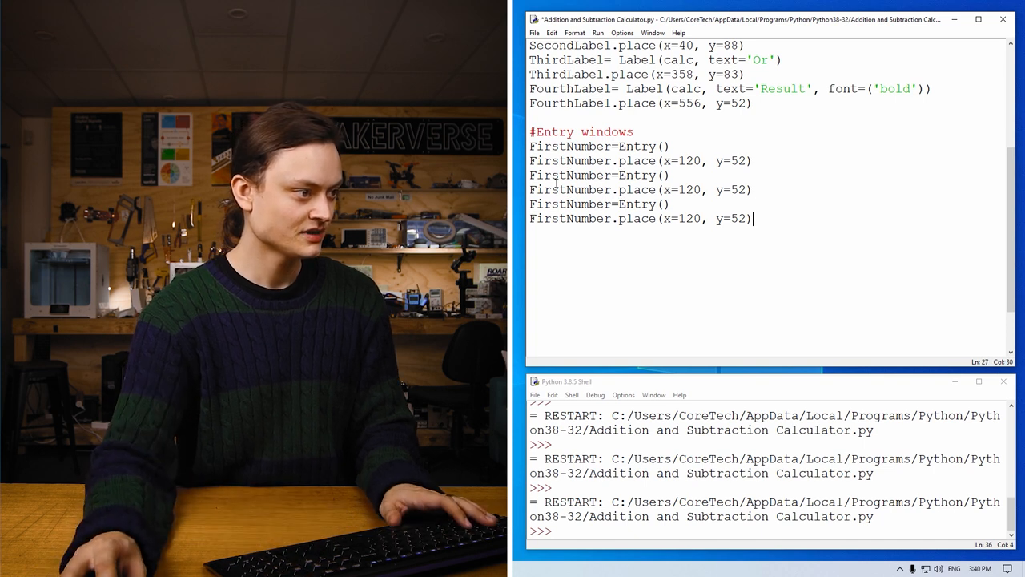
# Rename copies to SecondNumber placed at (120,120) and ResultNumber placed at (520,83)
pyautogui.doubleClick(548, 174)
pyautogui.write('Second')
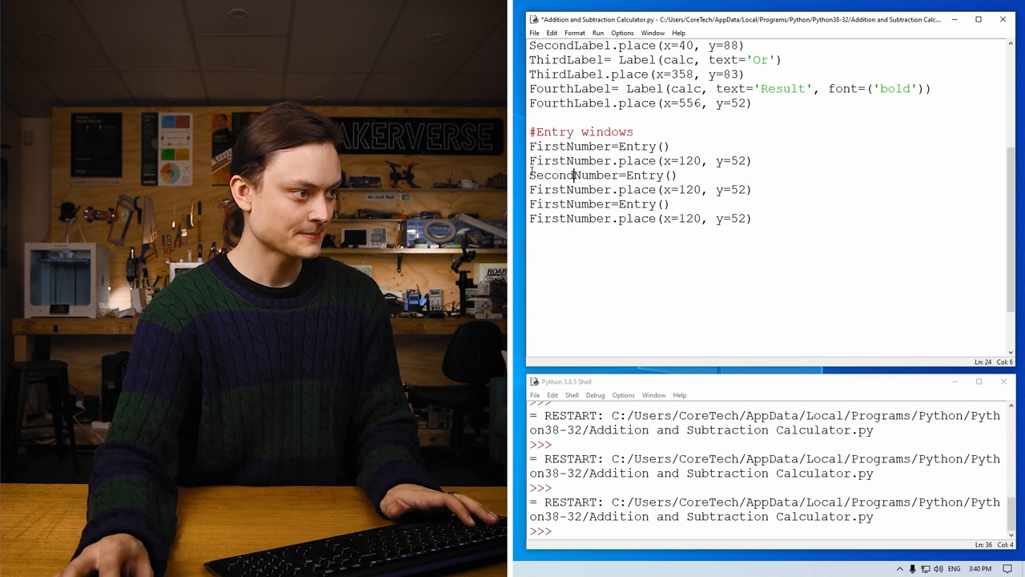
pyautogui.doubleClick(551, 175)
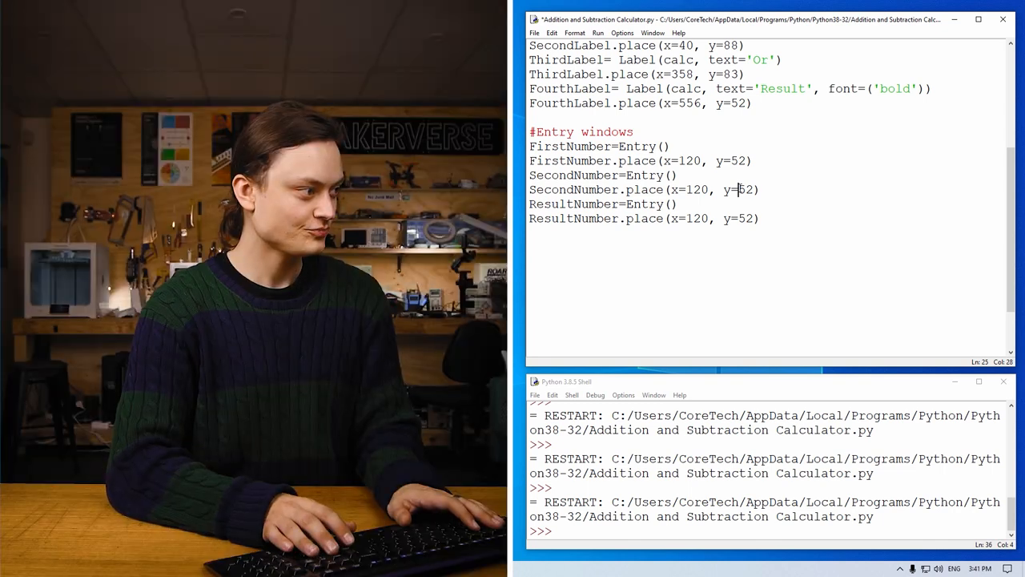
pyautogui.press('Backspace')
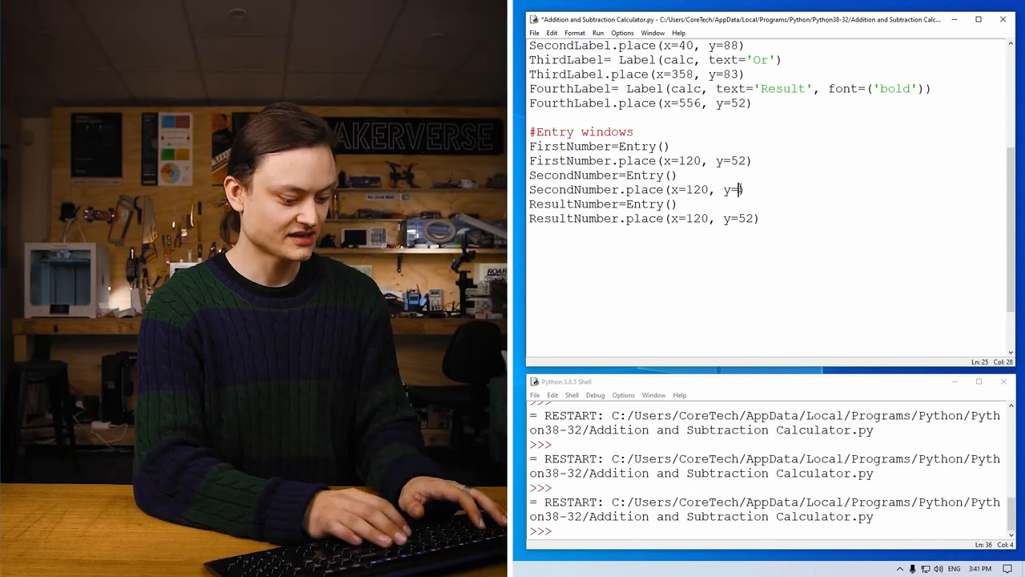
pyautogui.write('120')
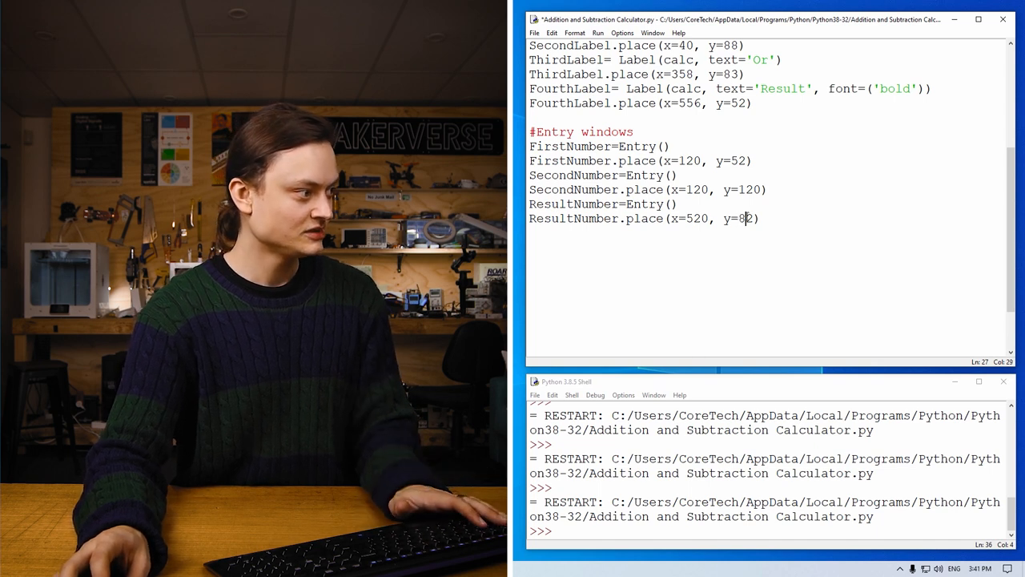
pyautogui.press('Backspace')
pyautogui.write('3')
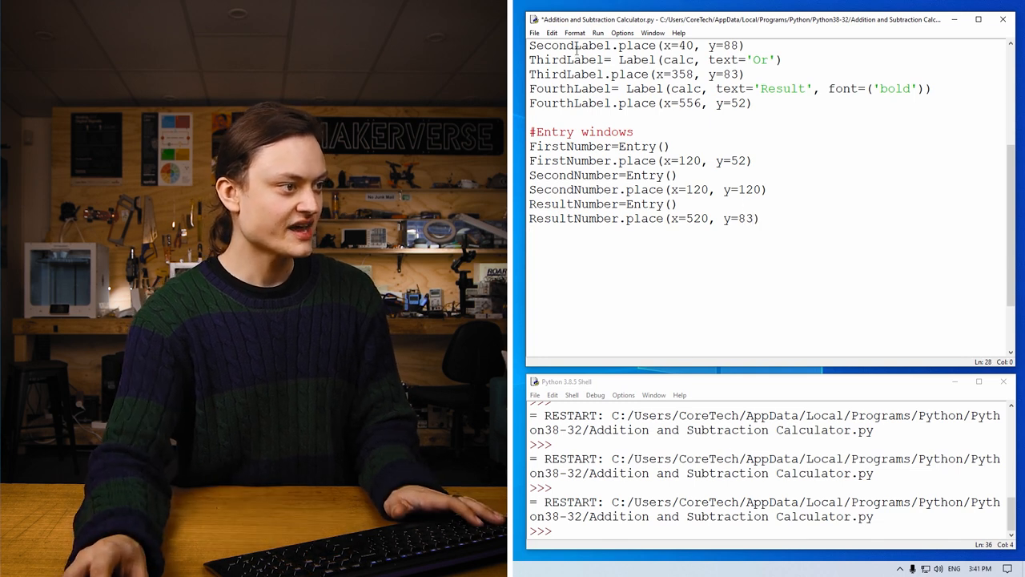
pyautogui.click(638, 218)
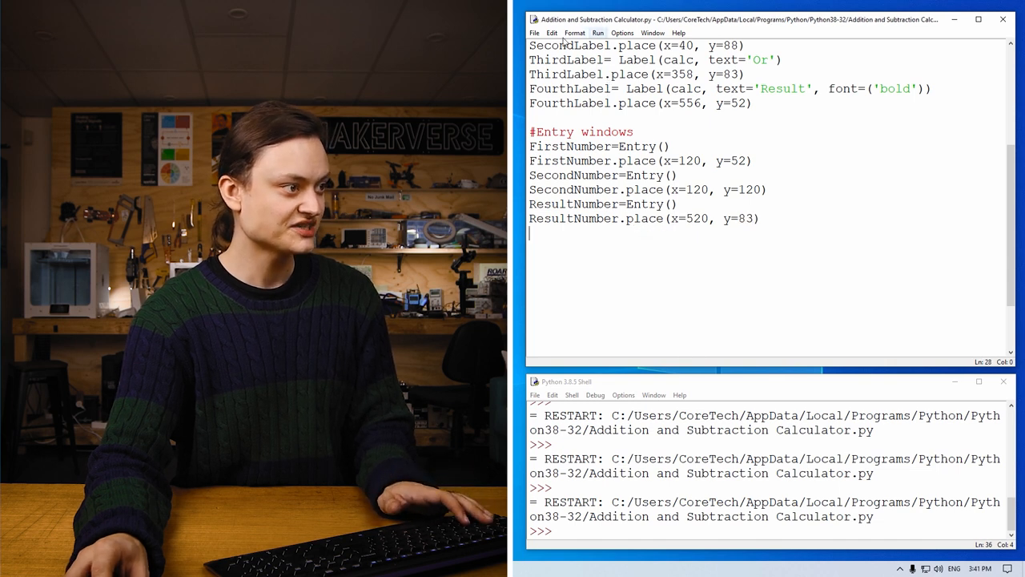
pyautogui.click(597, 32)
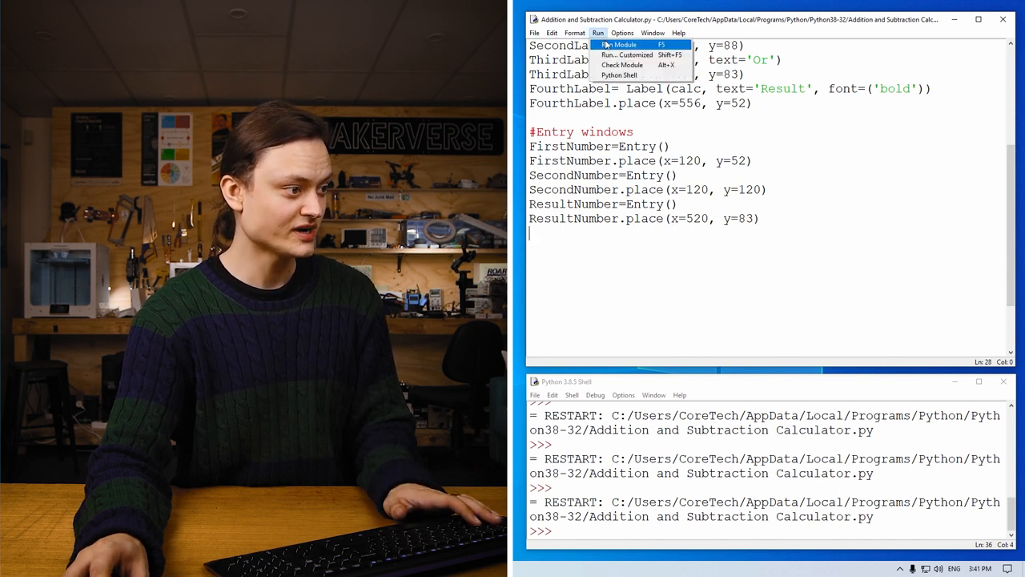
pyautogui.click(623, 45)
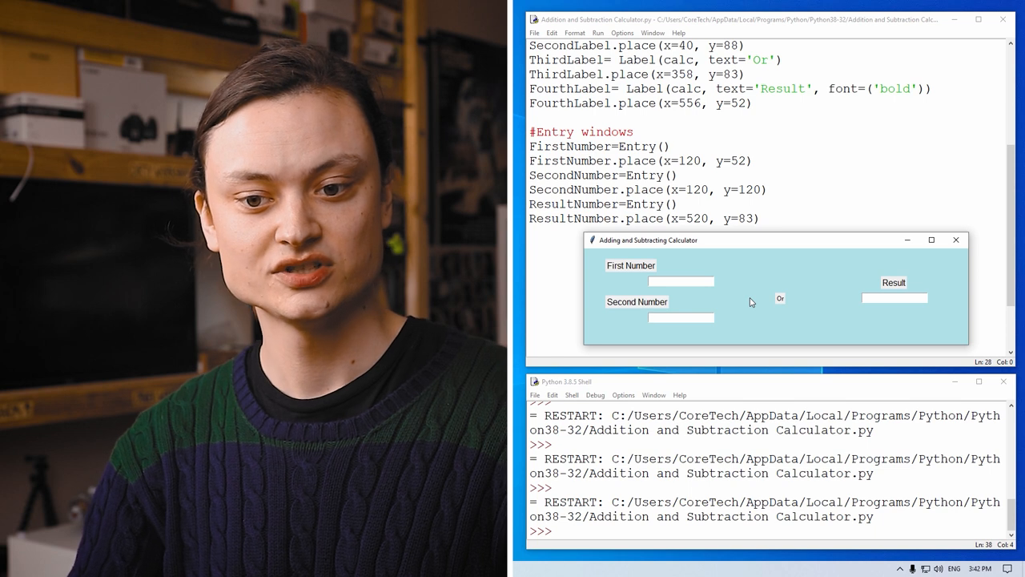
pyautogui.moveTo(776, 300)
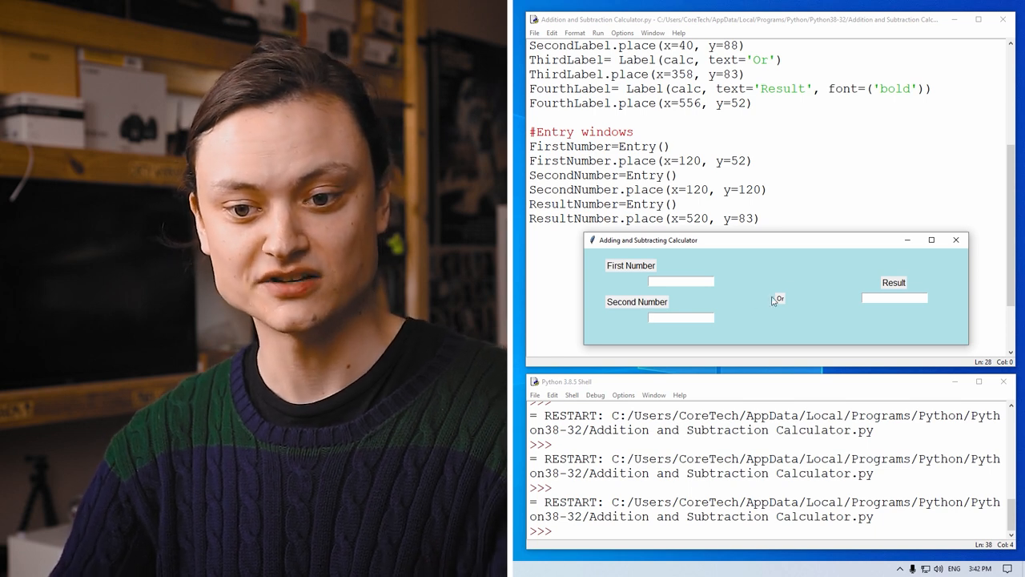
pyautogui.click(954, 241)
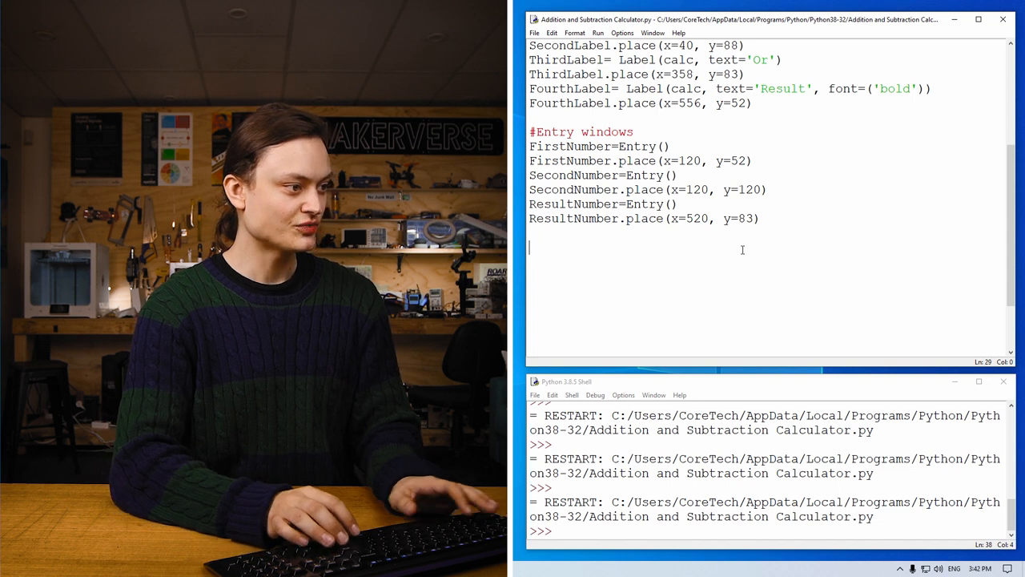
# Write the def add(): line below the entry box code
pyautogui.write('def')
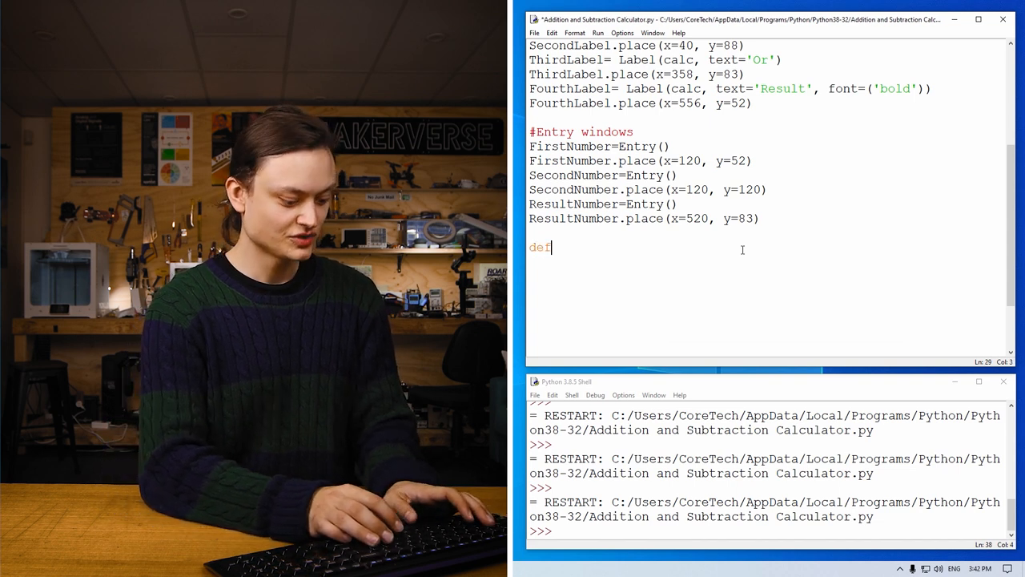
pyautogui.write('ad')
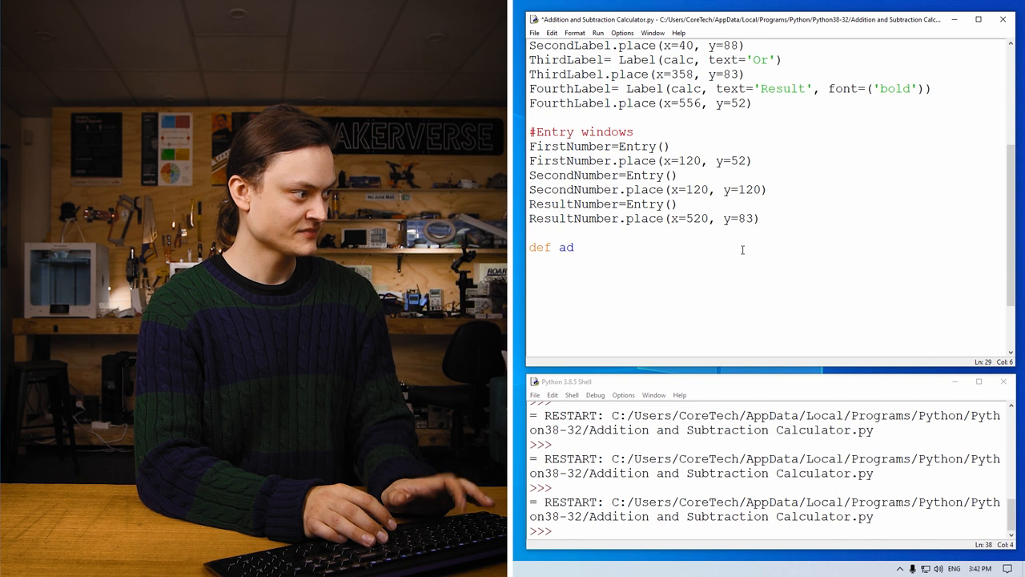
pyautogui.write('d():')
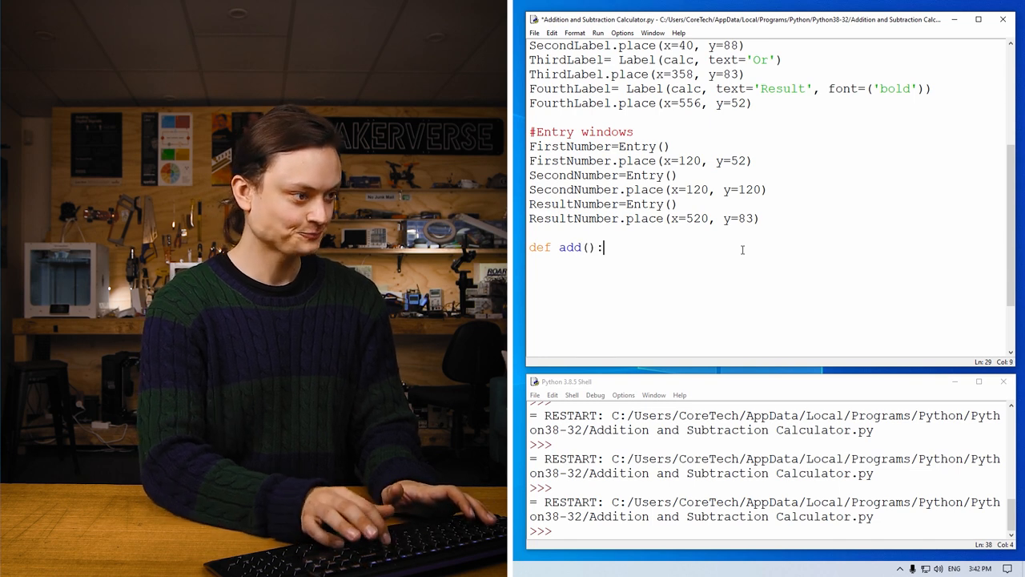
pyautogui.press('enter')
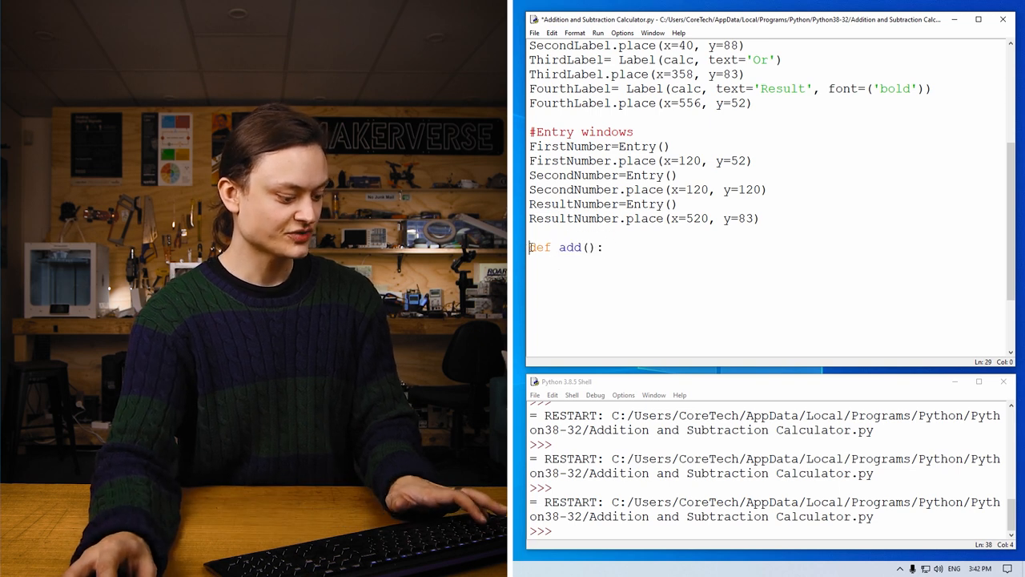
# Run the module and enter 2 and 1 into the calculator's entry boxes
pyautogui.click(596, 32)
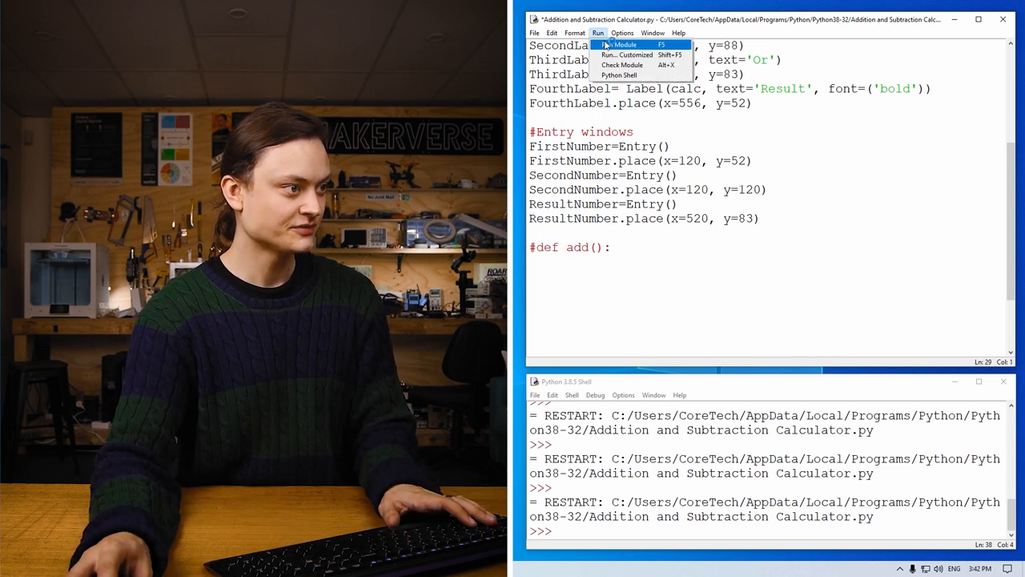
pyautogui.click(625, 45)
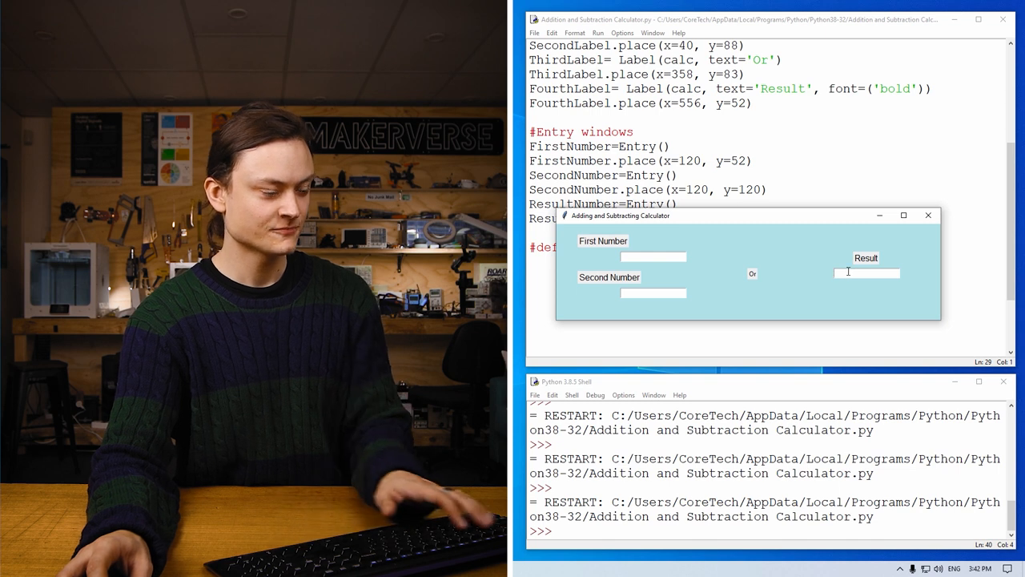
pyautogui.write('2')
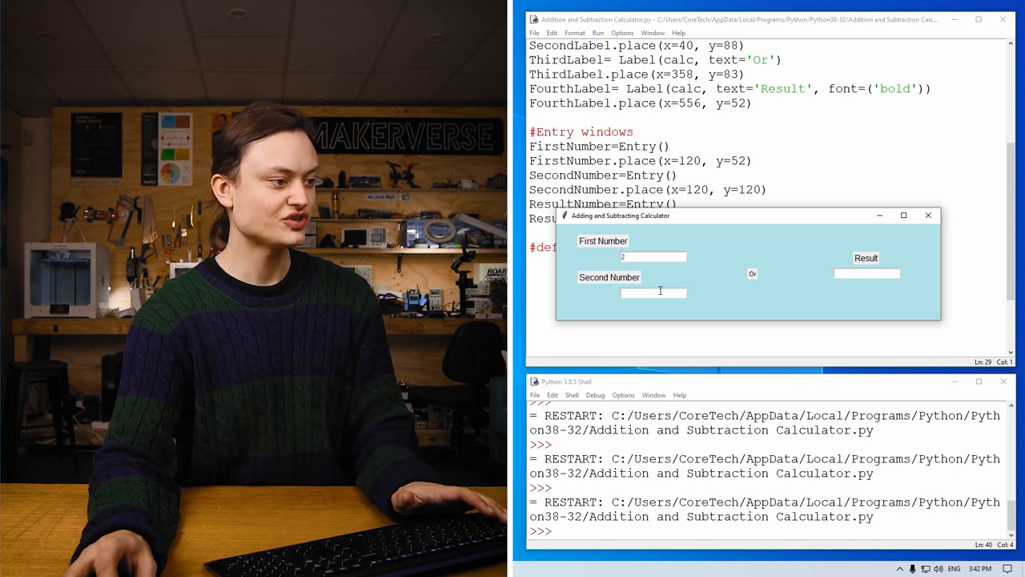
pyautogui.write('1')
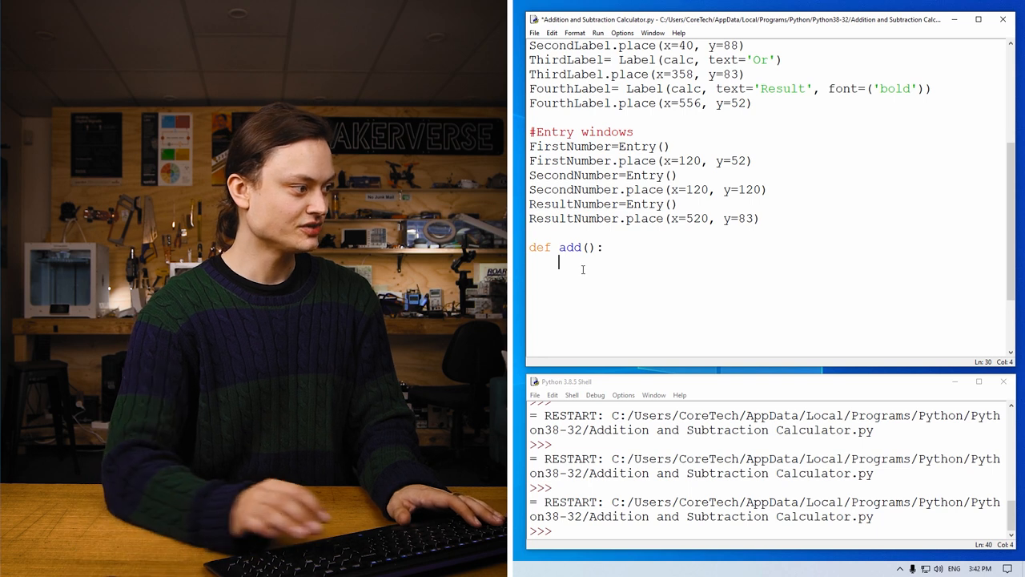
# Write ResultNumber.delete(0, 'end') as the first line of add()
pyautogui.write('R')
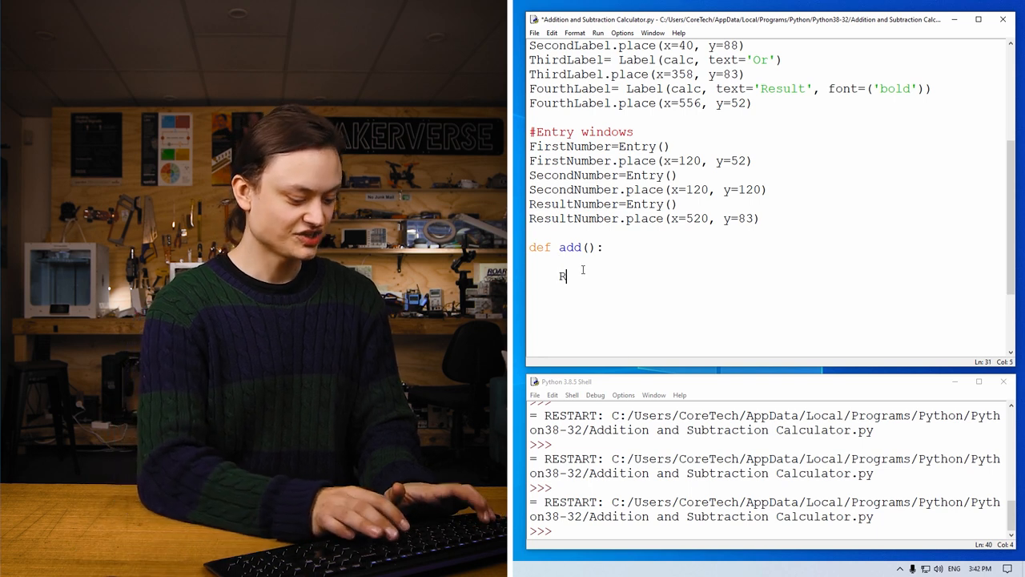
pyautogui.write('esultNumber.')
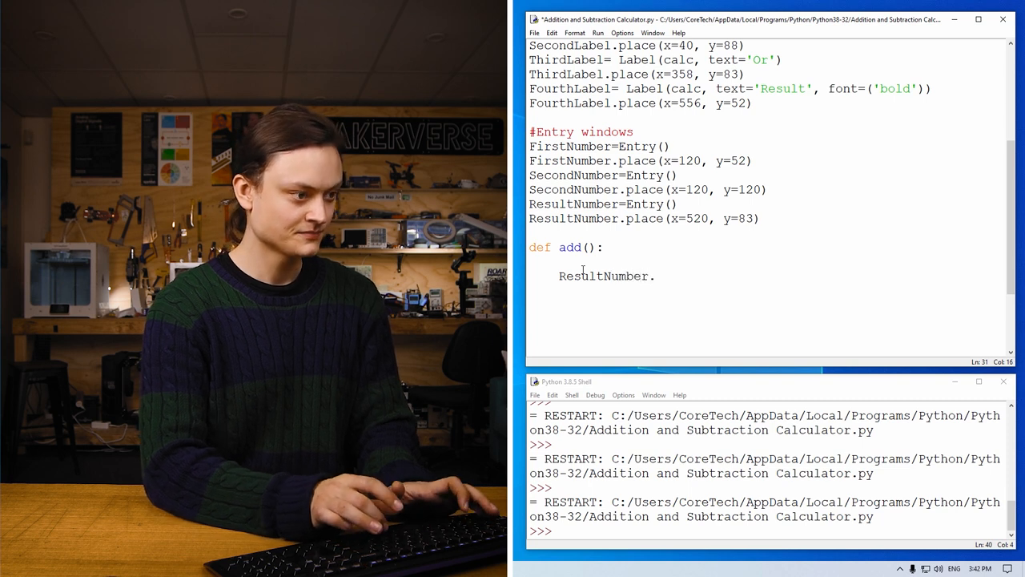
pyautogui.write('detele')
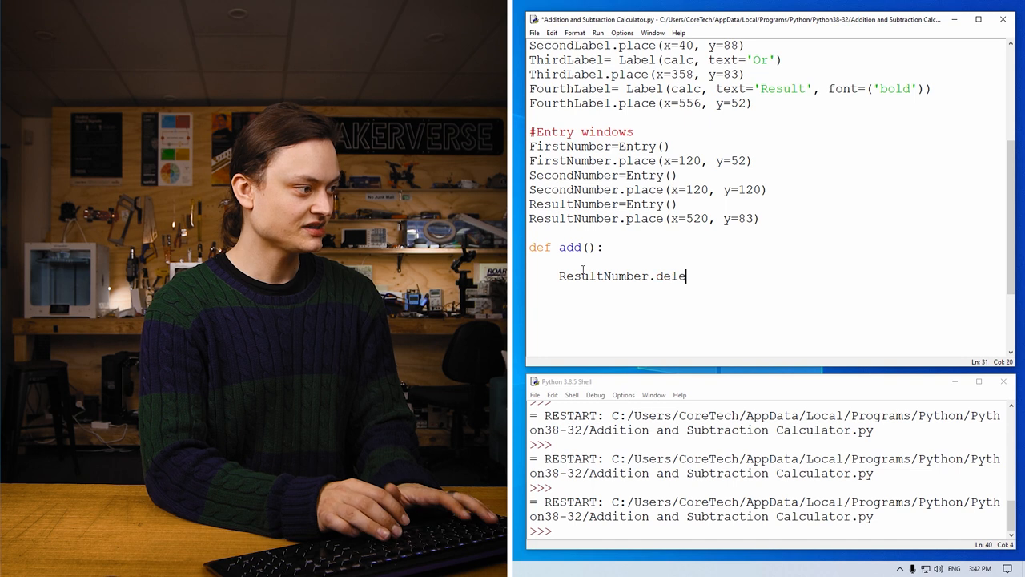
pyautogui.write('te(')
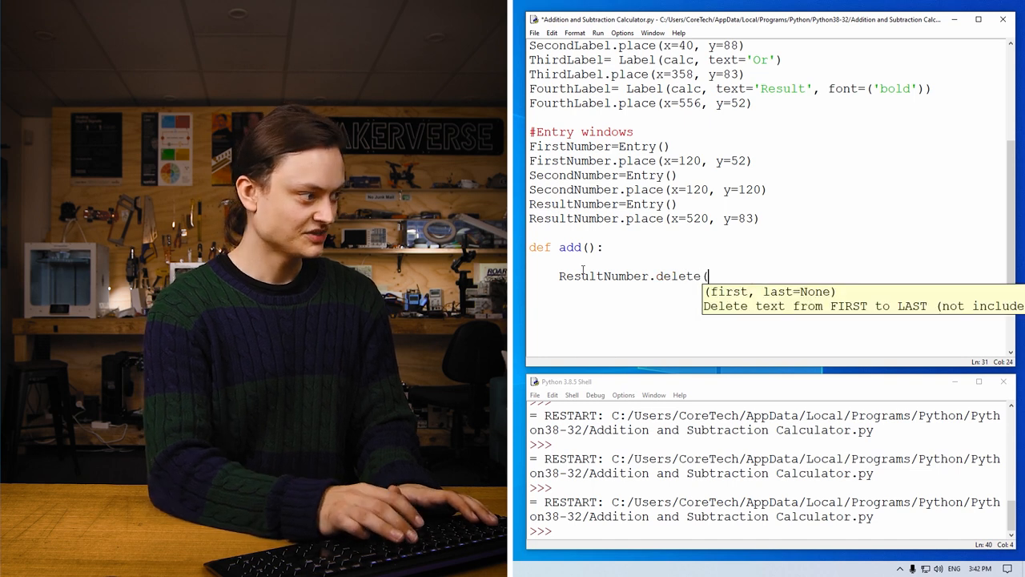
pyautogui.write('0,')
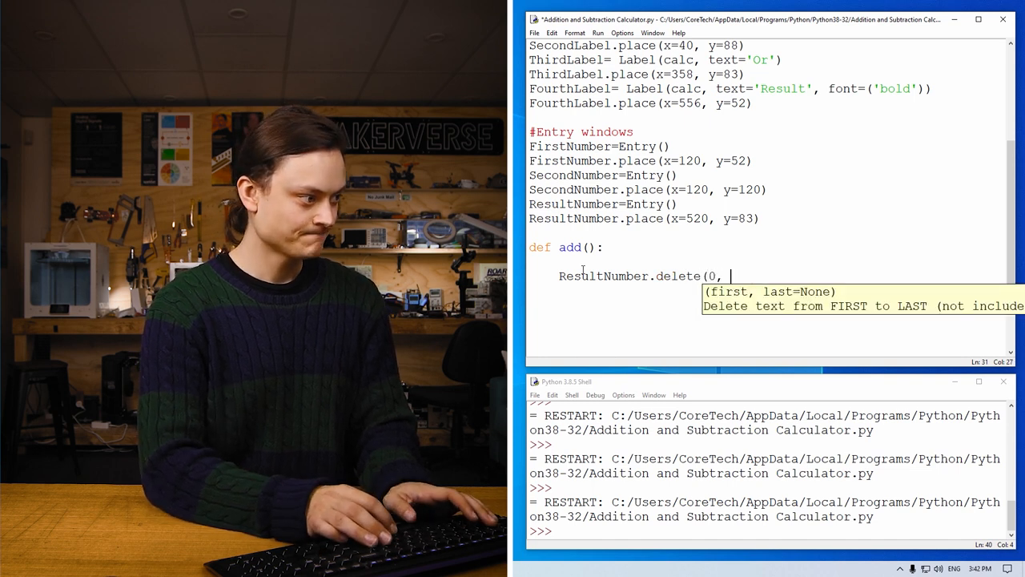
pyautogui.write("'end'")
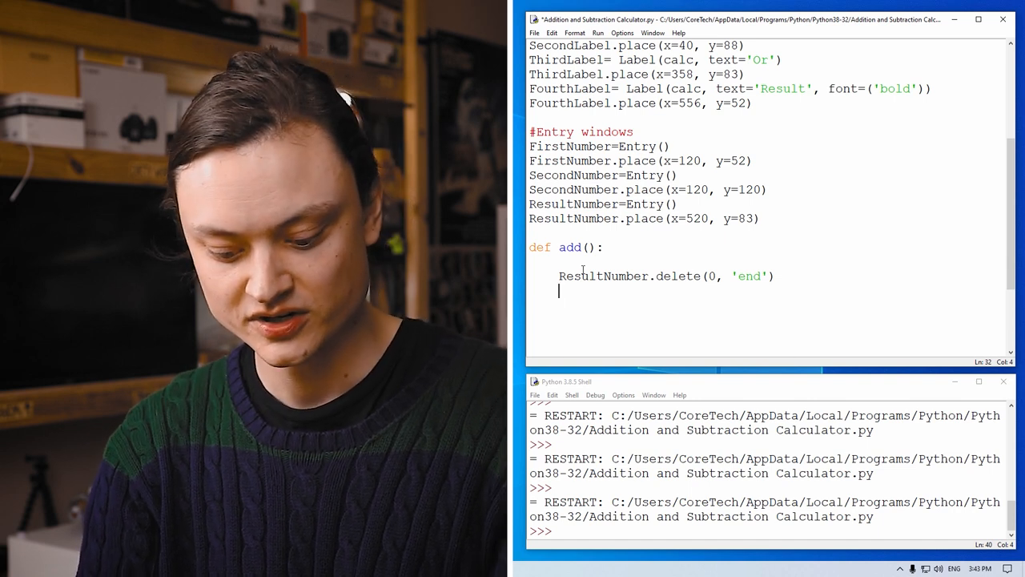
# Read the entries as First = int(FirstNumber.get()) and Second = int(SecondNumber.get())
pyautogui.write('F')
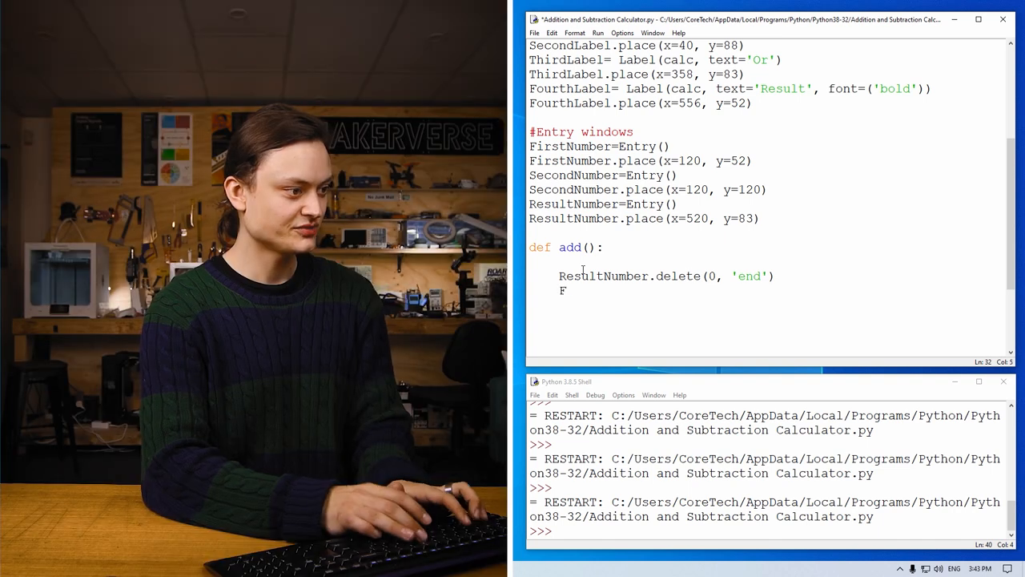
pyautogui.write('irst =')
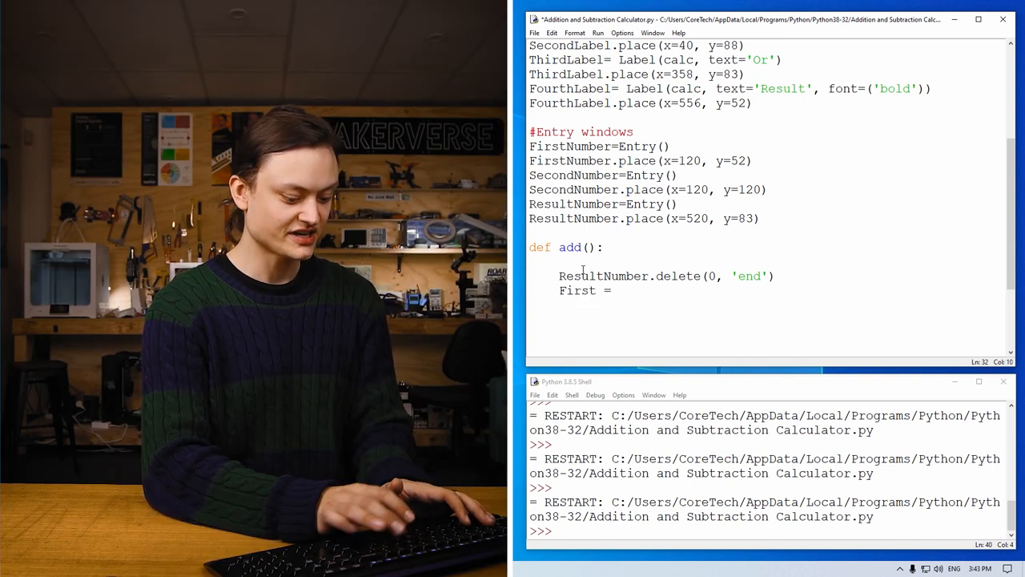
pyautogui.write('int(')
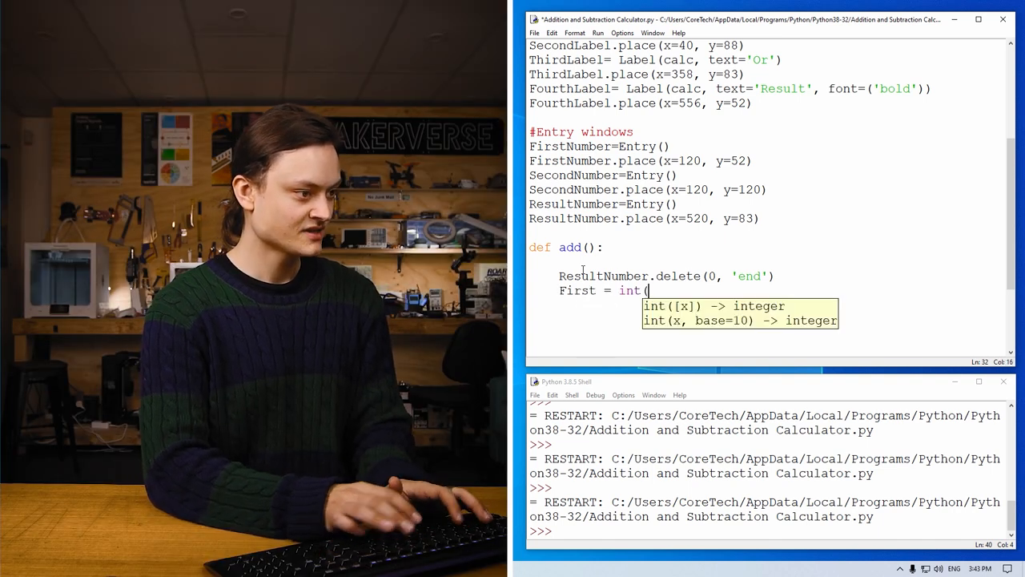
pyautogui.write('FirstNumber')
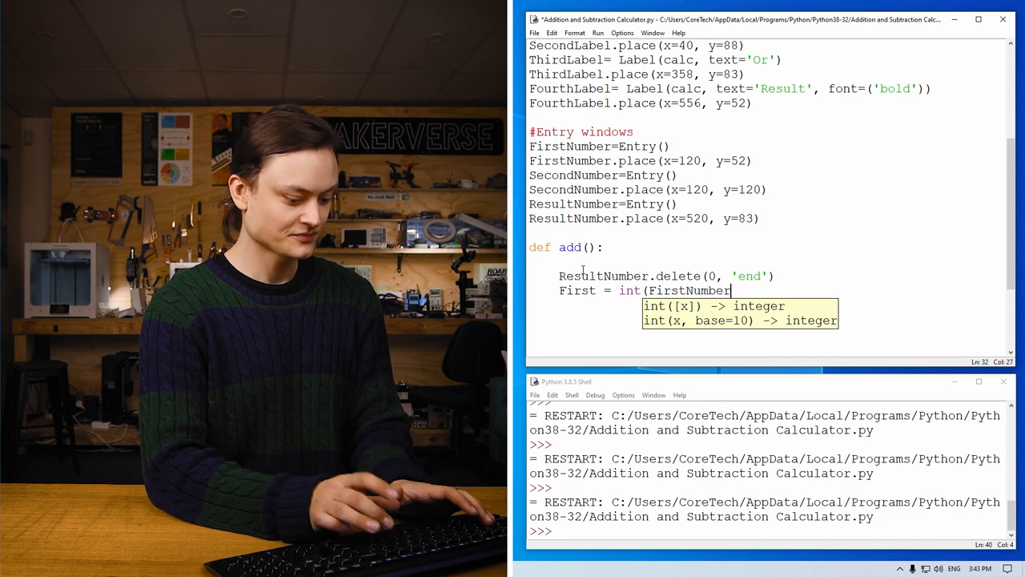
pyautogui.write('.get()')
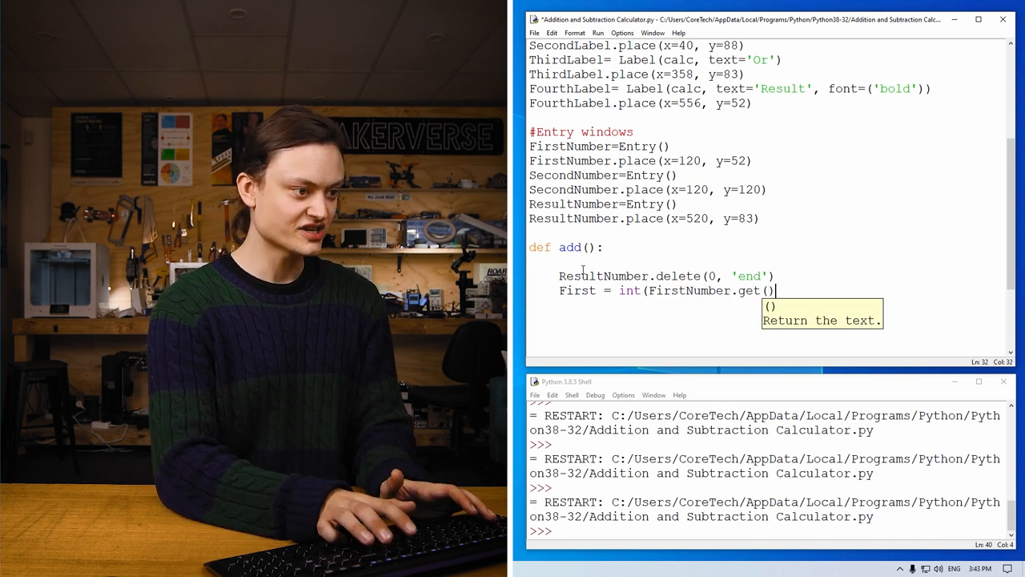
pyautogui.write(')')
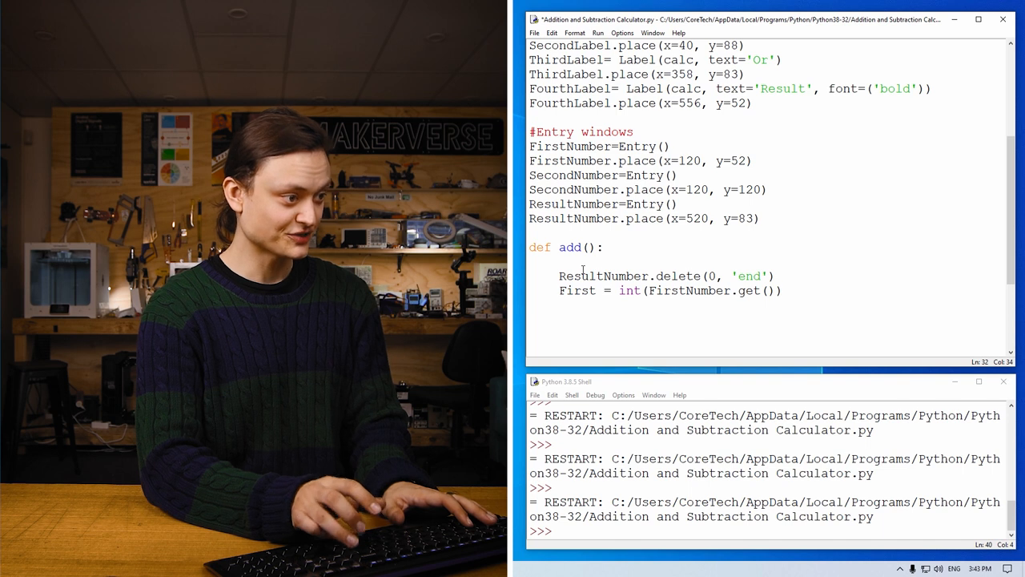
pyautogui.write('Second = int(')
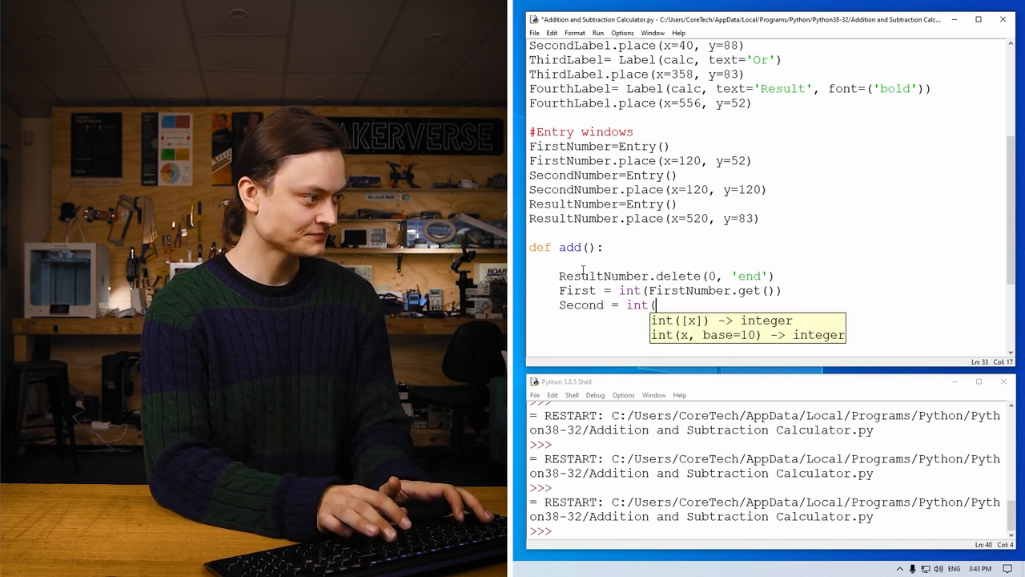
pyautogui.write('SecondN')
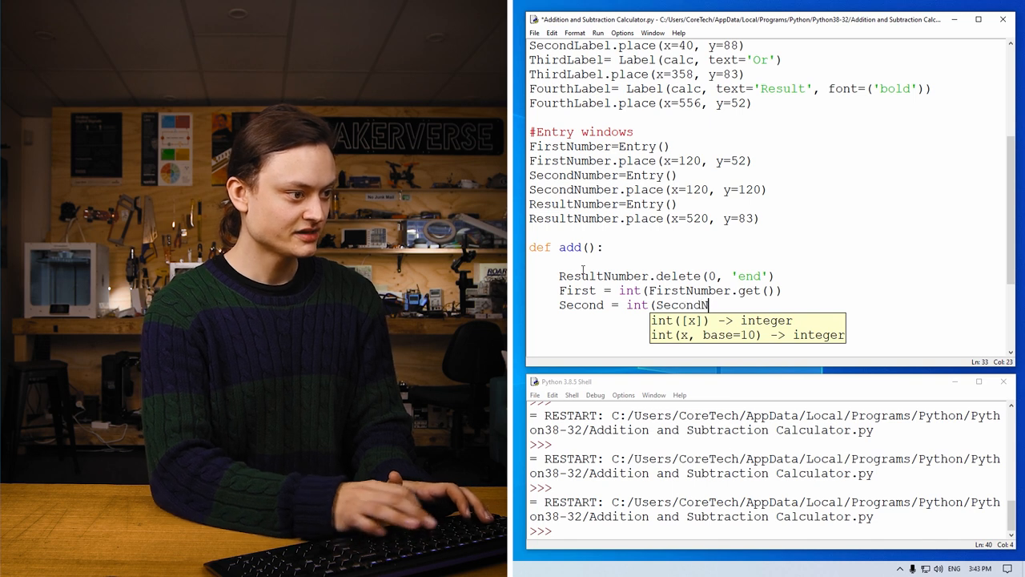
pyautogui.write('umber.get(')
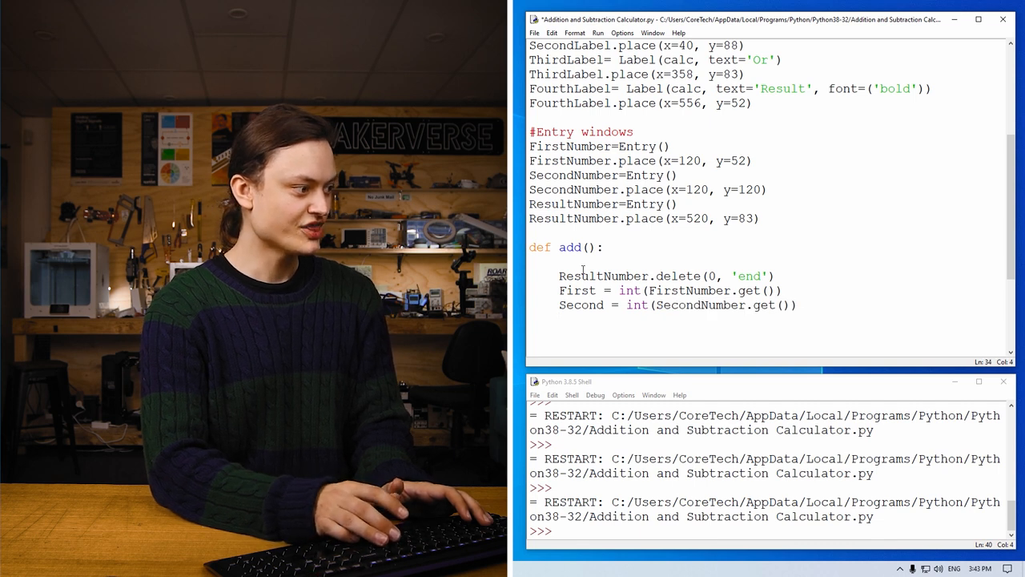
# Write Calculation = First + Second in add()
pyautogui.write('Calc')
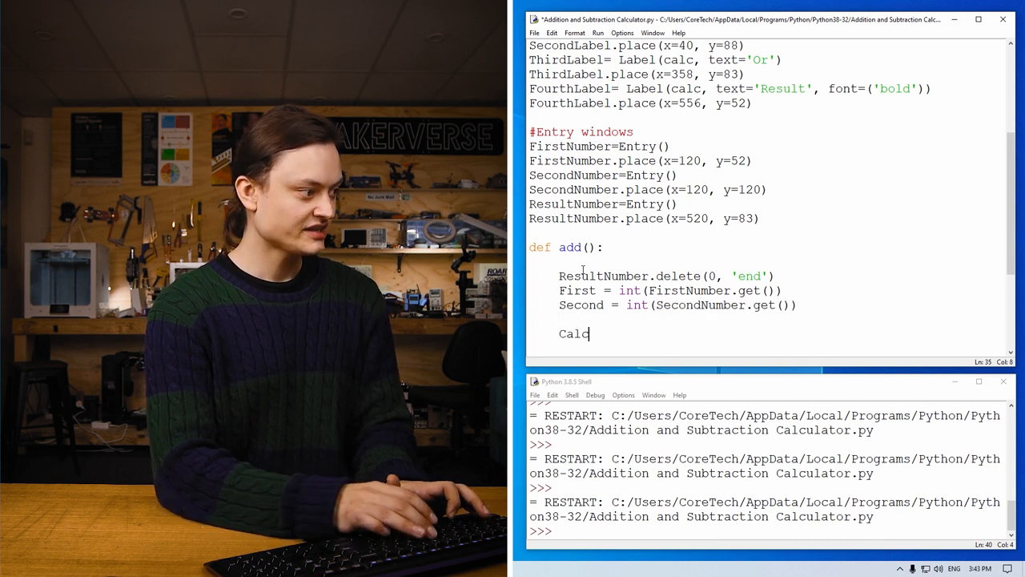
pyautogui.write('ulation =')
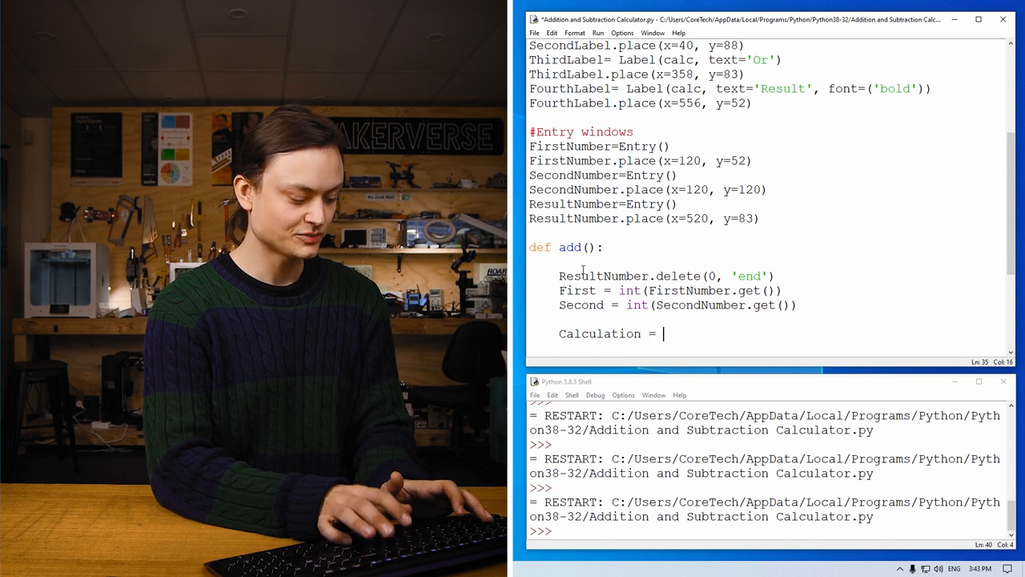
pyautogui.write('First + Se')
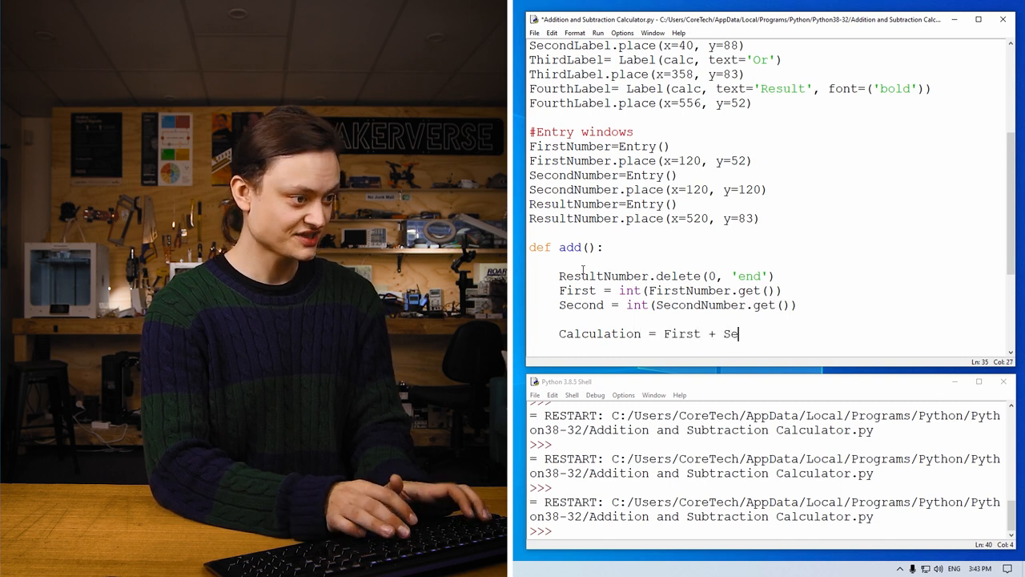
pyautogui.write('cond')
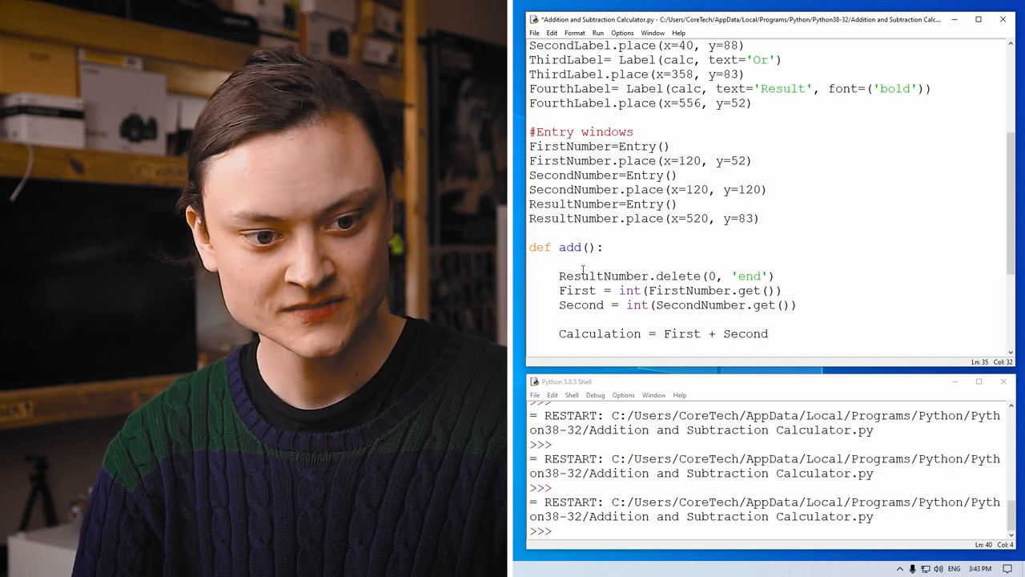
pyautogui.press('enter')
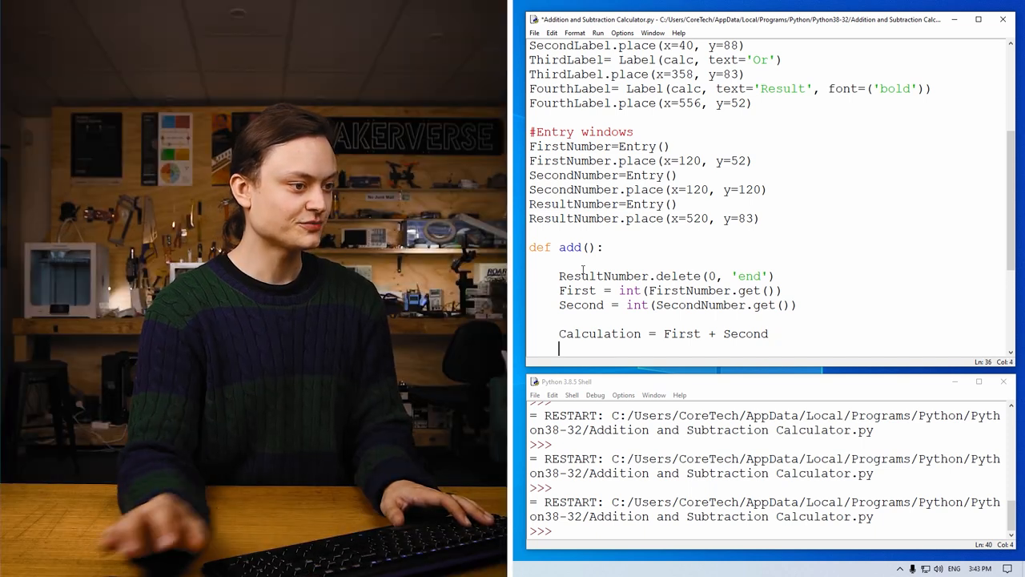
# Write ResultNumber.insert(End, str(Calculation)) to show the sum
pyautogui.write('R')
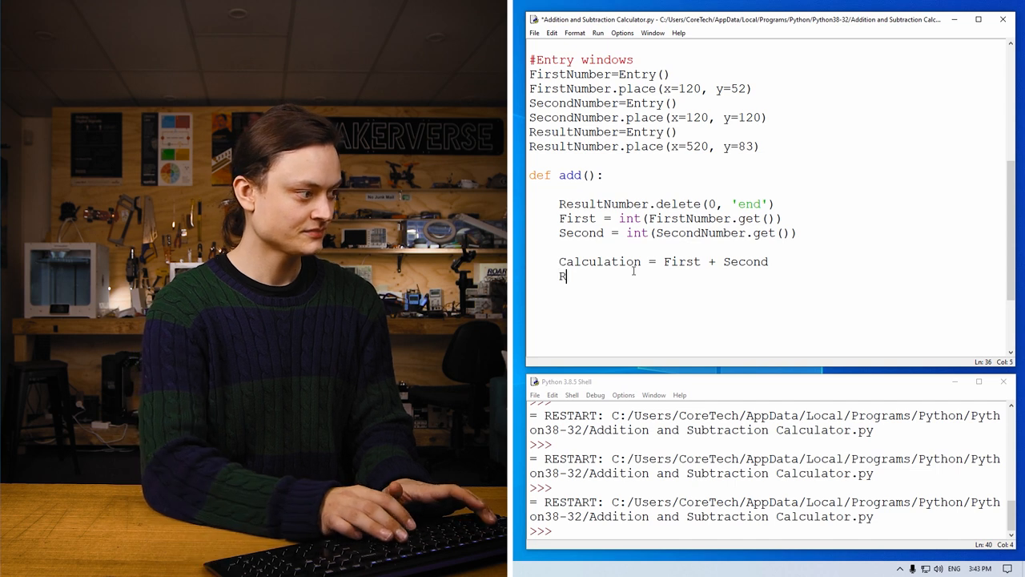
pyautogui.write('es')
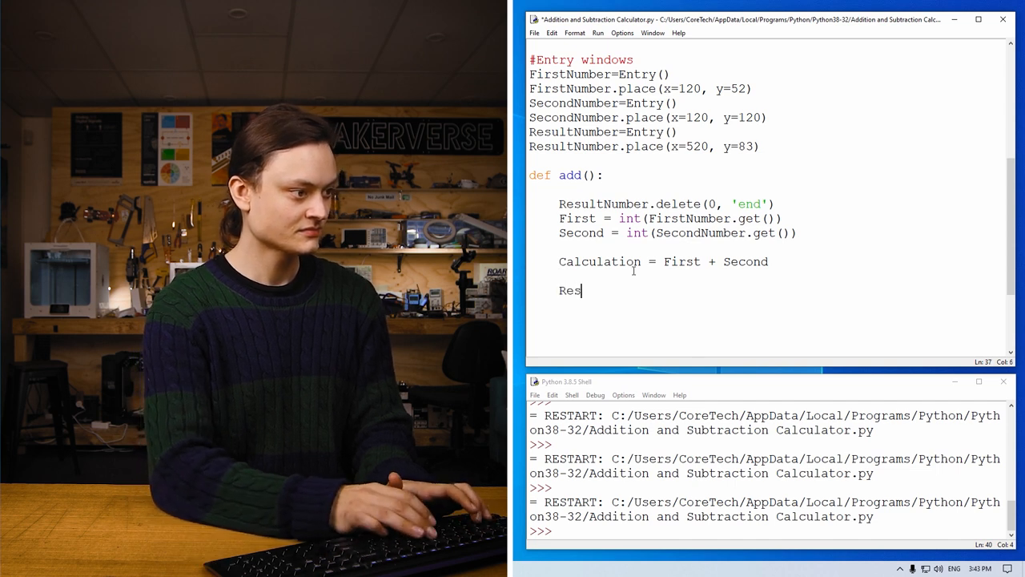
pyautogui.write('ultN')
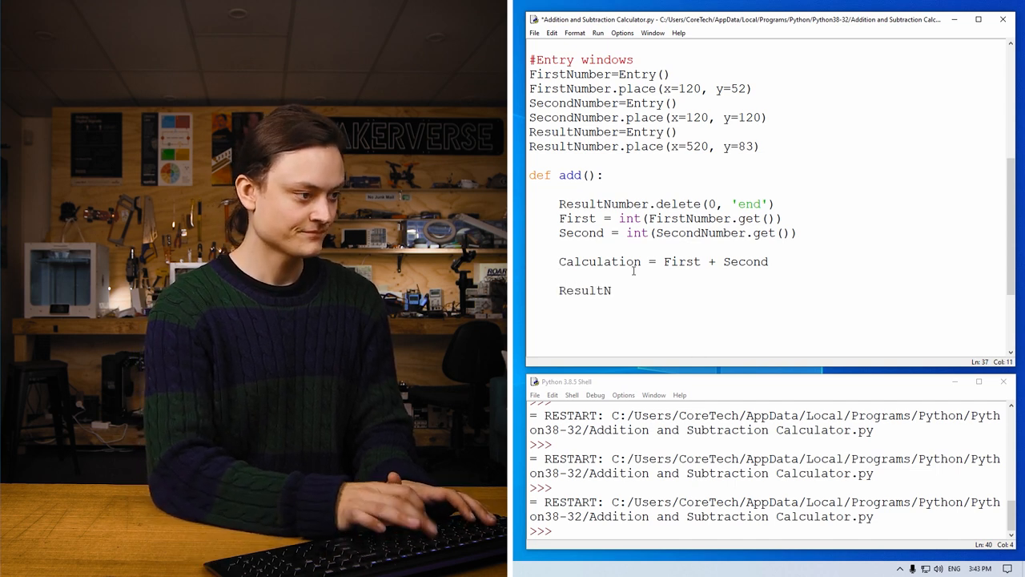
pyautogui.write('umber')
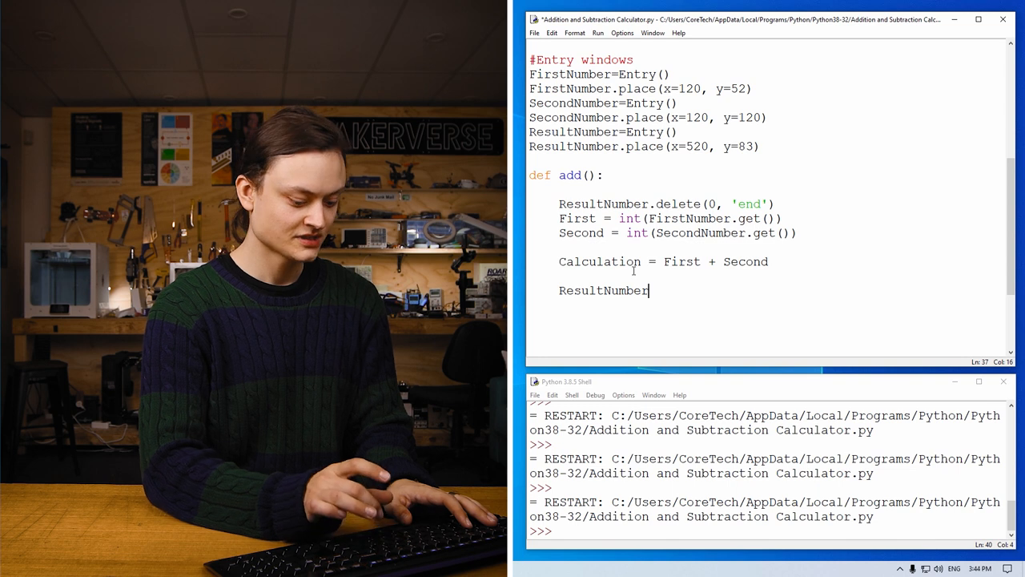
pyautogui.write('.insert(E')
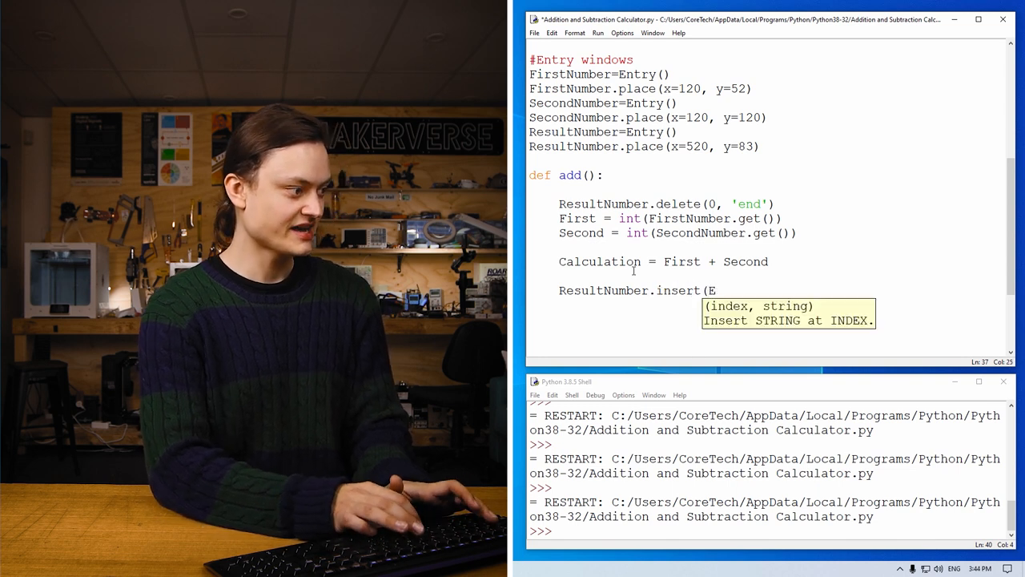
pyautogui.write('nd,')
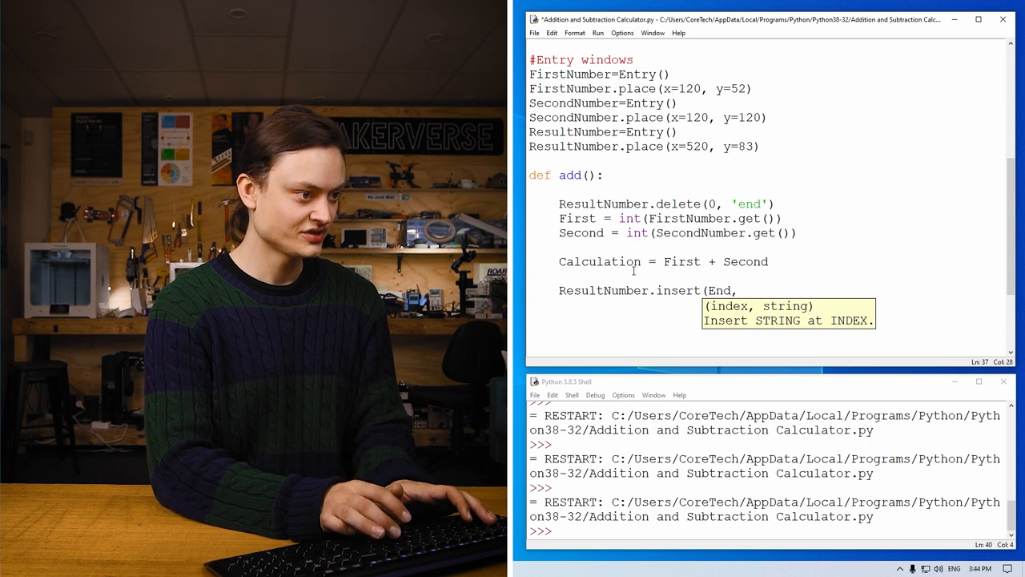
pyautogui.write('str(Ca')
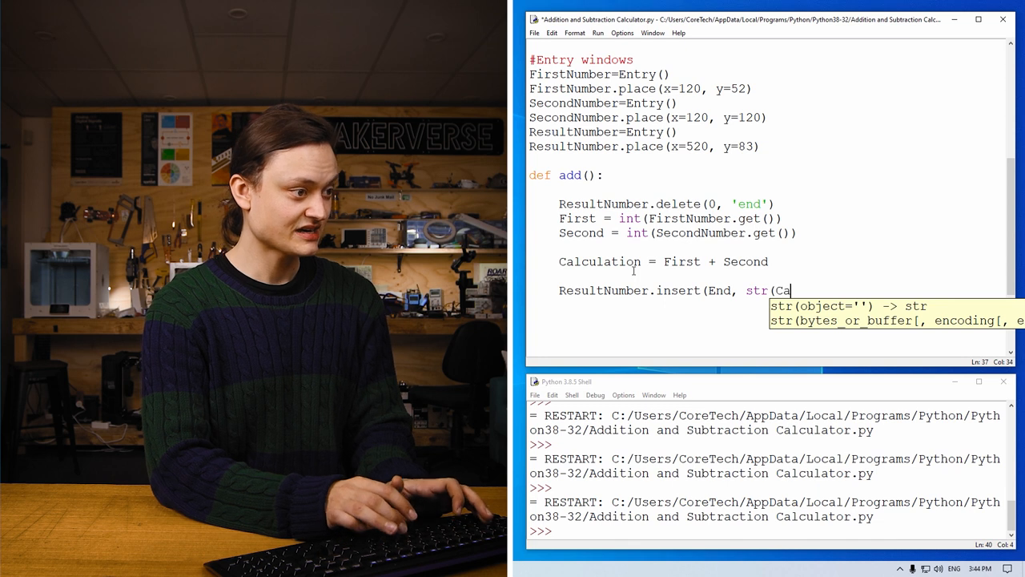
pyautogui.write('lc')
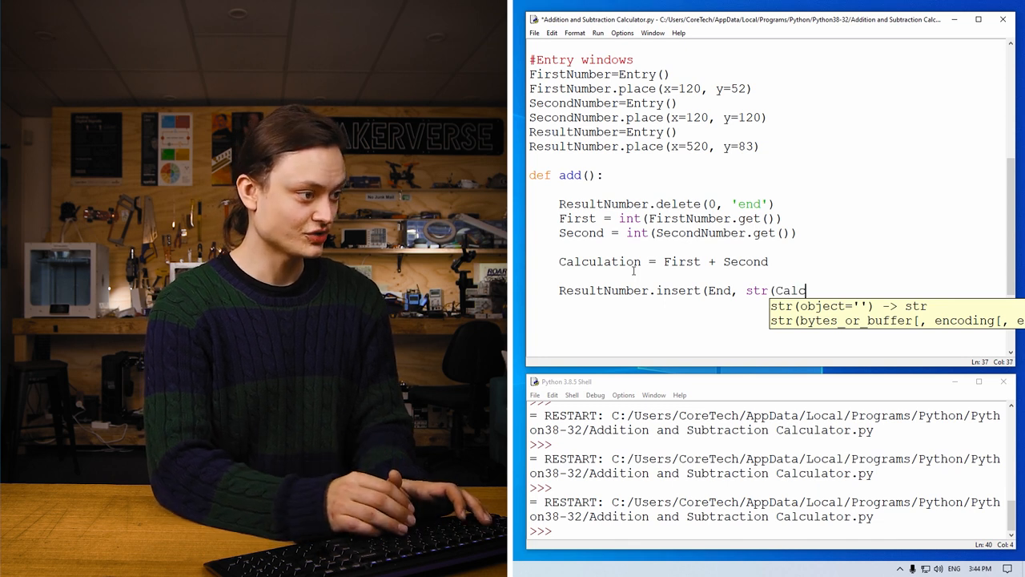
pyautogui.write('u')
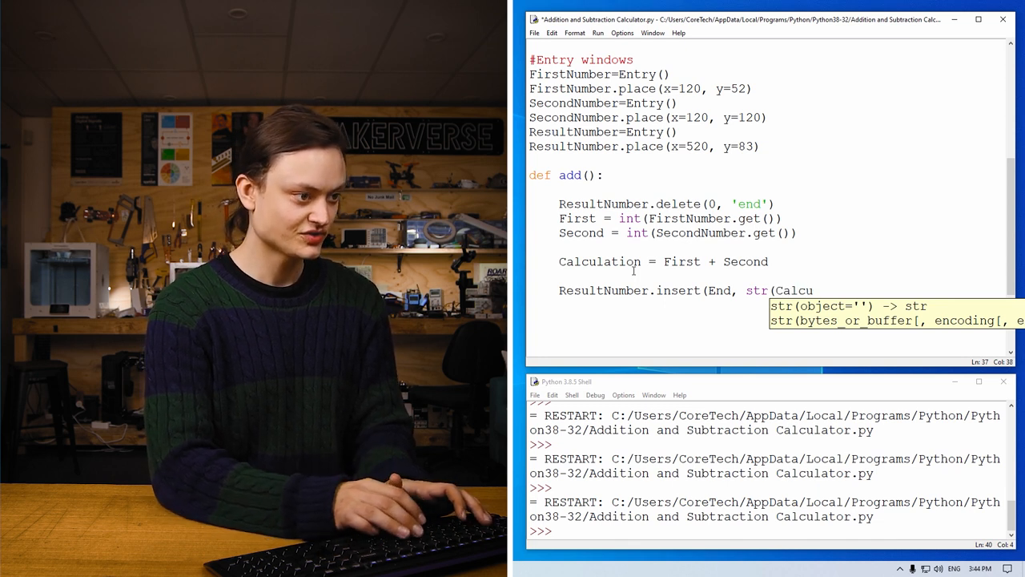
pyautogui.press('backspace')
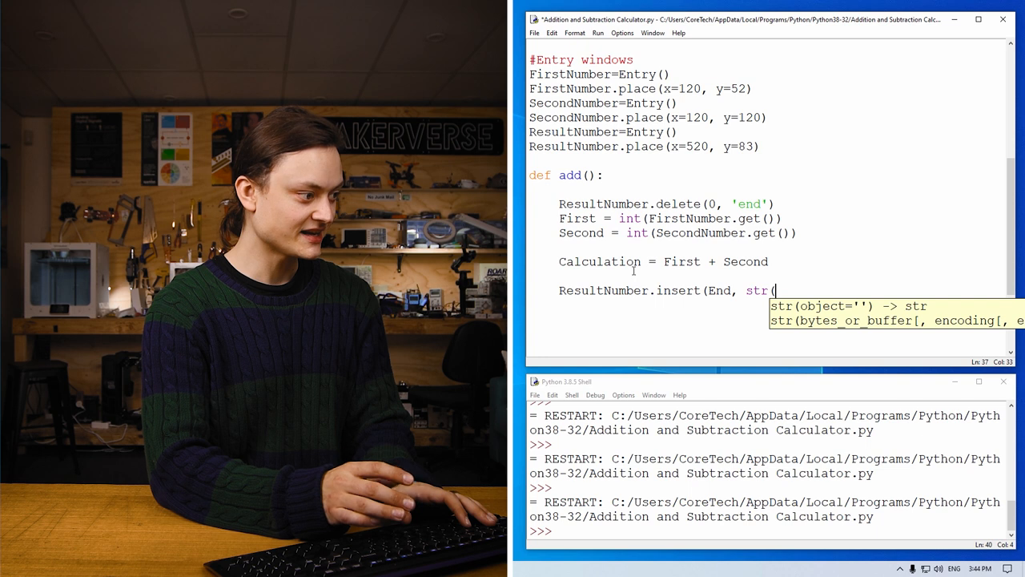
pyautogui.write('Calcu')
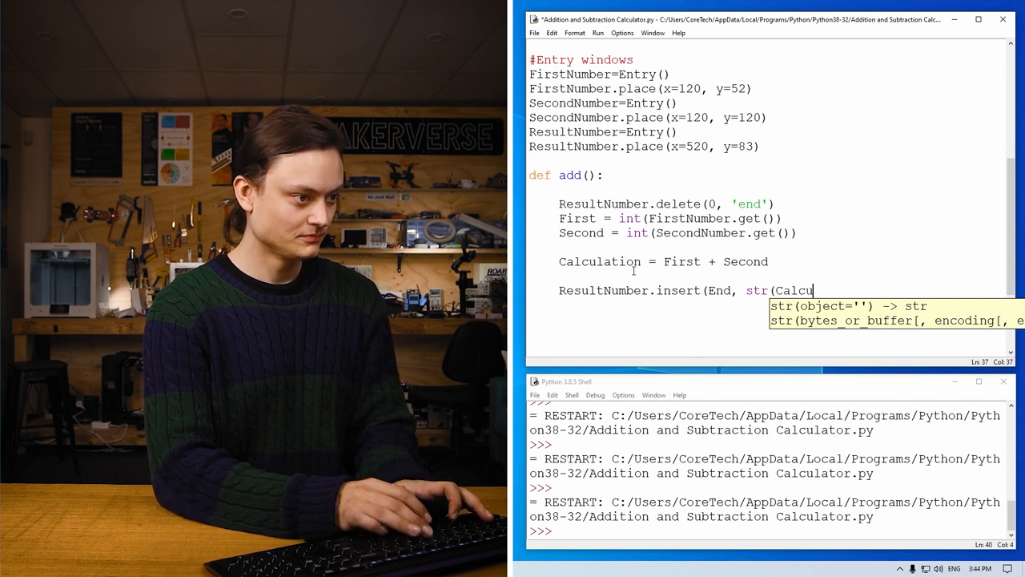
pyautogui.write('lation))')
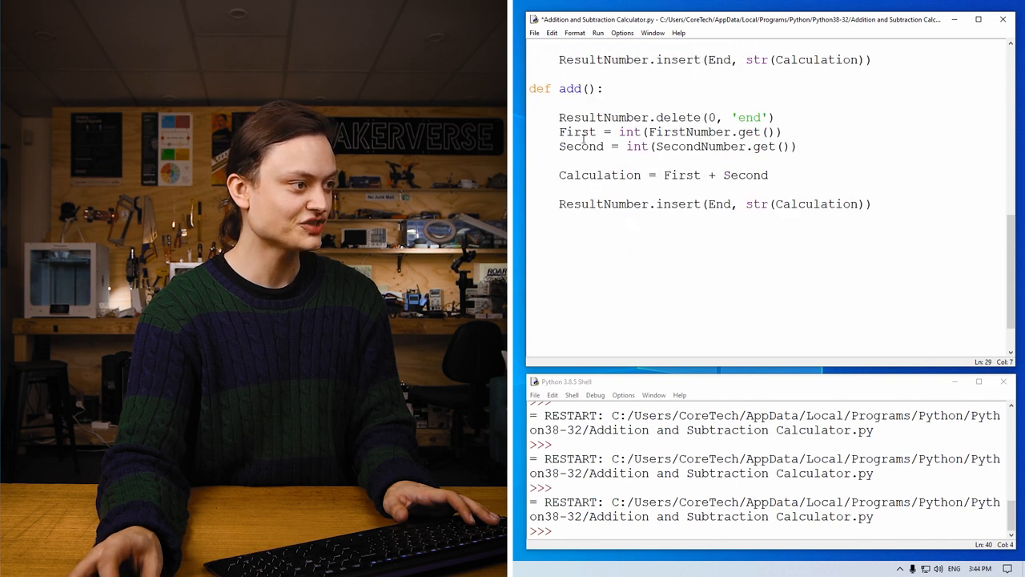
# Rename the pasted copy to sub and change its Calculation to First - Second
pyautogui.doubleClick(570, 88)
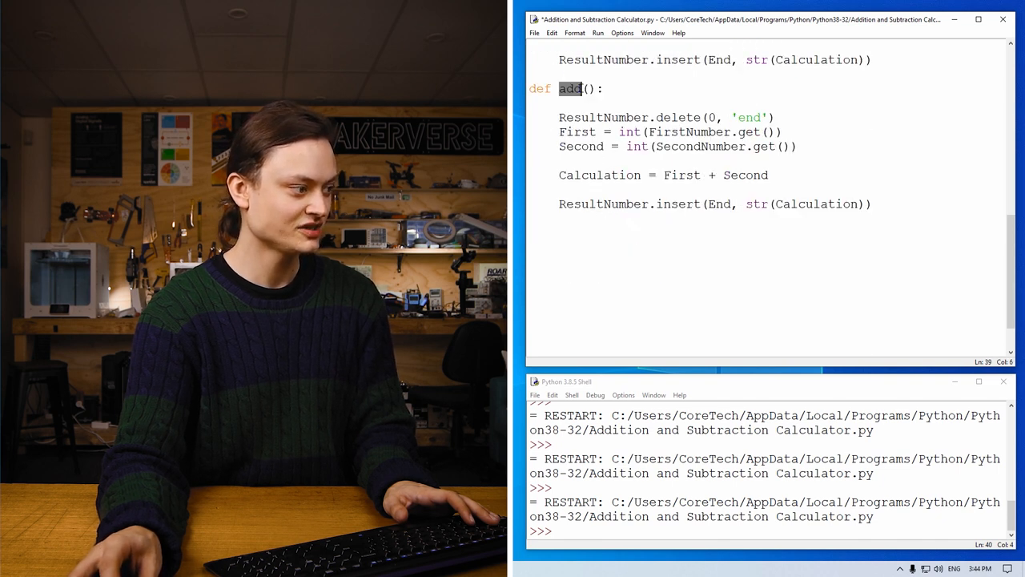
pyautogui.write('S')
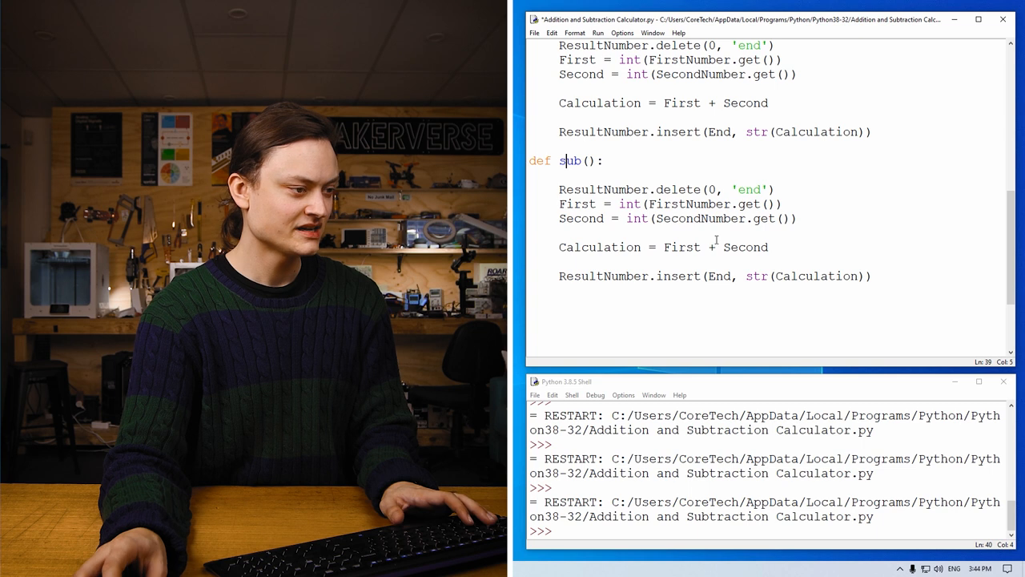
pyautogui.write('-')
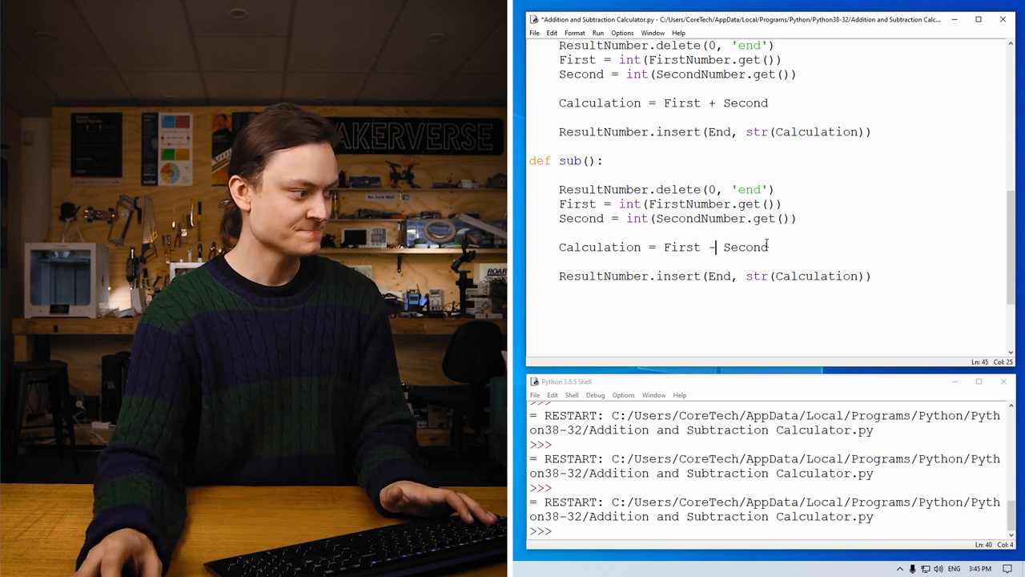
pyautogui.scroll(-3)
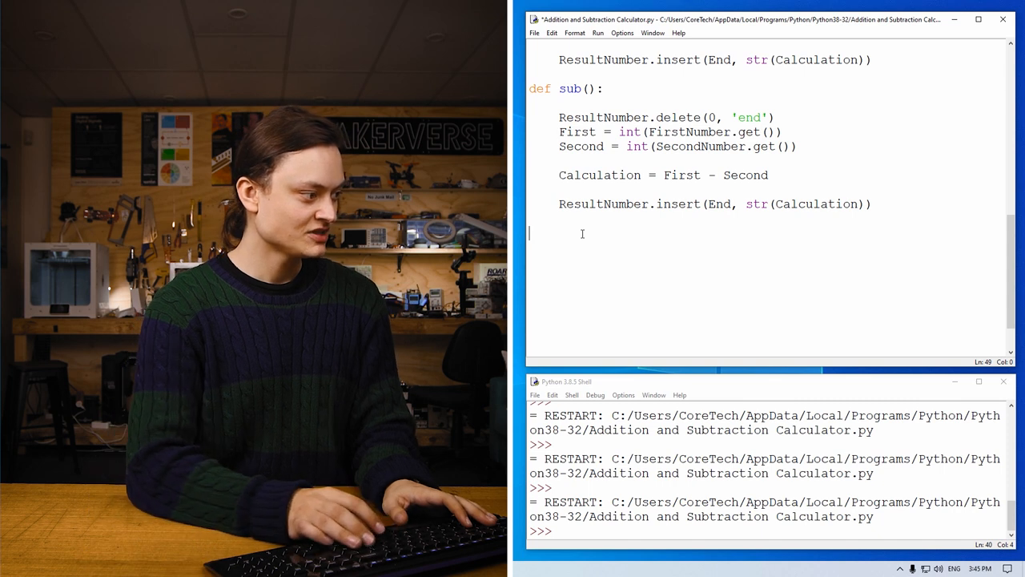
# Under a '#Button Creation and Placement' comment, define Button1 = Button(calc, text'Add', command=add)
pyautogui.write('Button1')
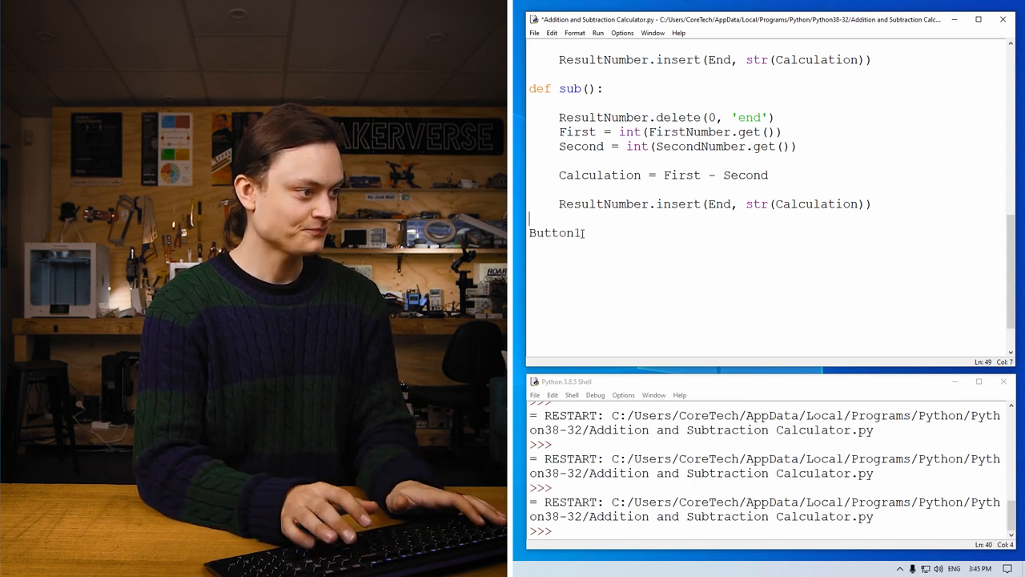
pyautogui.write('#B')
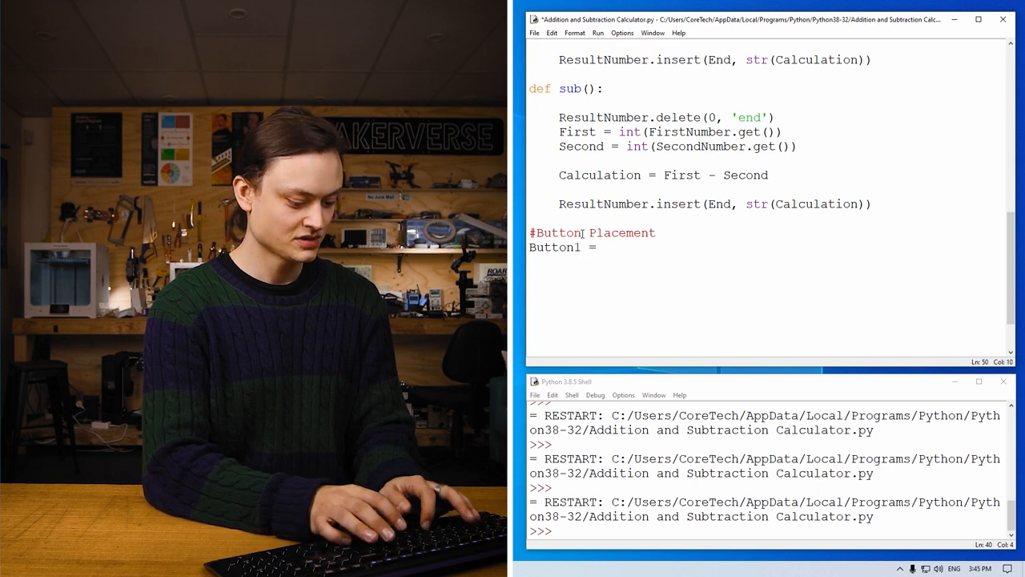
pyautogui.write('Button(')
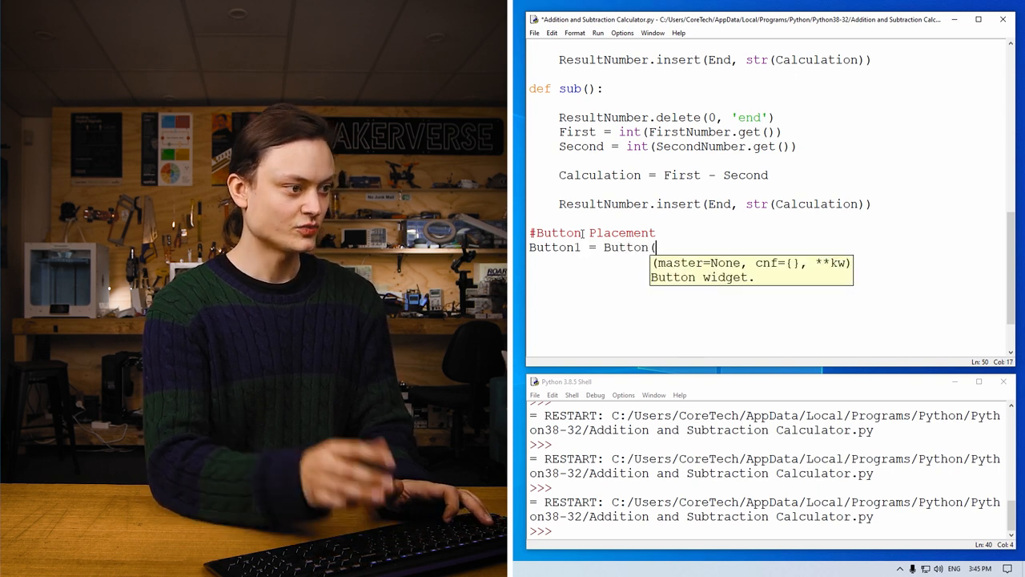
pyautogui.write('calc, t')
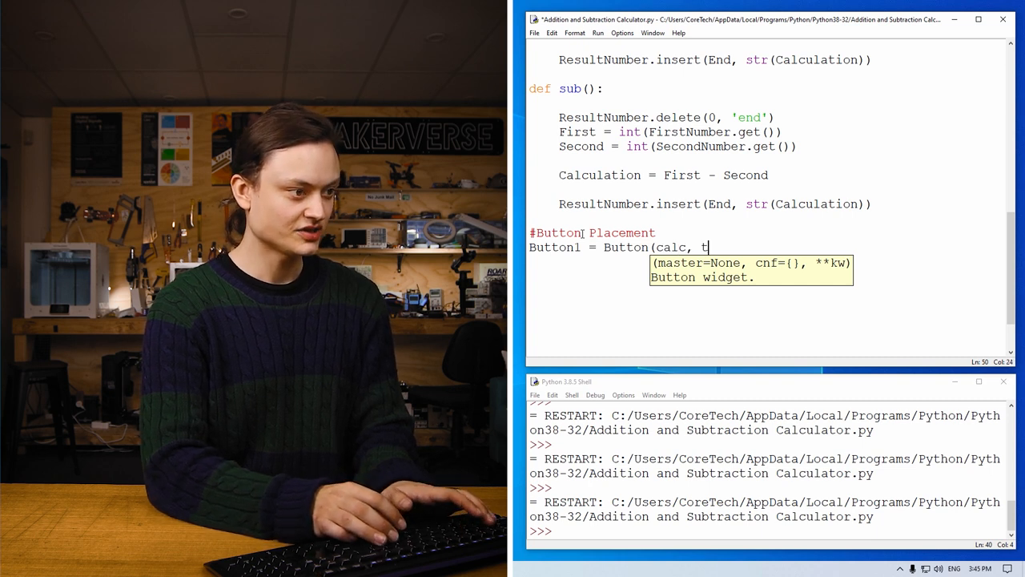
pyautogui.write("ext'")
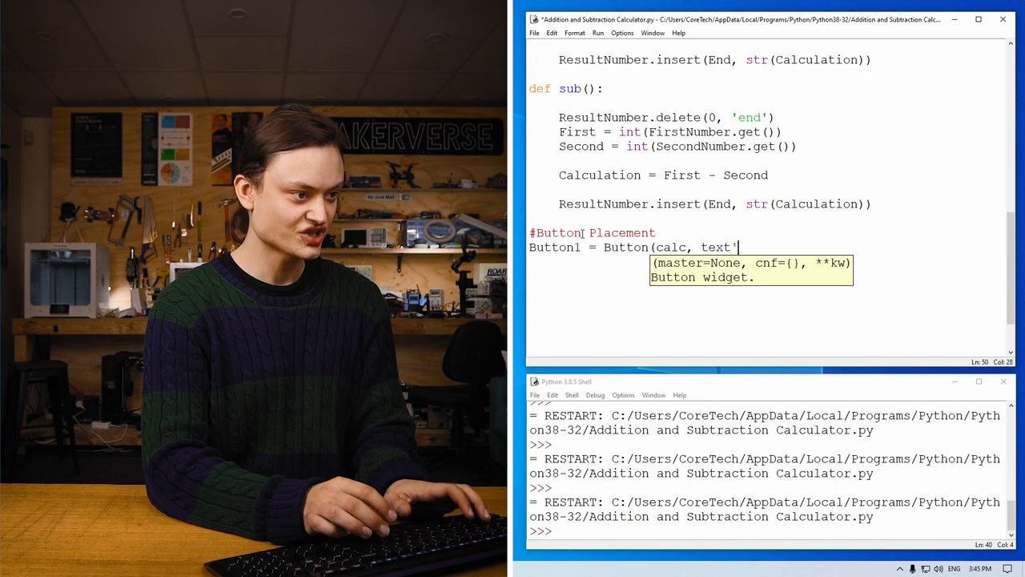
pyautogui.write('Add')
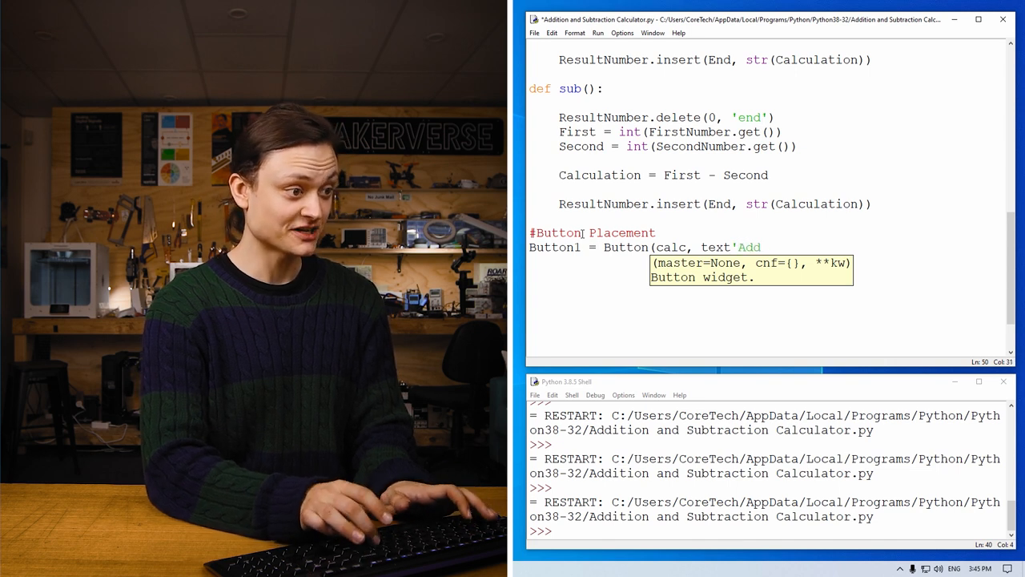
pyautogui.write("',")
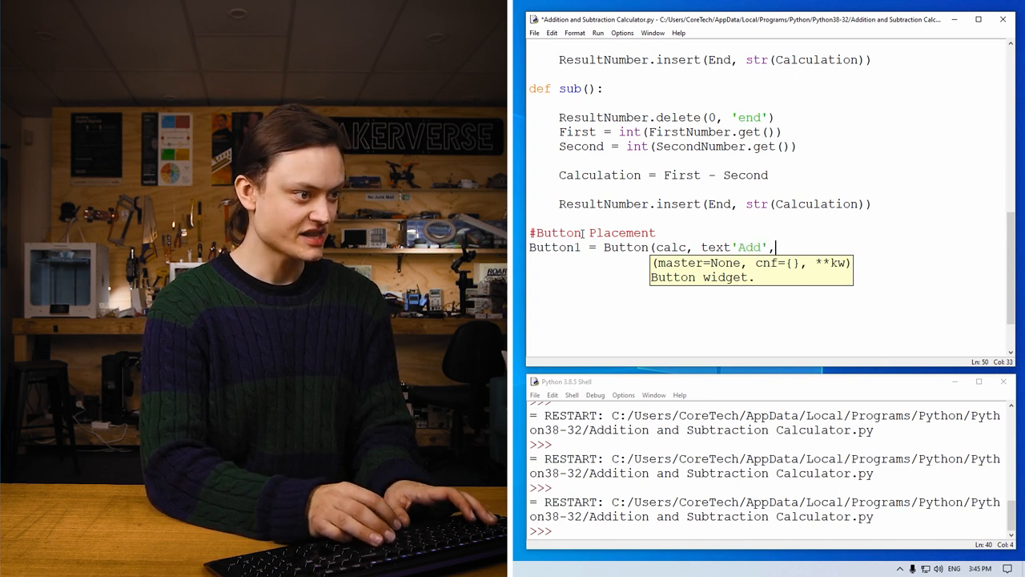
pyautogui.write('c')
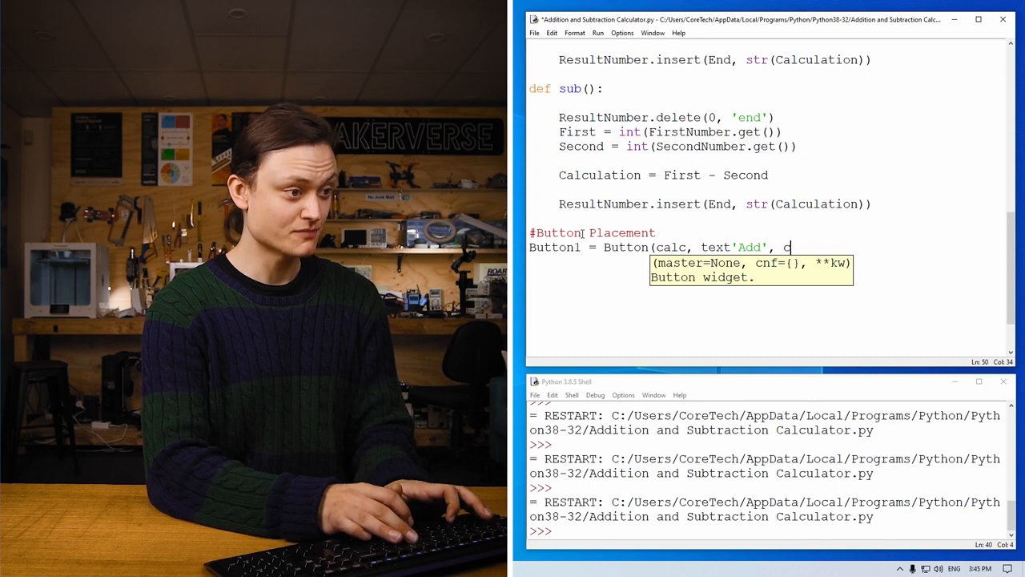
pyautogui.write('ommand')
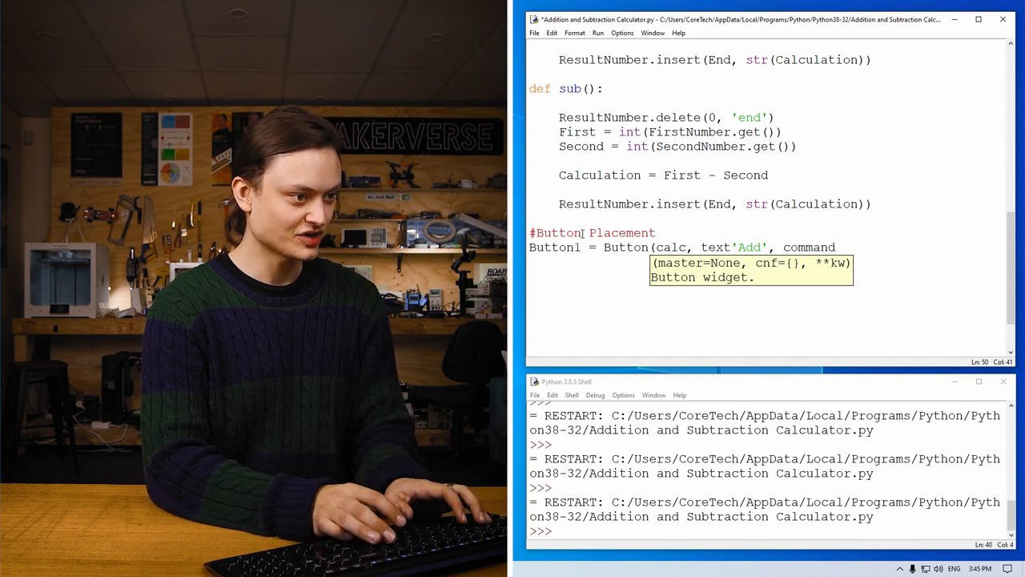
pyautogui.write('=ad')
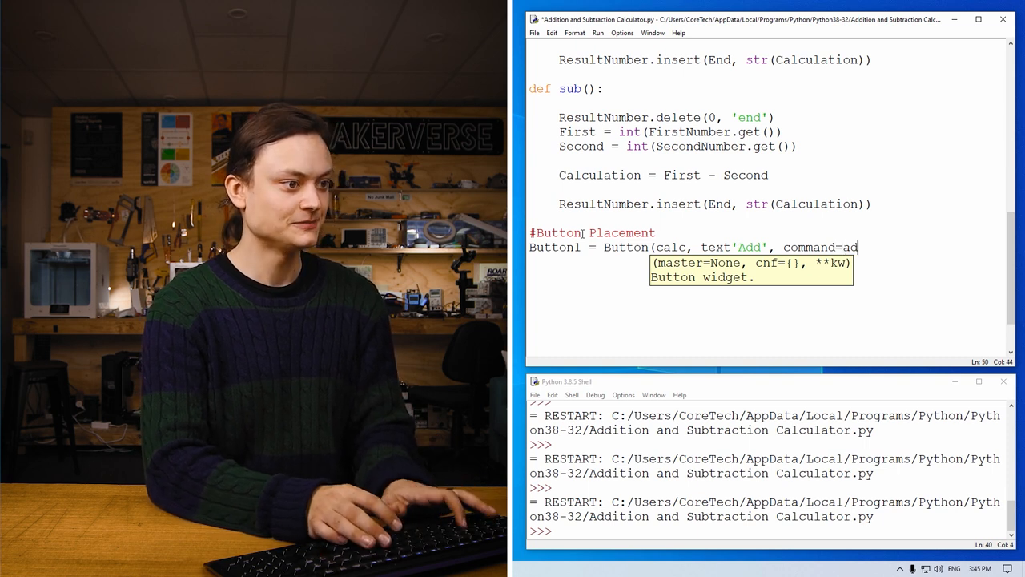
pyautogui.write('d')
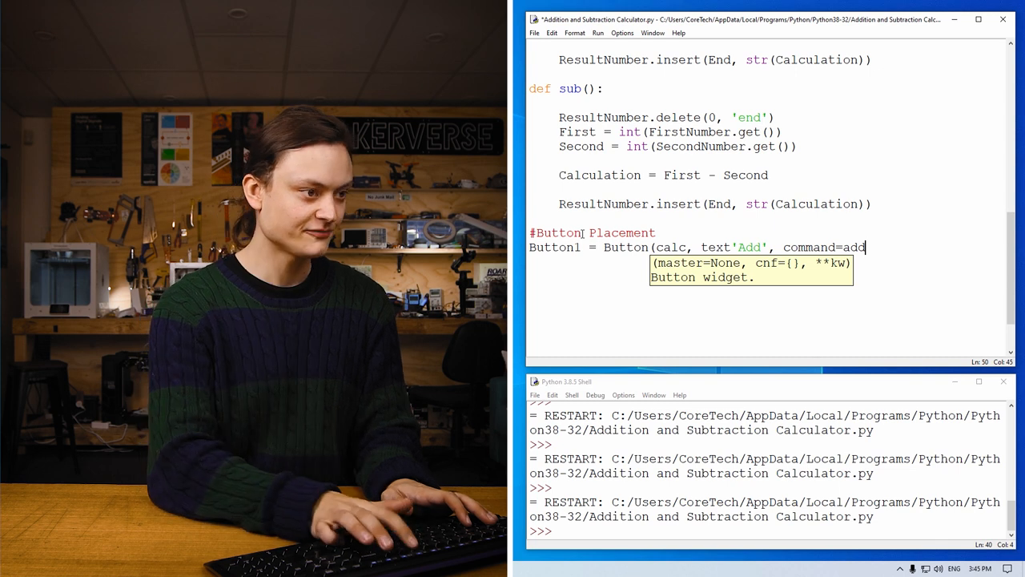
pyautogui.write(')')
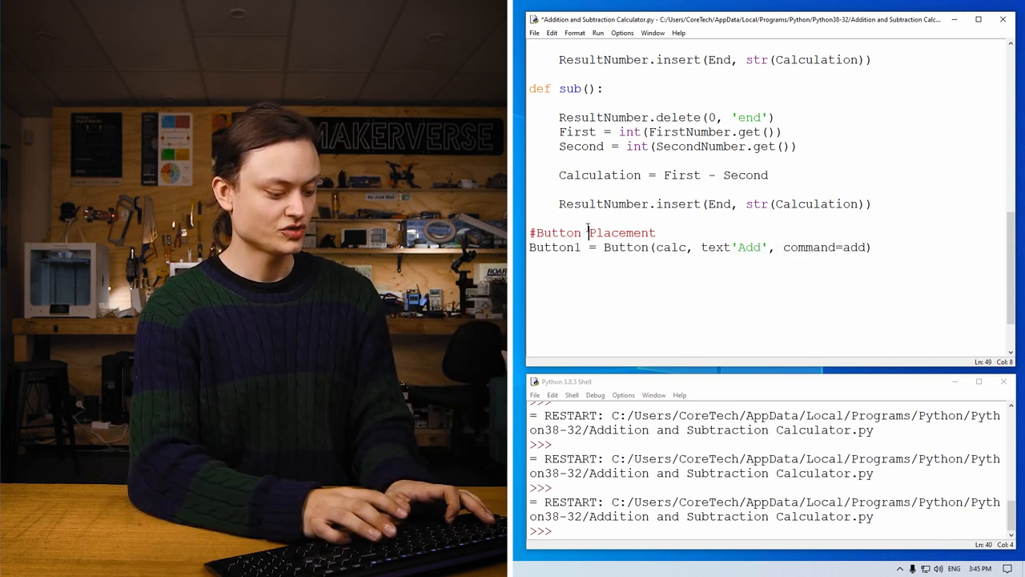
pyautogui.write('Creatipo')
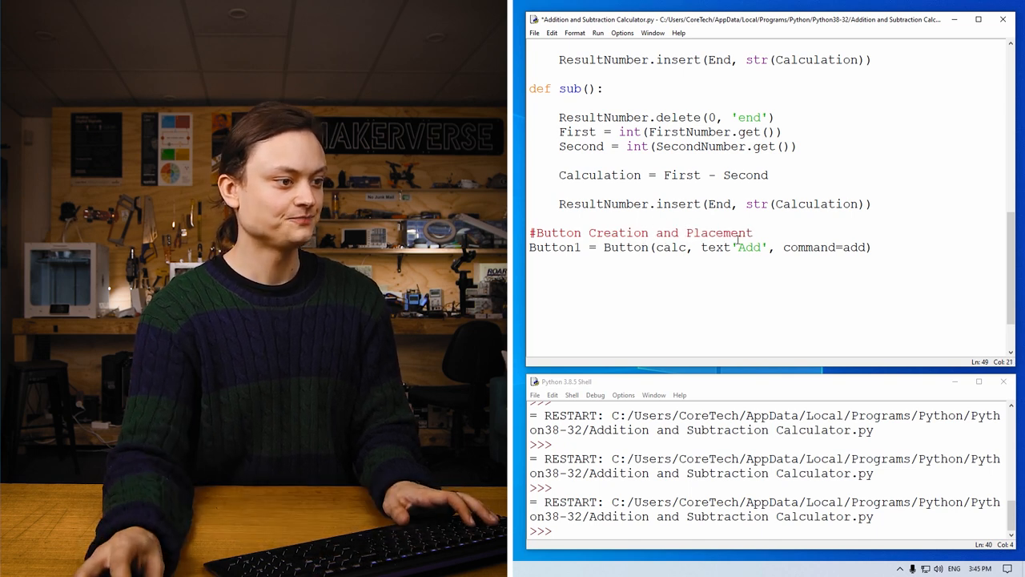
pyautogui.press('enter')
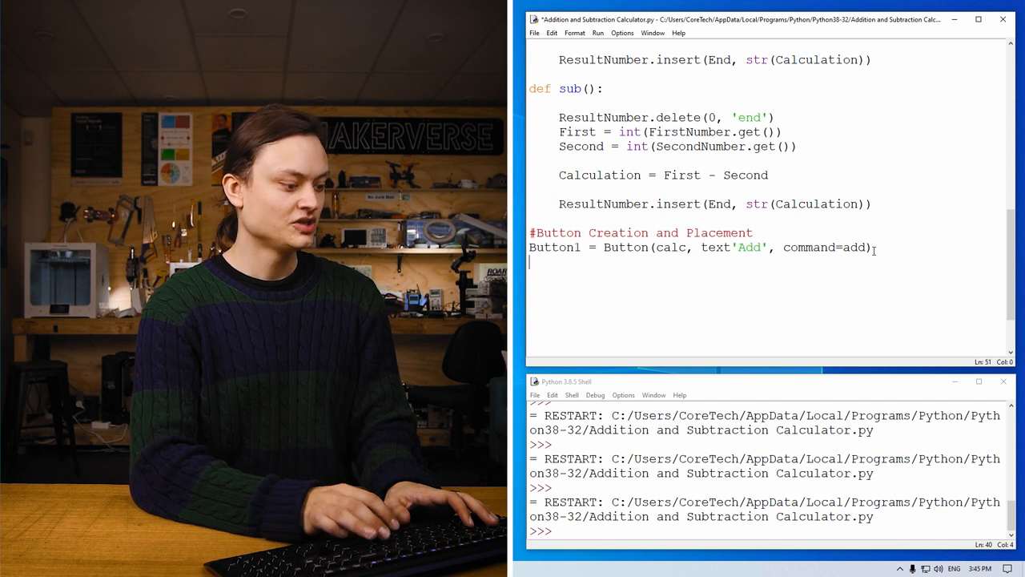
# Place the Add button with Button1.place(x=310, y=80)
pyautogui.write('Button')
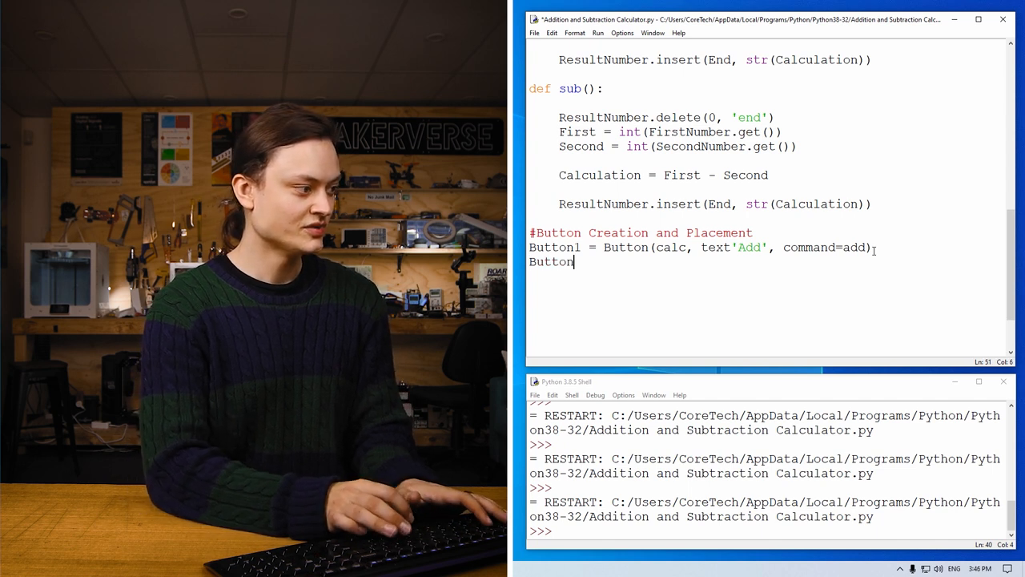
pyautogui.write('1.place')
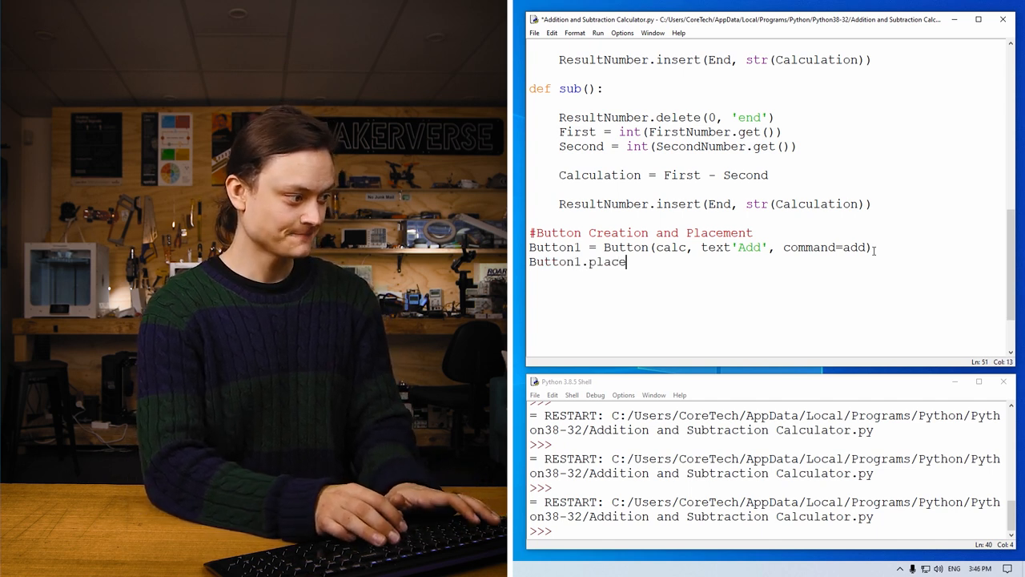
pyautogui.write('(x')
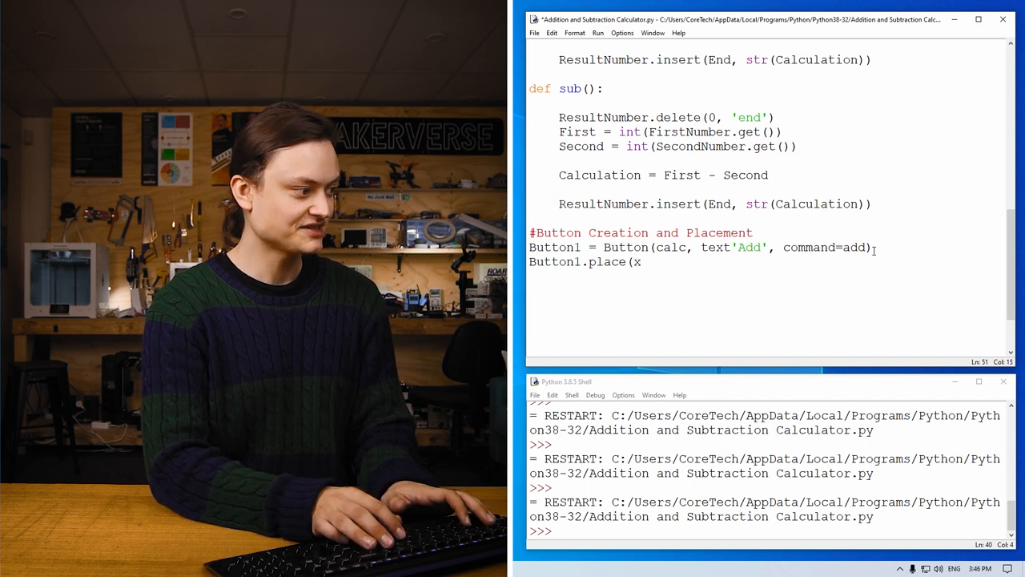
pyautogui.write('=31')
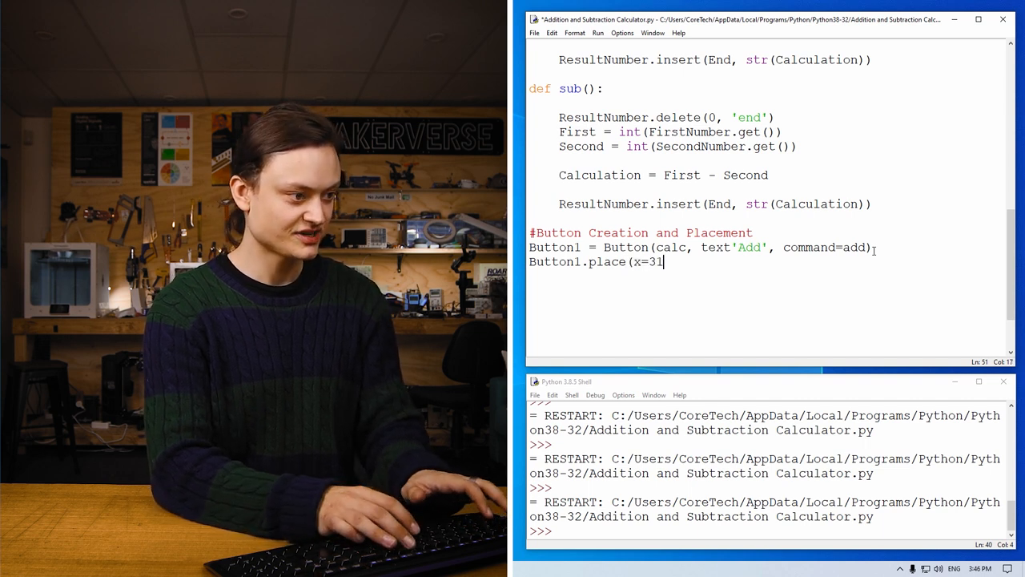
pyautogui.write('0, y')
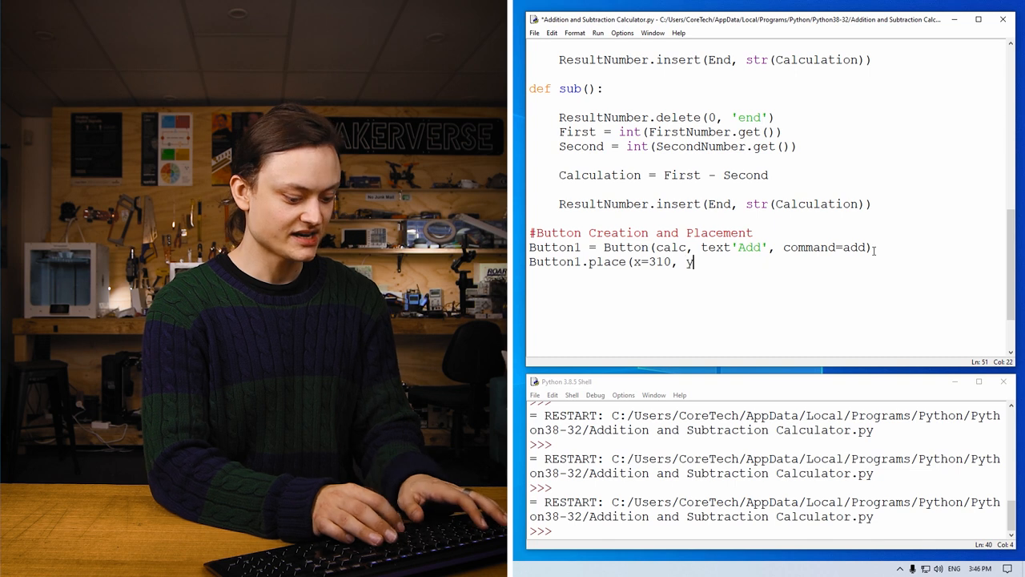
pyautogui.write('=80)')
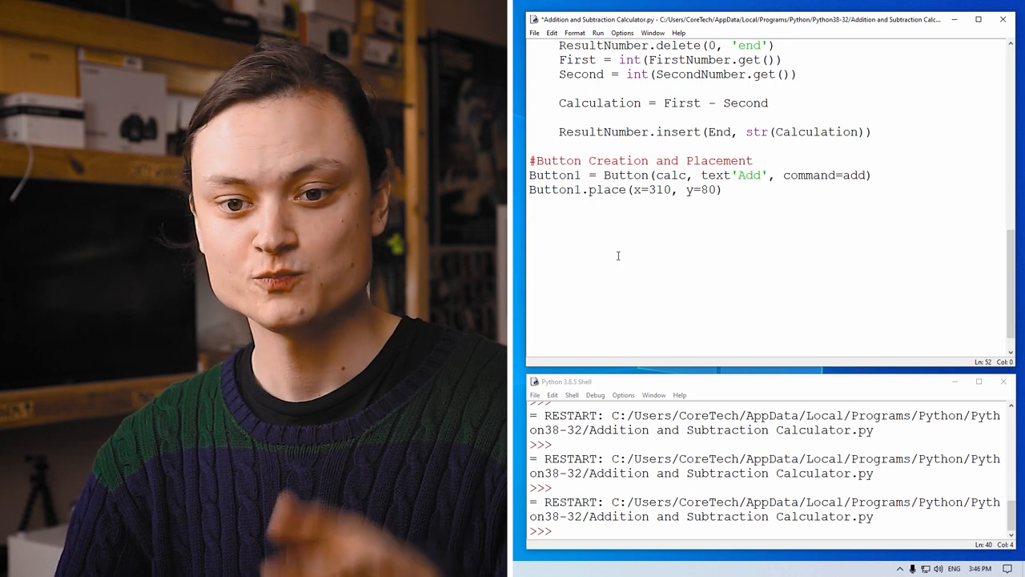
# Duplicate the button lines as Button2 with text='Subtraction', command=sub, placed at x=390
pyautogui.moveTo(529, 174); pyautogui.dragTo(721, 189)
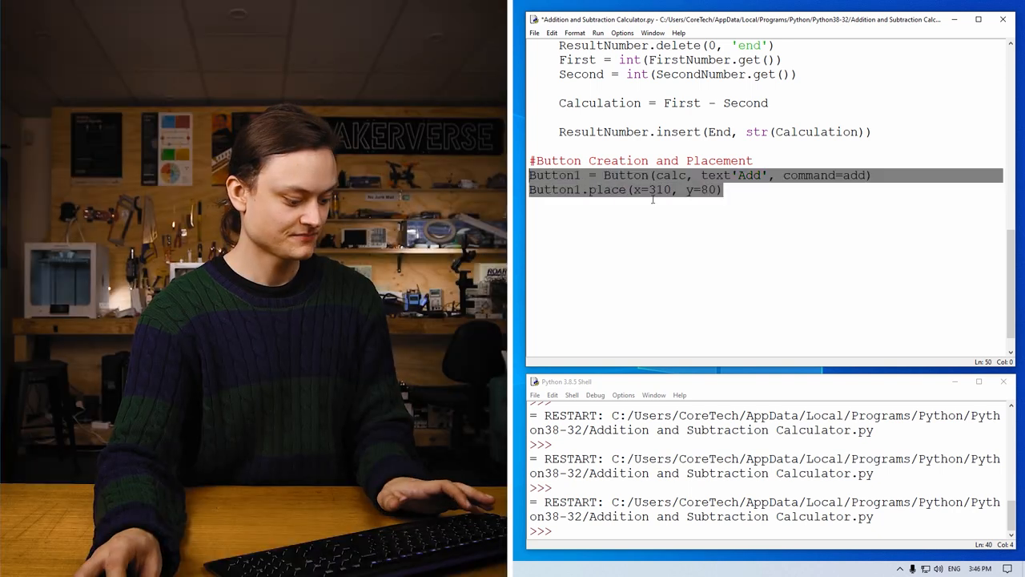
pyautogui.press('ctrl+v')
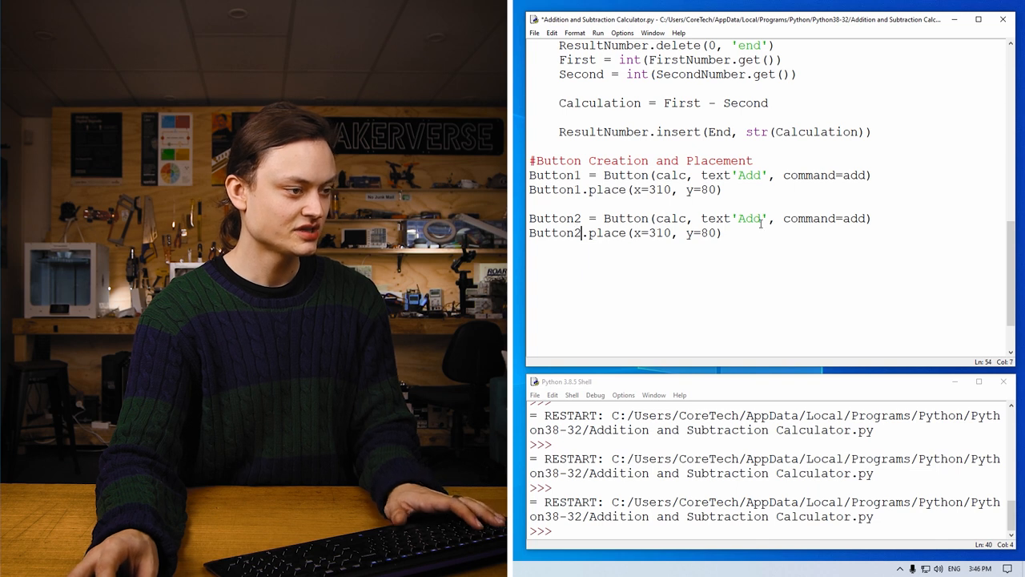
pyautogui.write('Sub')
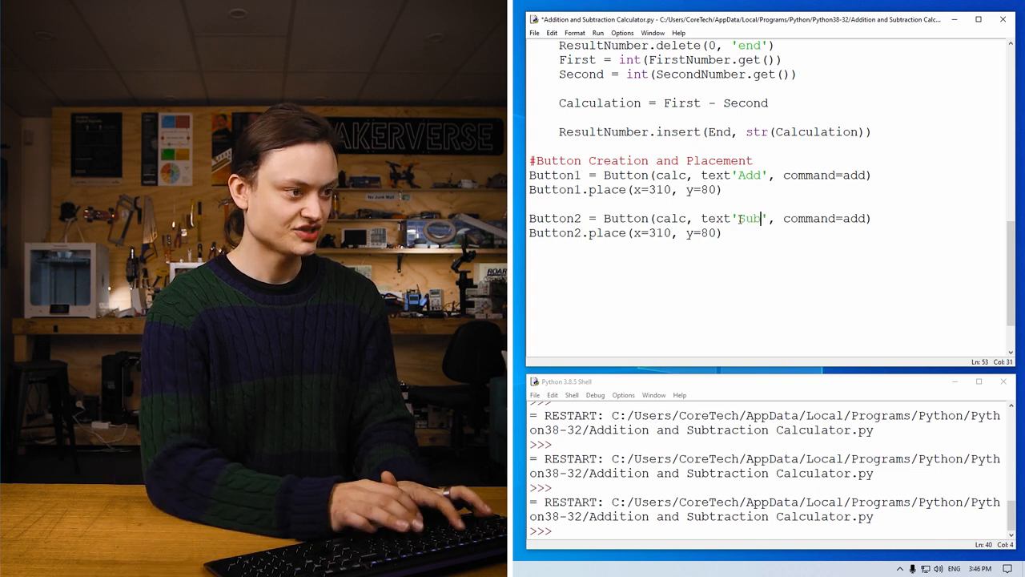
pyautogui.write('traction')
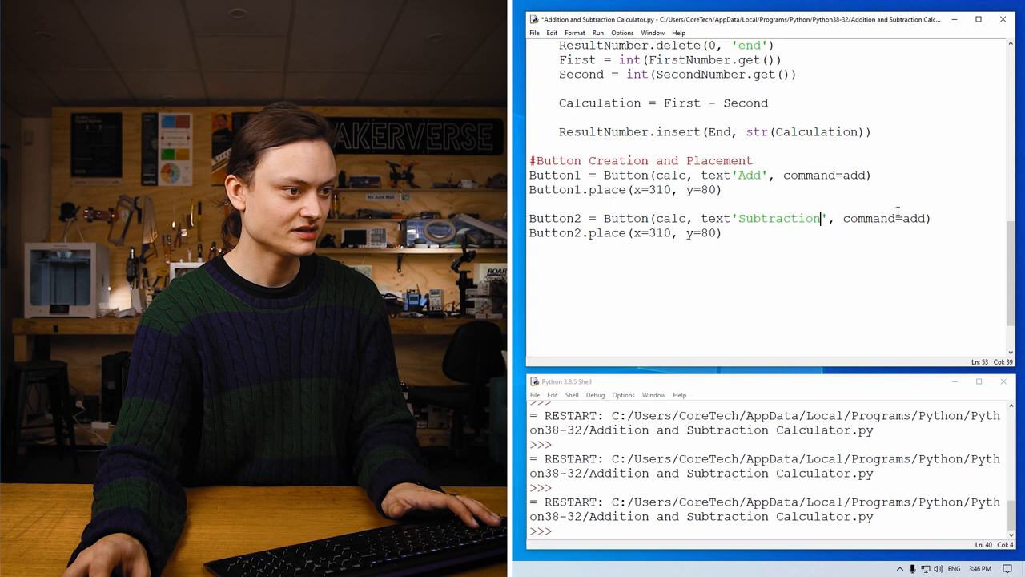
pyautogui.write('sub')
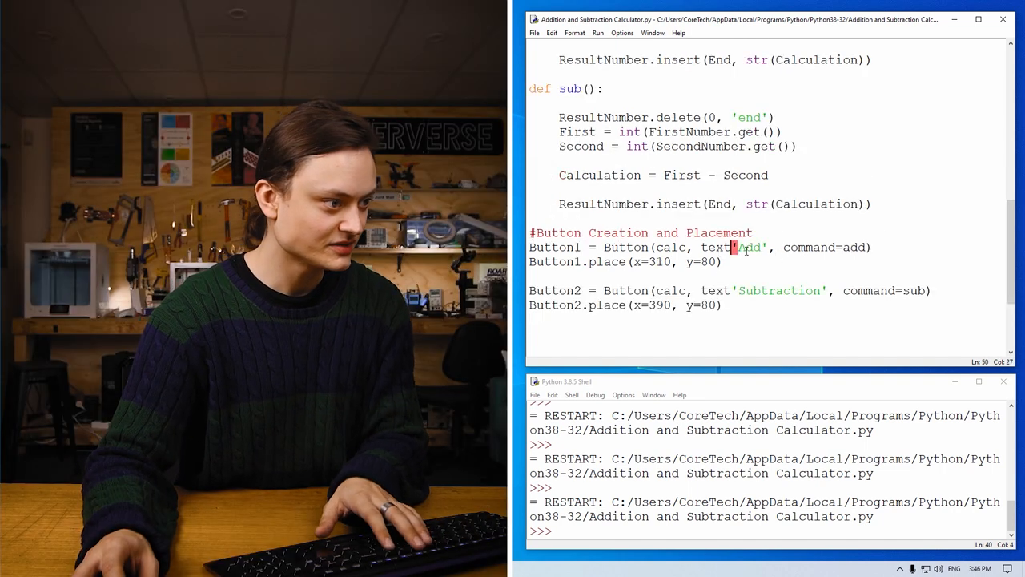
pyautogui.write('=')
pyautogui.click(731, 290)
pyautogui.write('=')
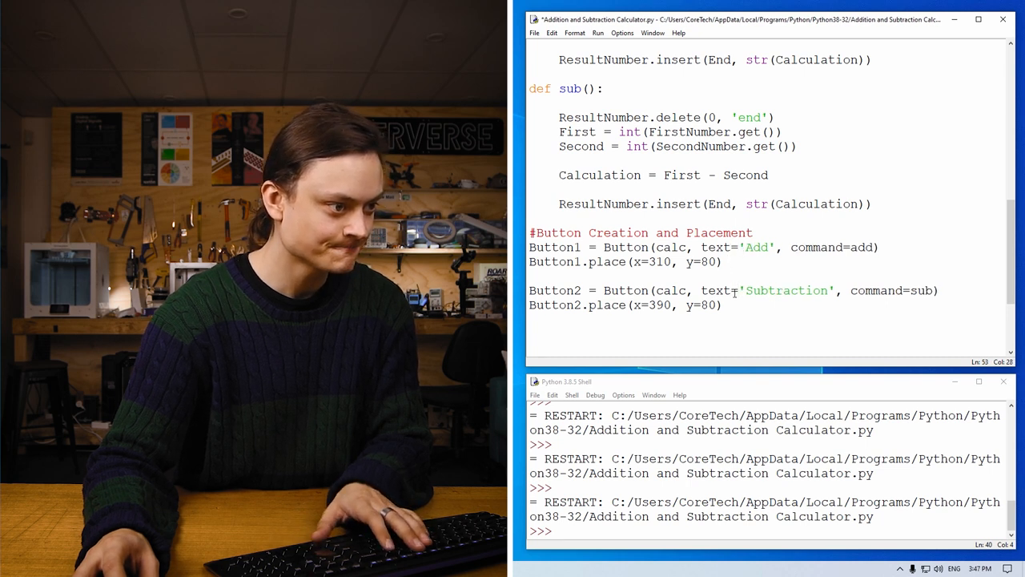
# Run the module again to test the buttons
pyautogui.click(598, 32)
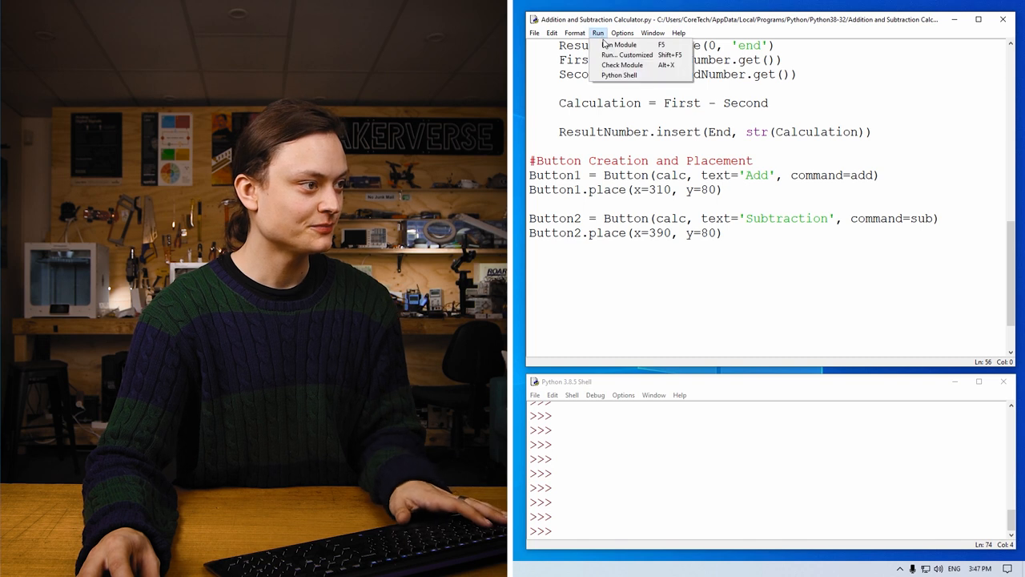
pyautogui.click(622, 45)
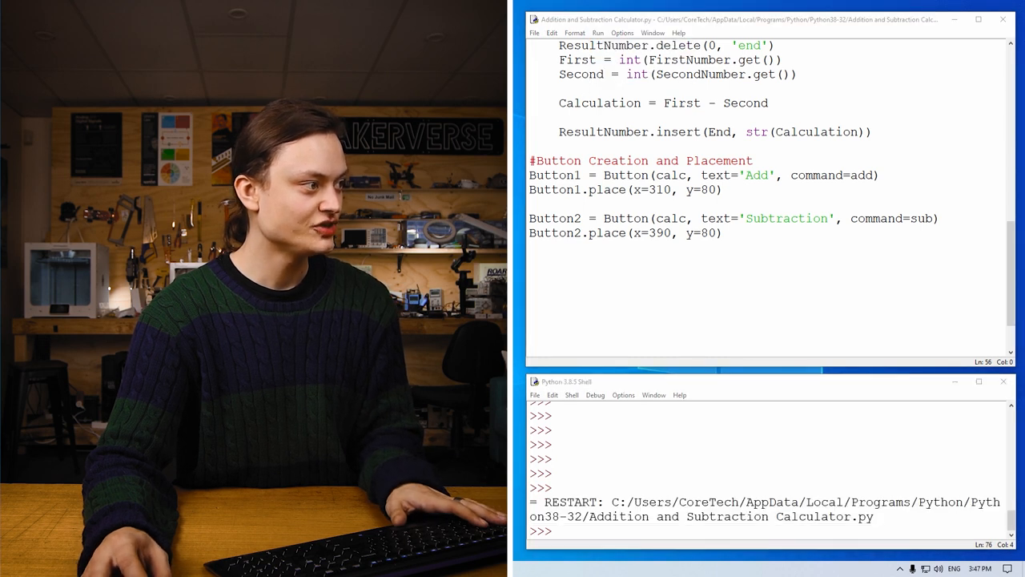
pyautogui.press('F5')
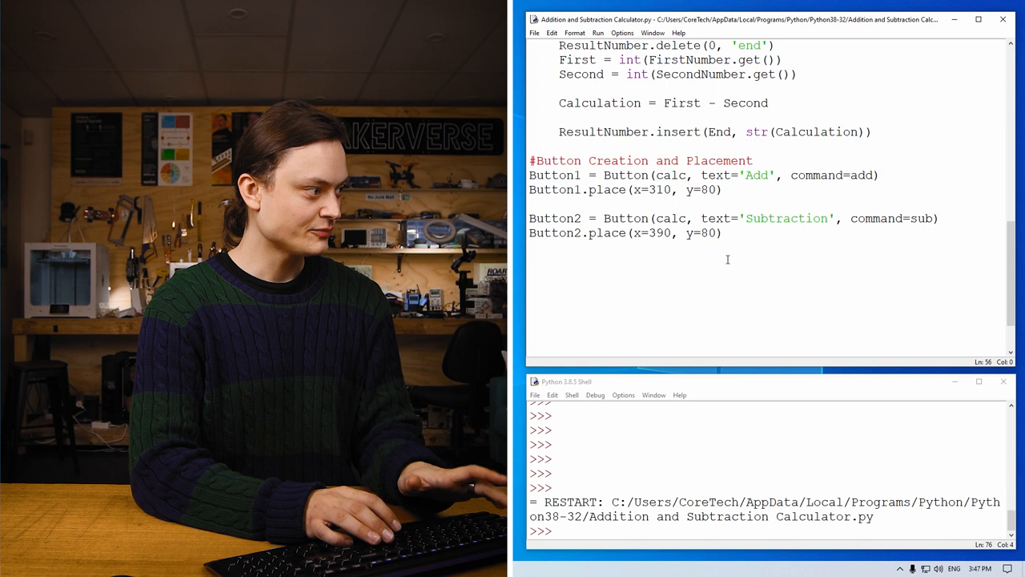
# Add calc.mainloop() after the button code and start a 'while True' line below it
pyautogui.write('cal')
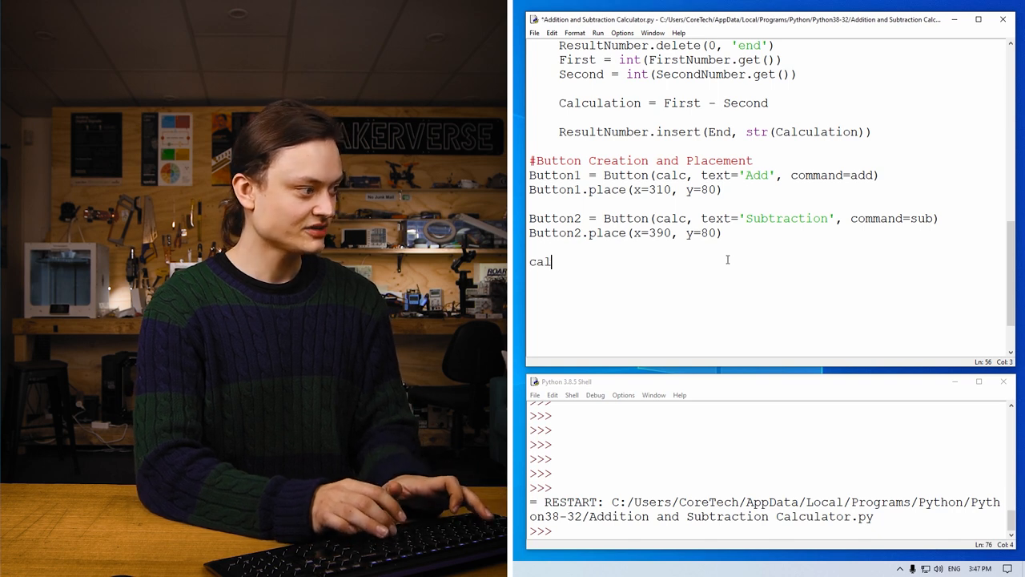
pyautogui.write('c.mainloop')
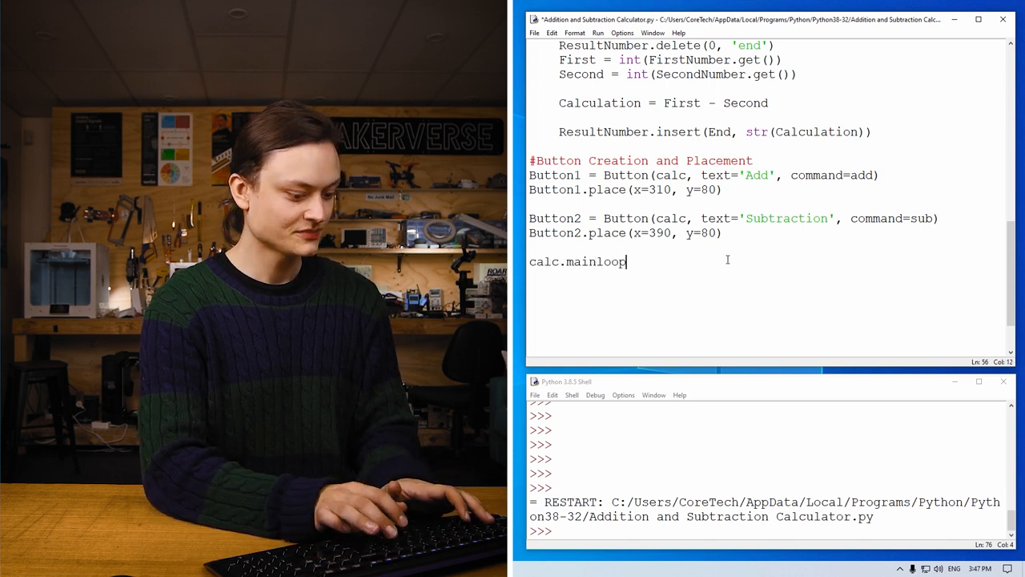
pyautogui.write('()')
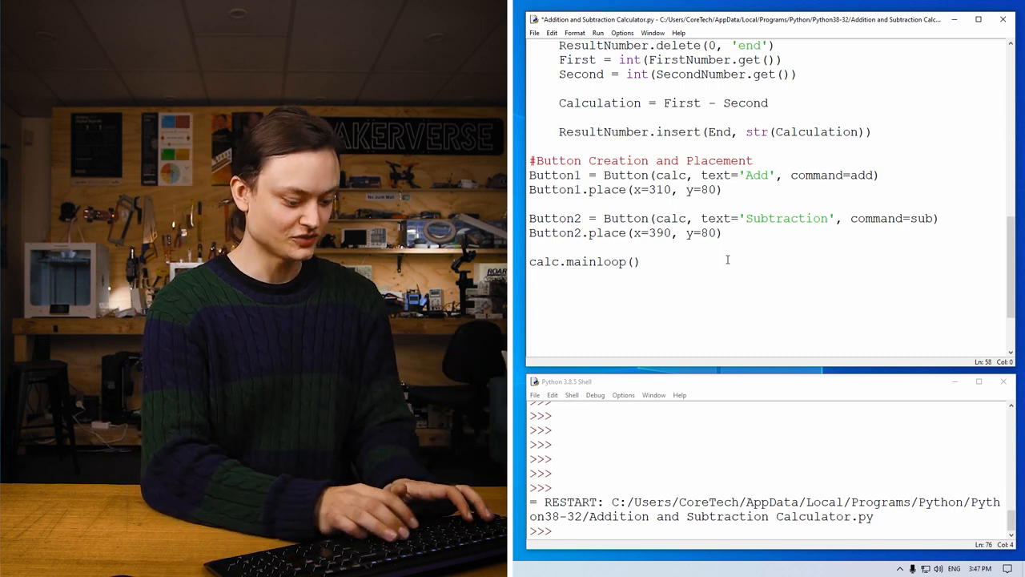
pyautogui.write('while Tu')
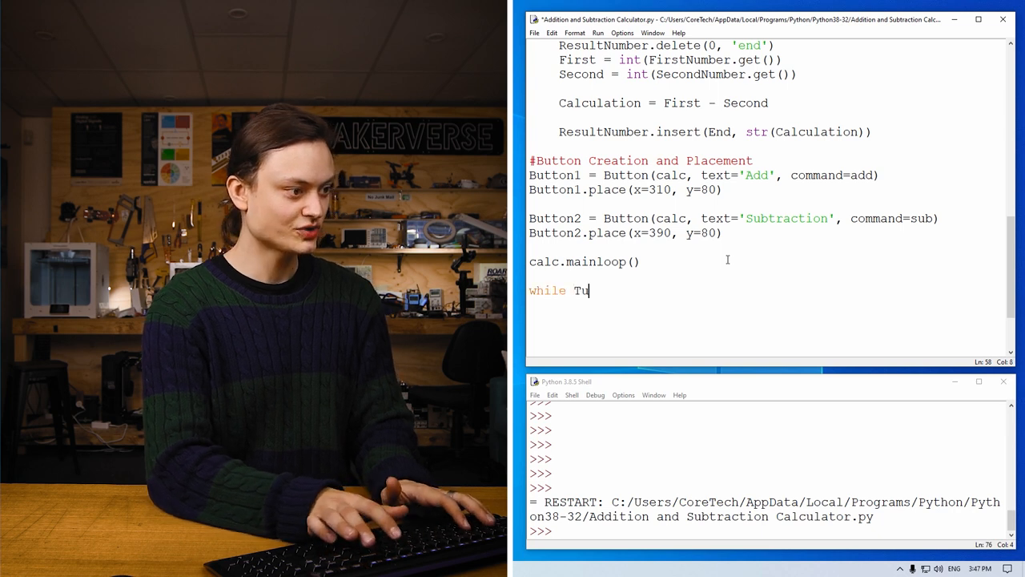
pyautogui.write('rue')
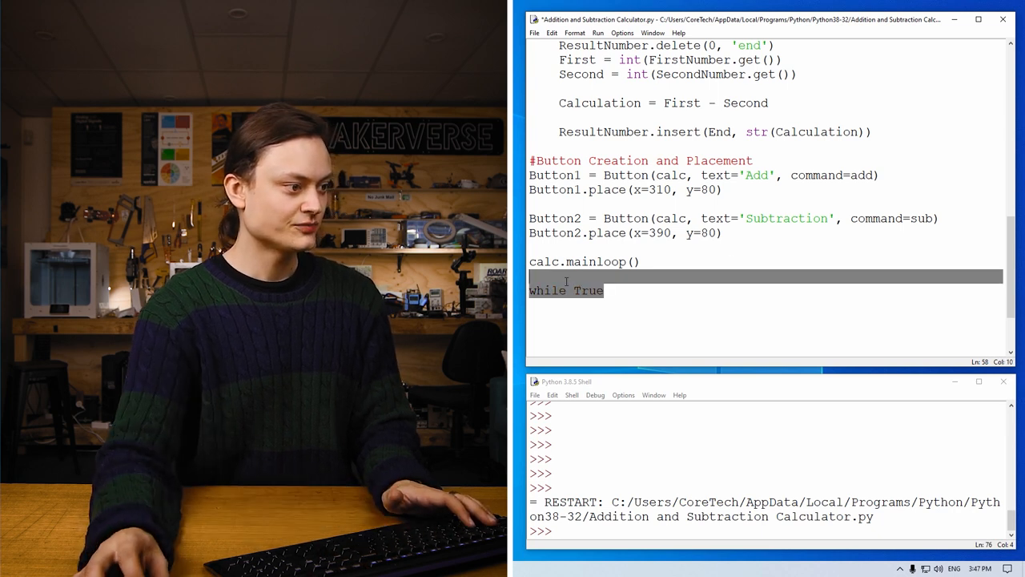
# Replace the End argument with END in the add function's ResultNumber.insert call
pyautogui.scroll(3)
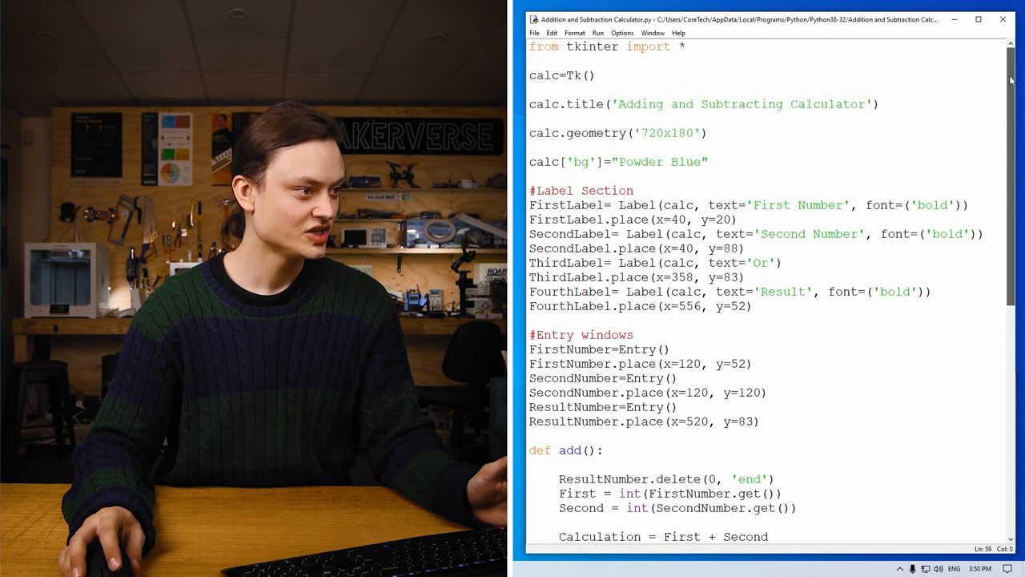
pyautogui.scroll(-3)
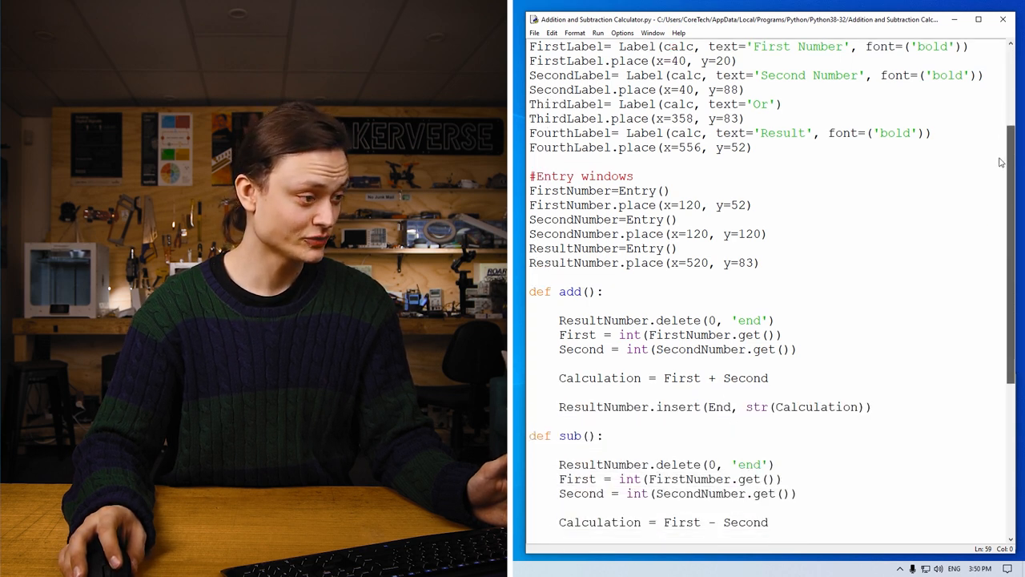
pyautogui.scroll(-3)
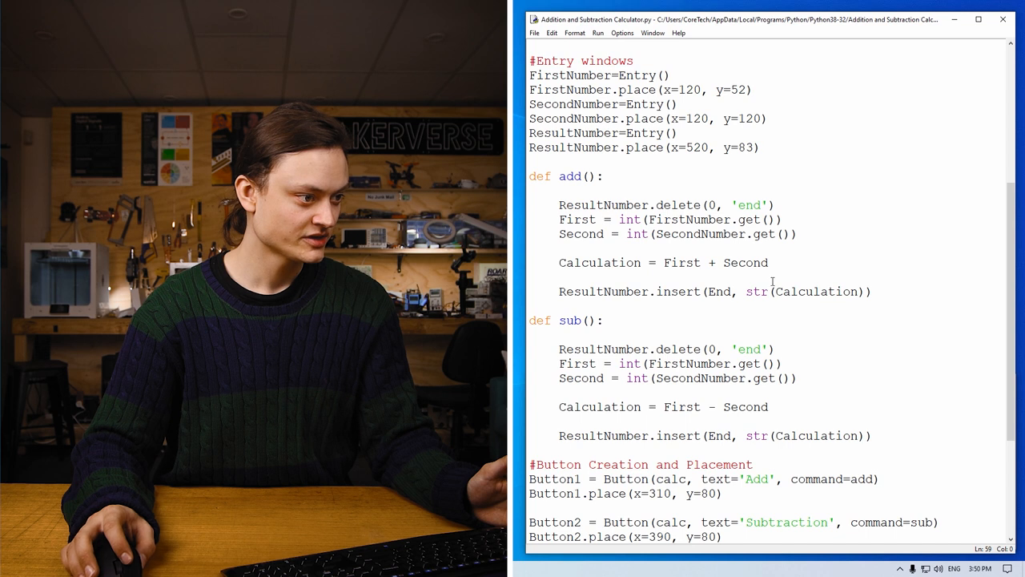
pyautogui.doubleClick(718, 292)
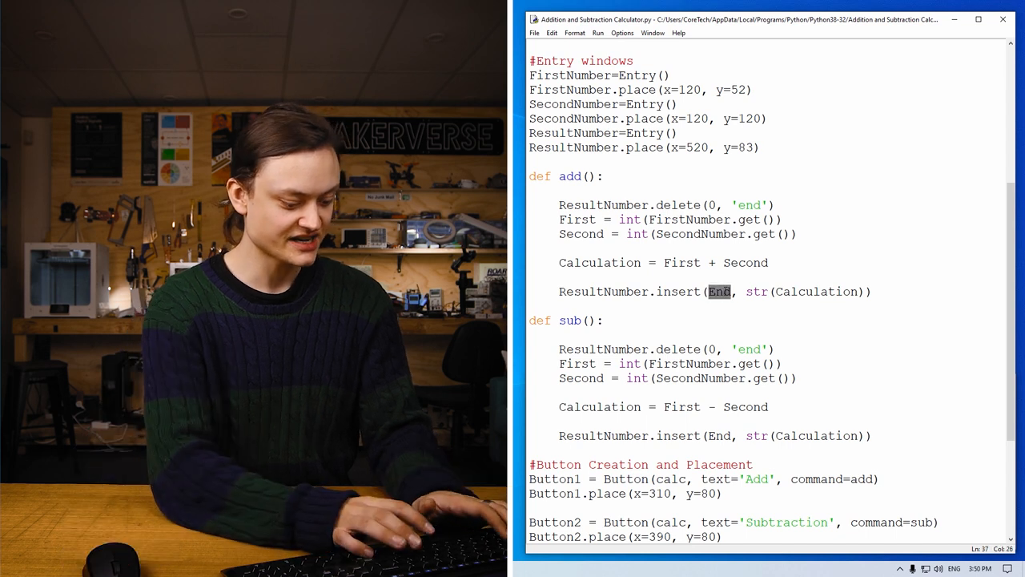
pyautogui.write('END')
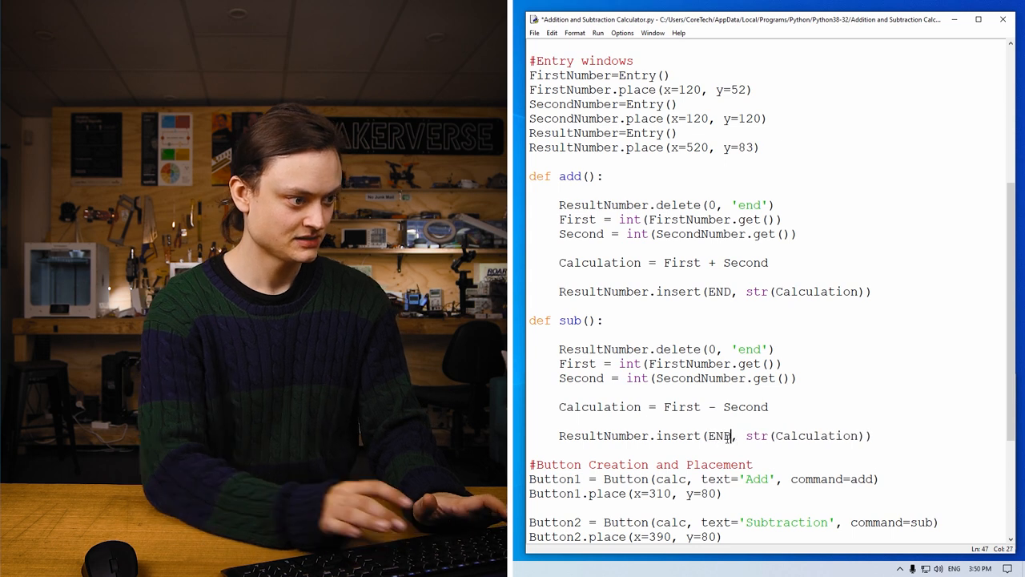
pyautogui.scroll(-3)
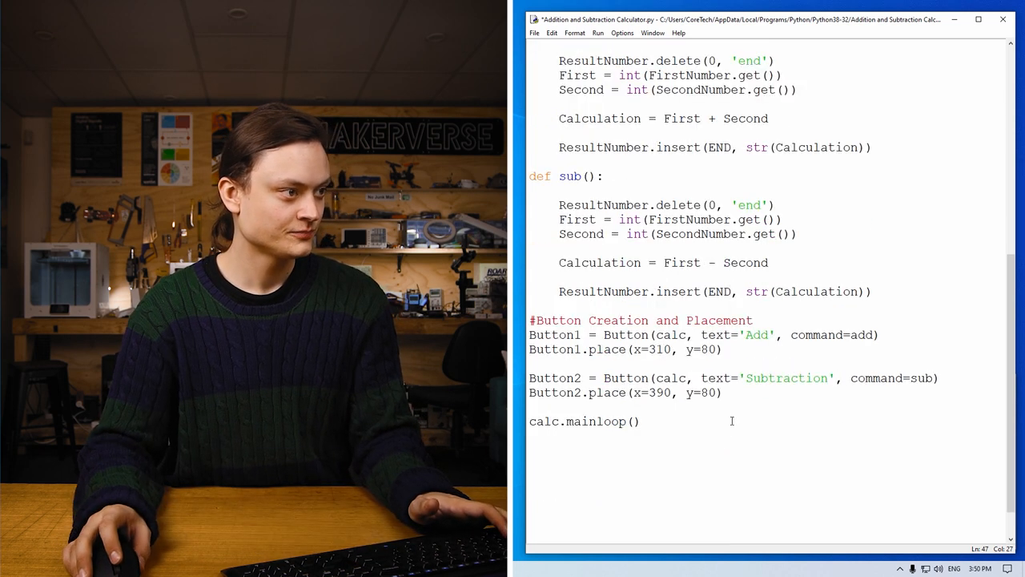
# Run the module and add 10 to the second number, showing the sum in Result
pyautogui.click(597, 32)
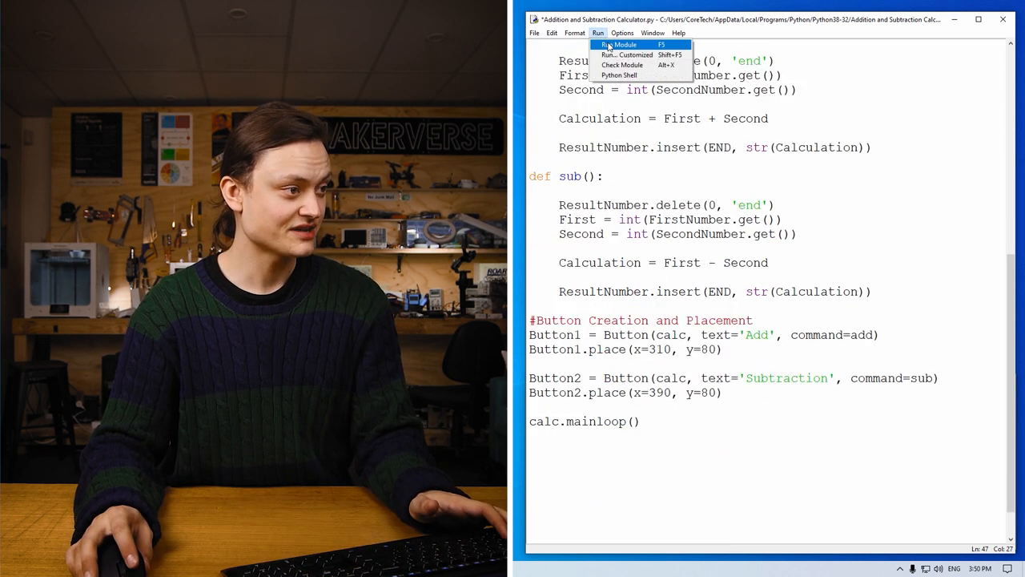
pyautogui.click(623, 45)
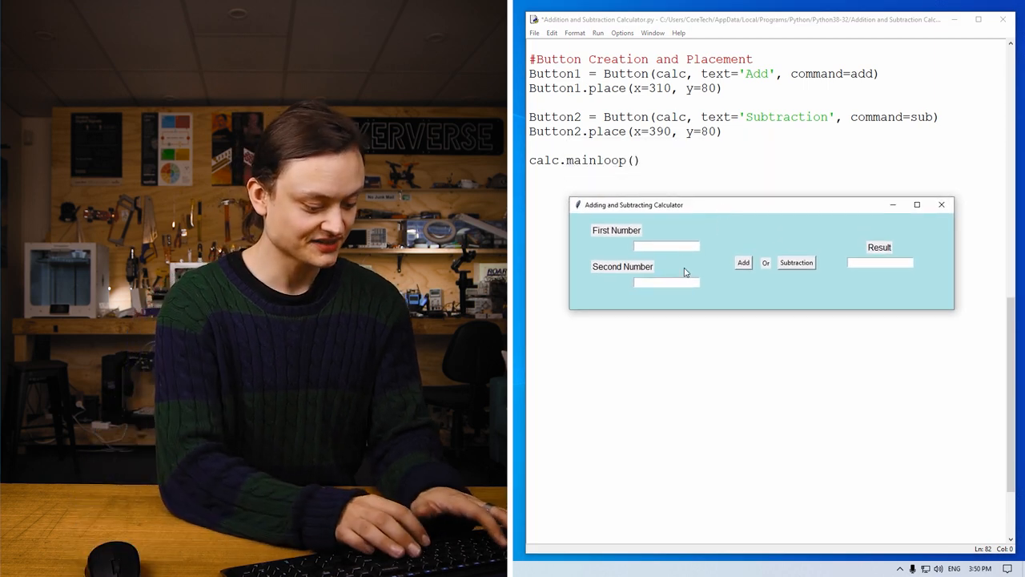
pyautogui.write('10')
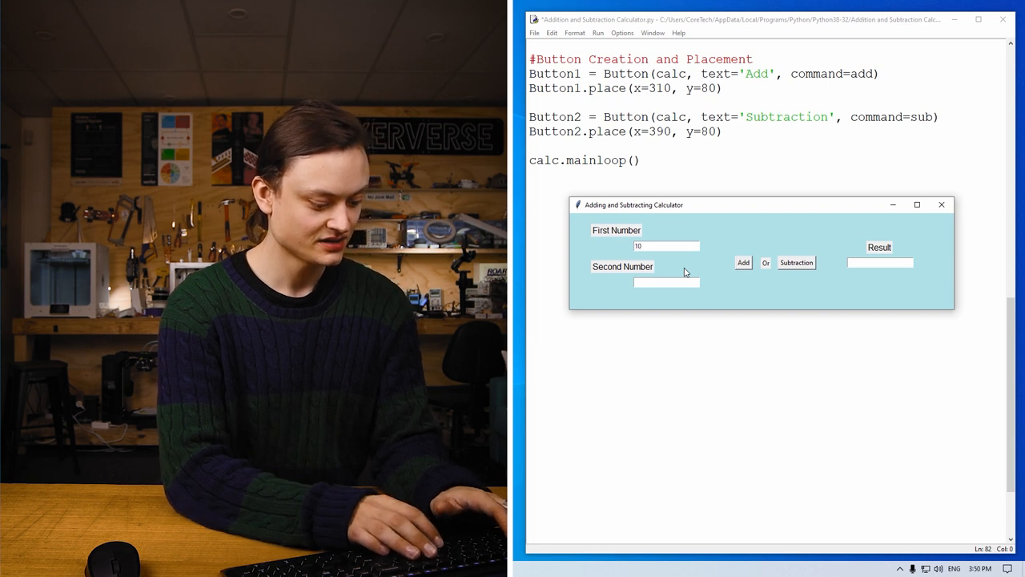
pyautogui.click(743, 263)
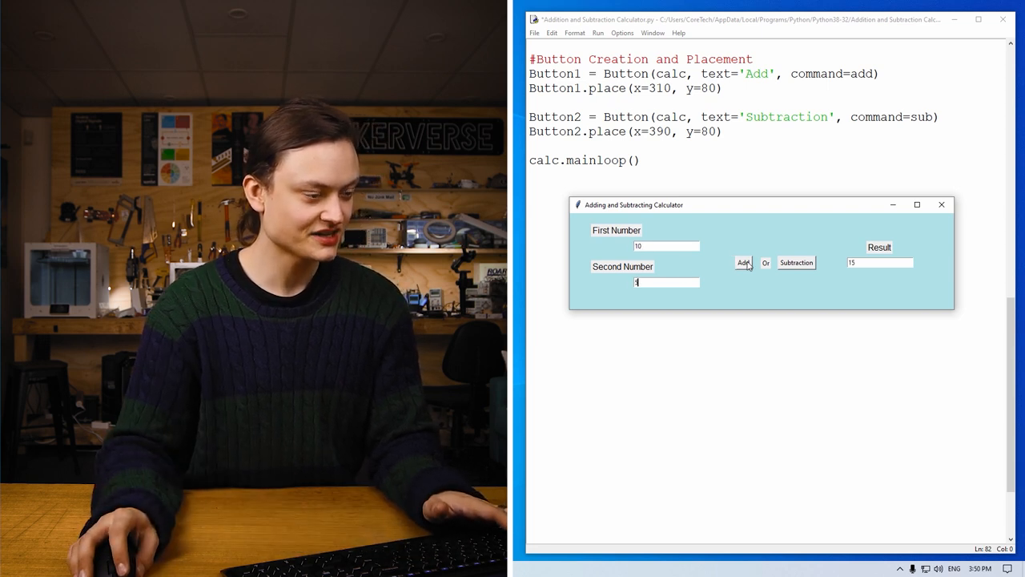
pyautogui.click(744, 263)
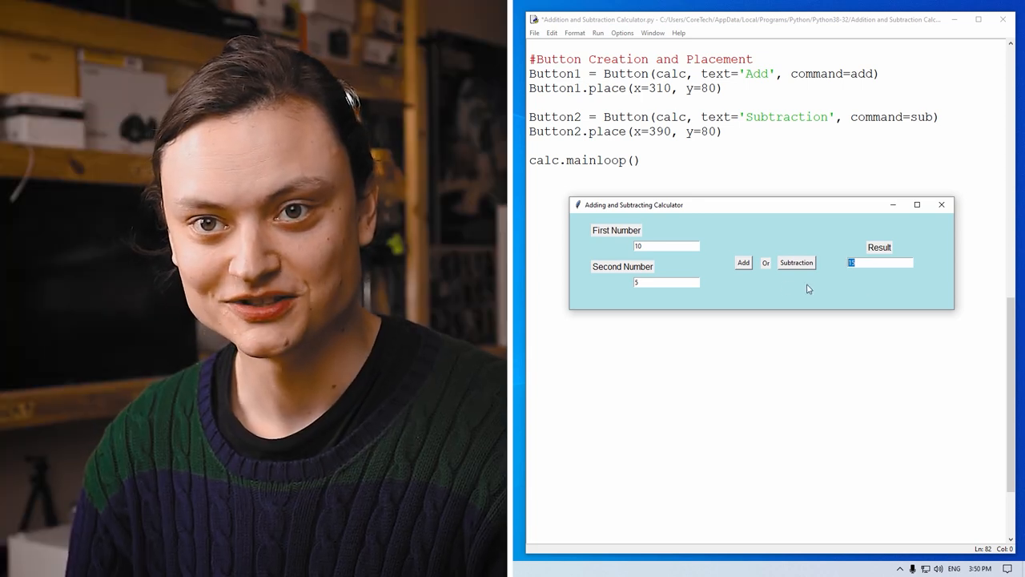
# Subtract with 20 as second number, then add much larger test numbers
pyautogui.click(667, 247)
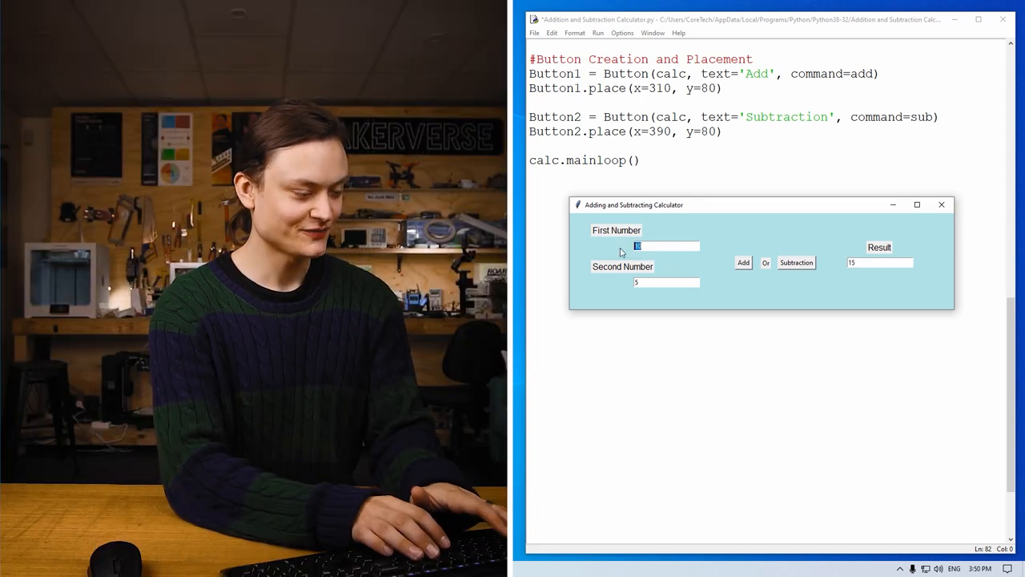
pyautogui.click(667, 282)
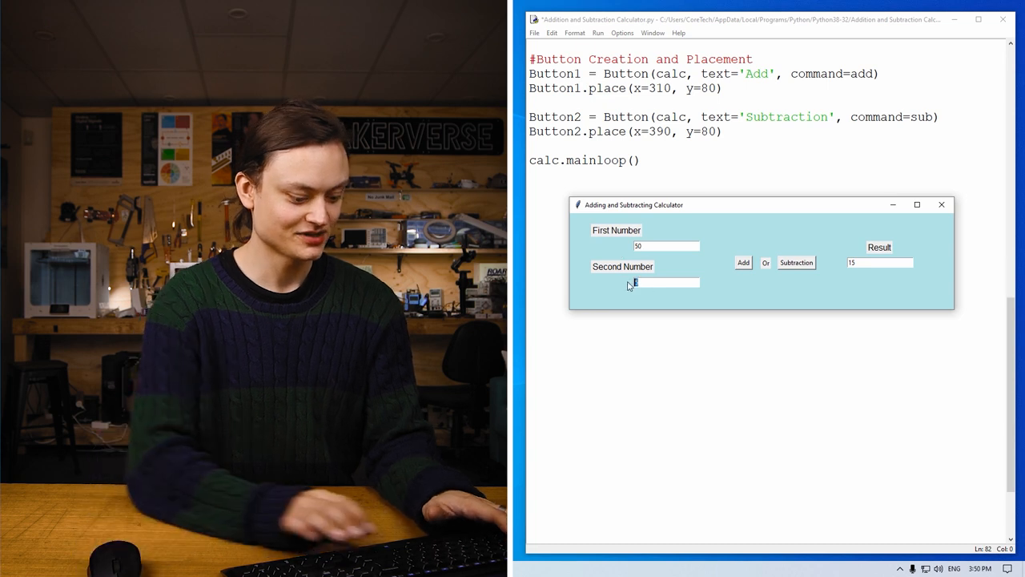
pyautogui.write('20')
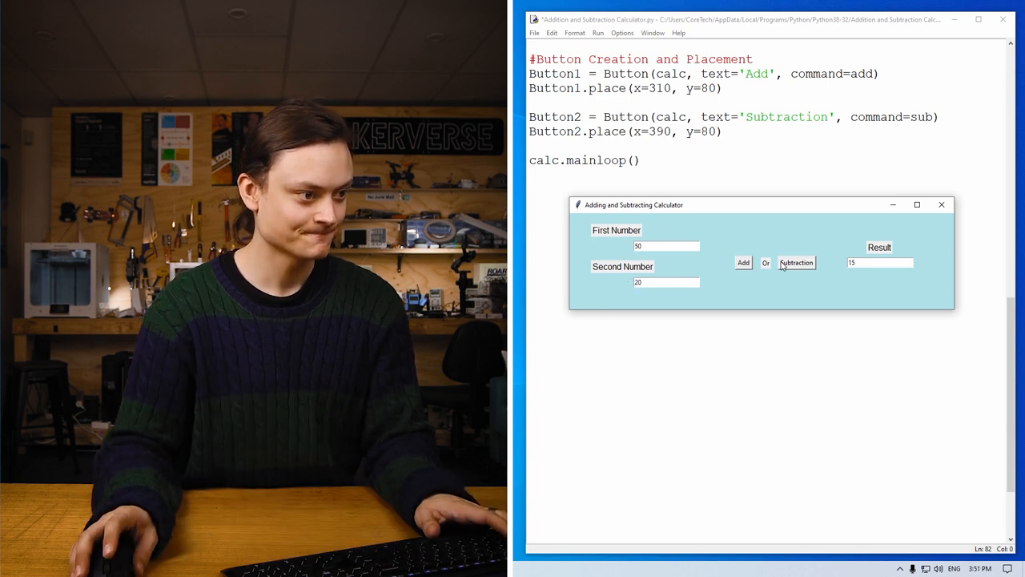
pyautogui.click(796, 263)
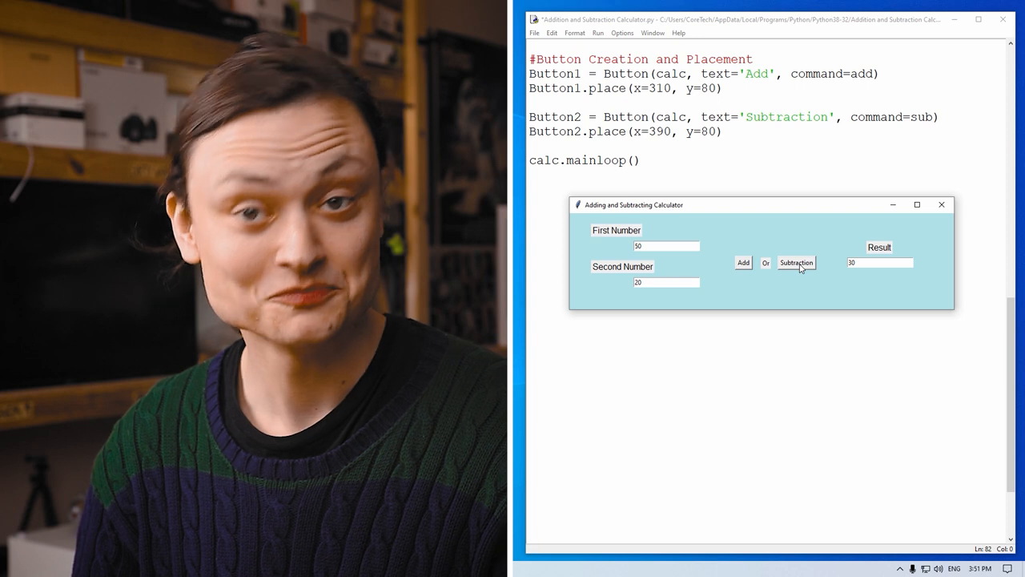
pyautogui.click(667, 247)
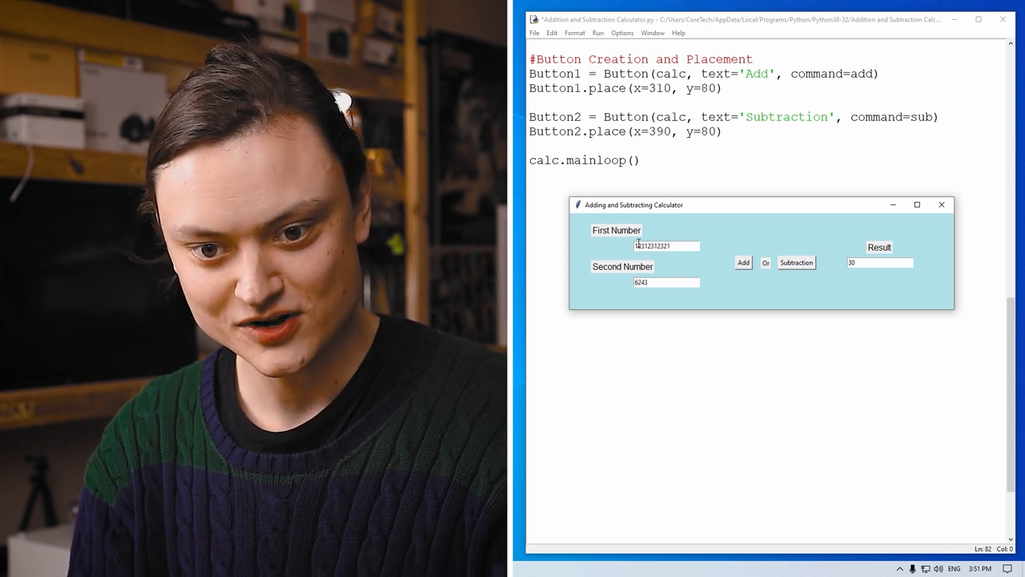
pyautogui.click(743, 263)
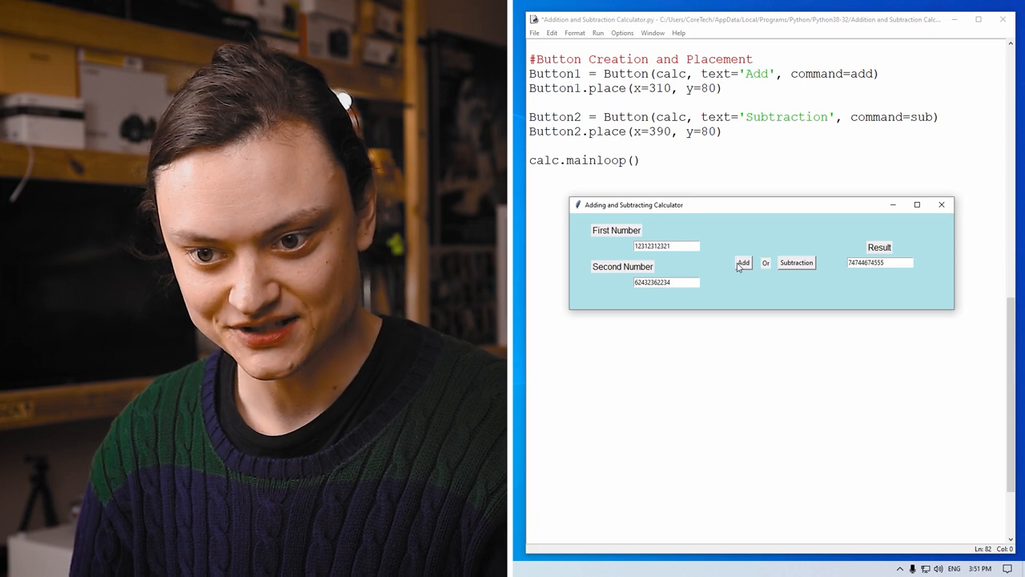